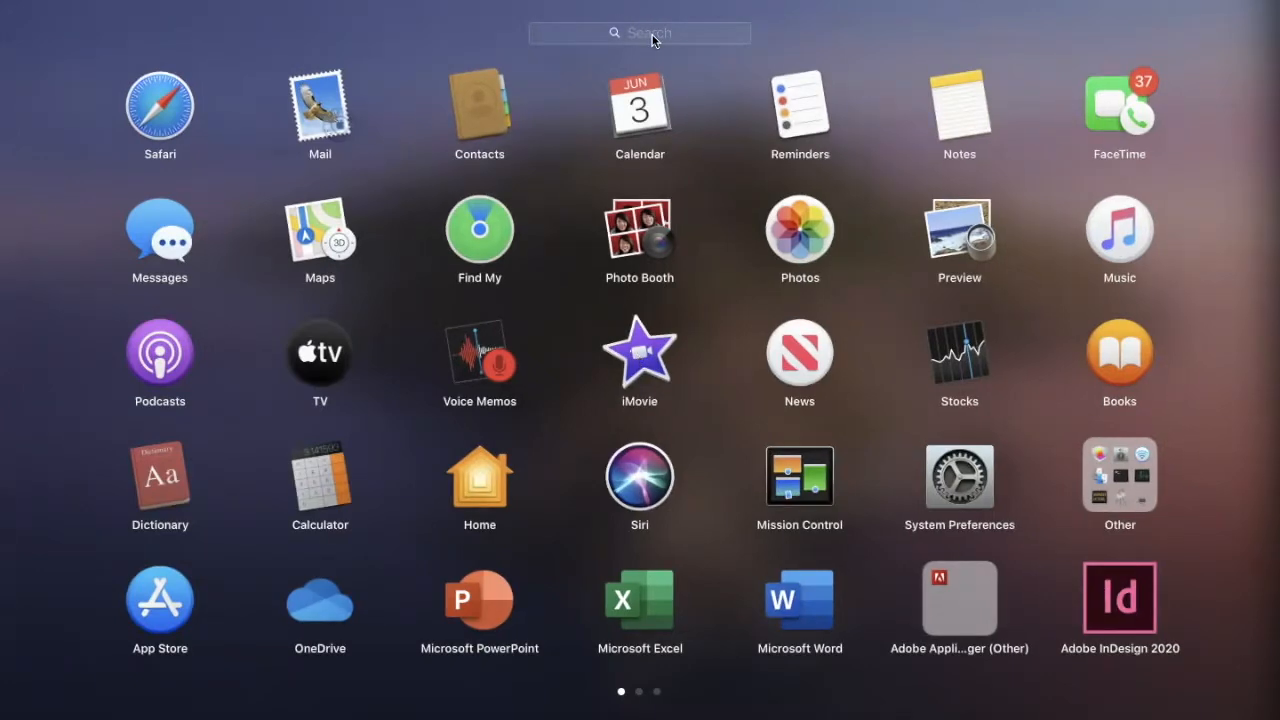
mouse_move(655, 355)
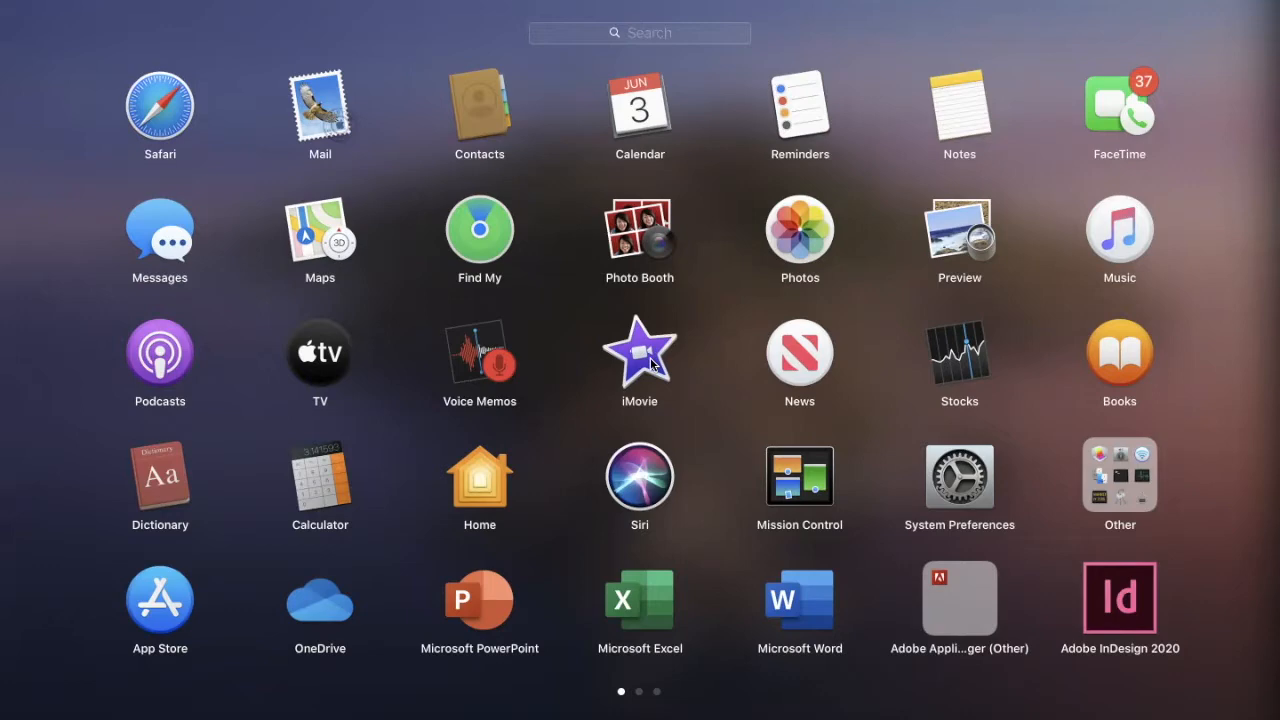
Step: Launch iMovie from Launchpad and begin creating a new project
left_click(639, 355)
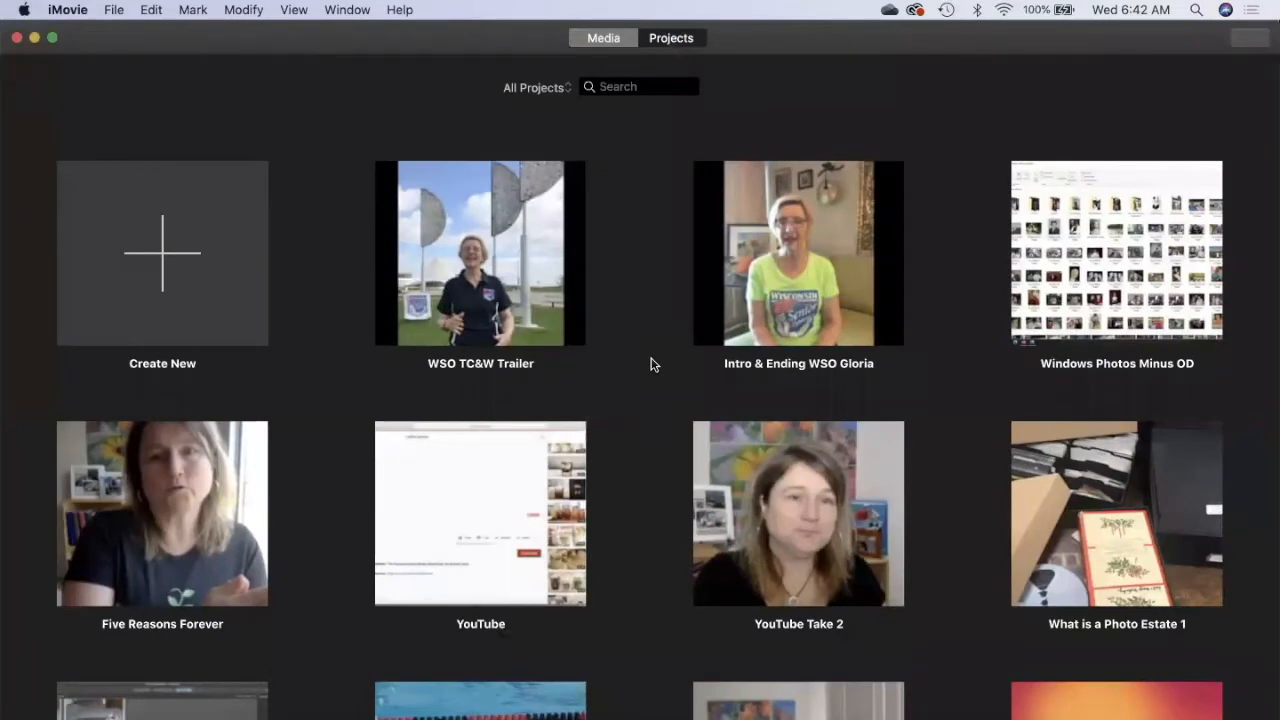
mouse_move(393, 376)
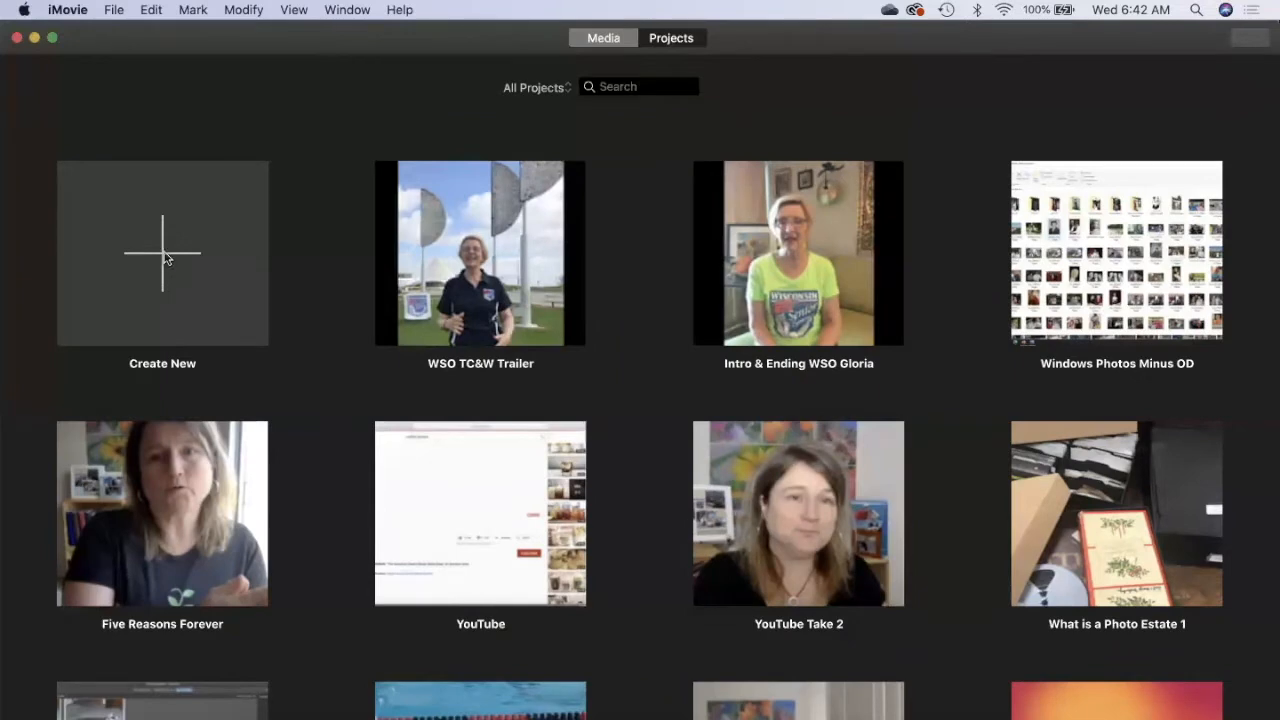
left_click(162, 252)
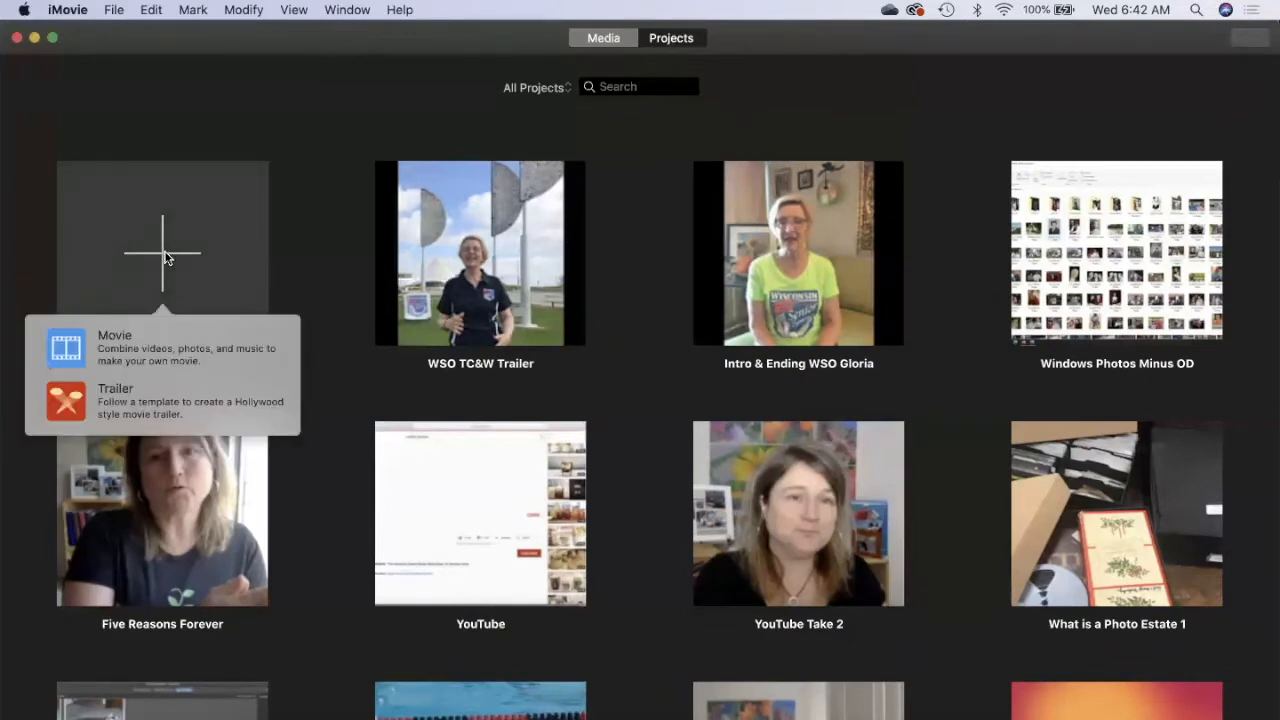
mouse_move(150, 352)
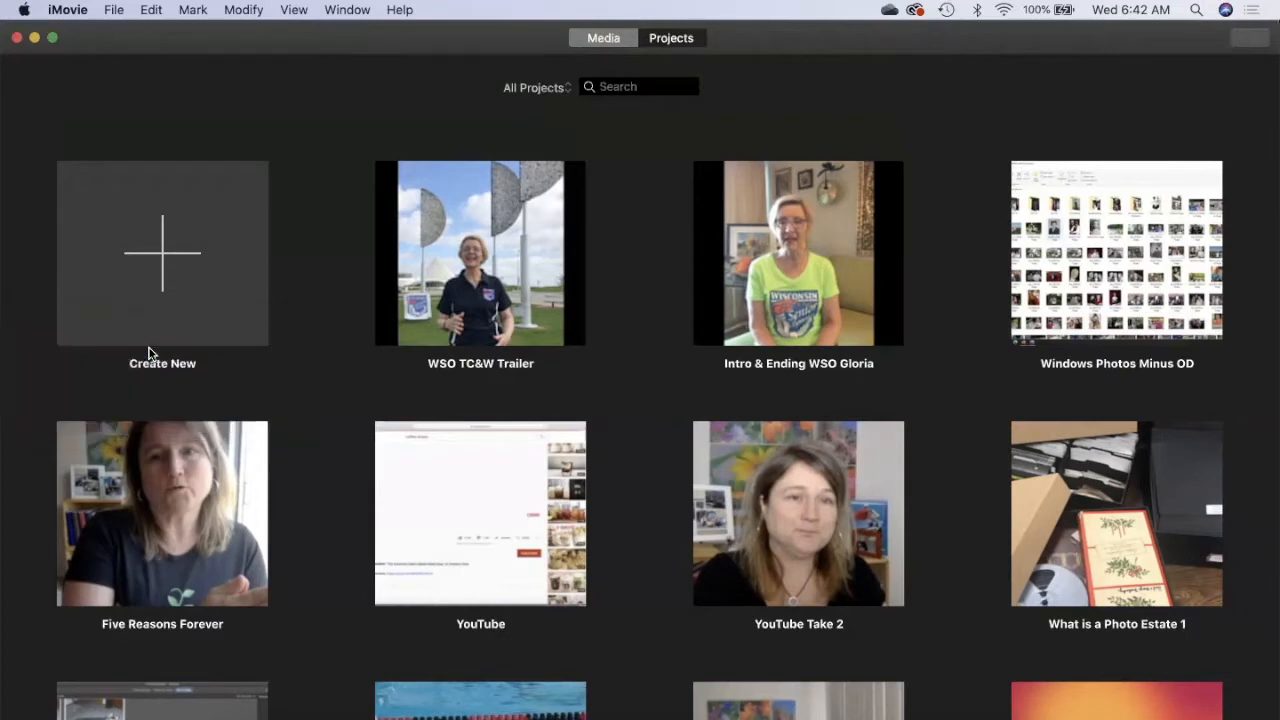
Step: Choose Movie to open a blank project named My Movie 2
left_click(162, 252)
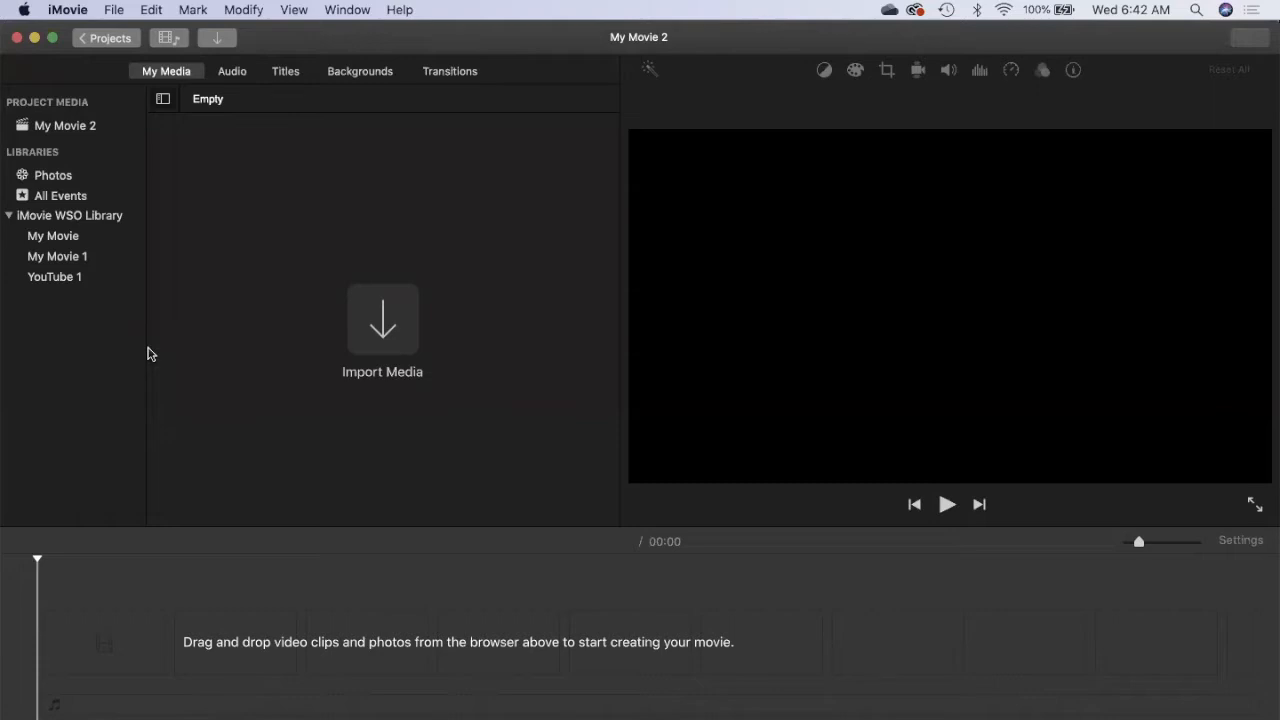
mouse_move(412, 437)
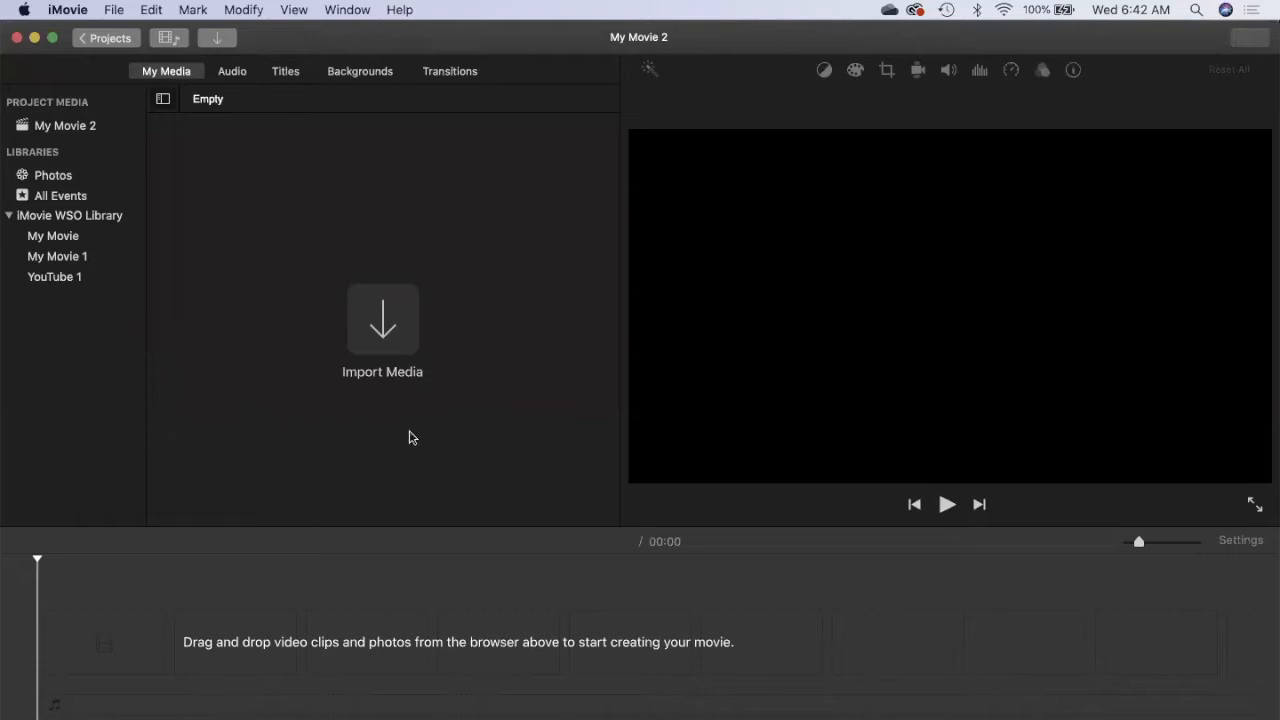
mouse_move(294, 186)
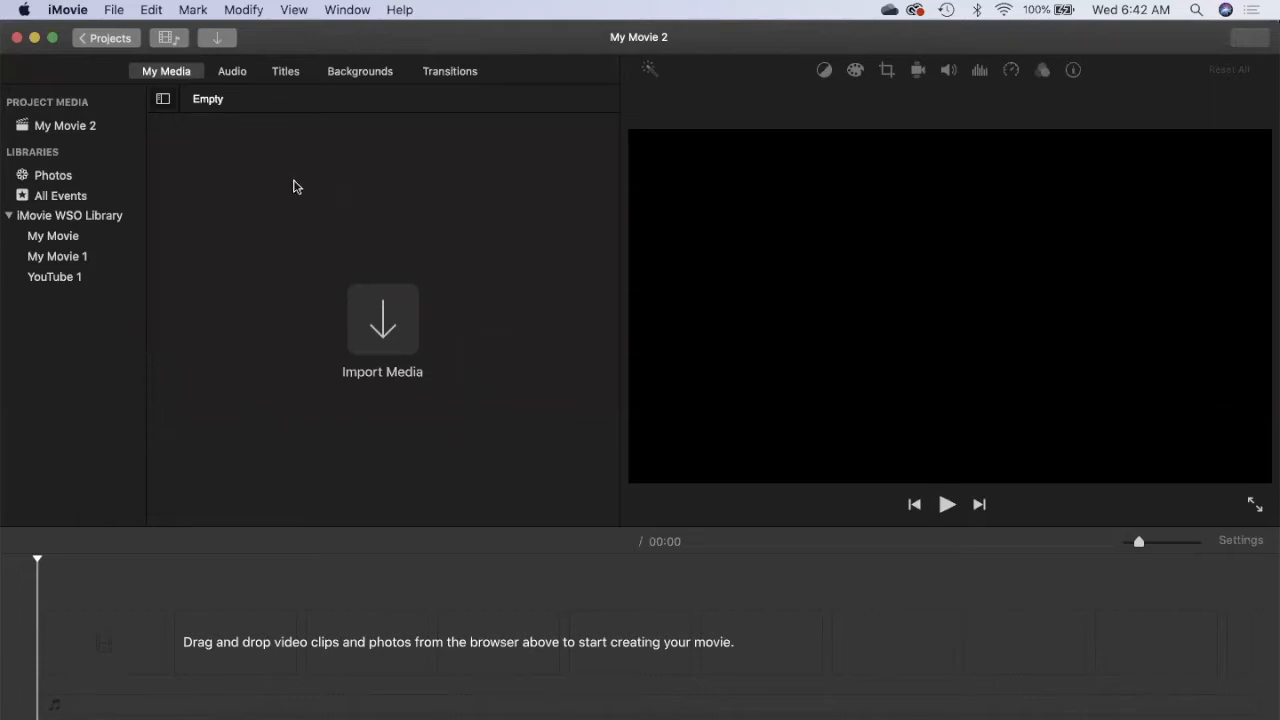
mouse_move(179, 358)
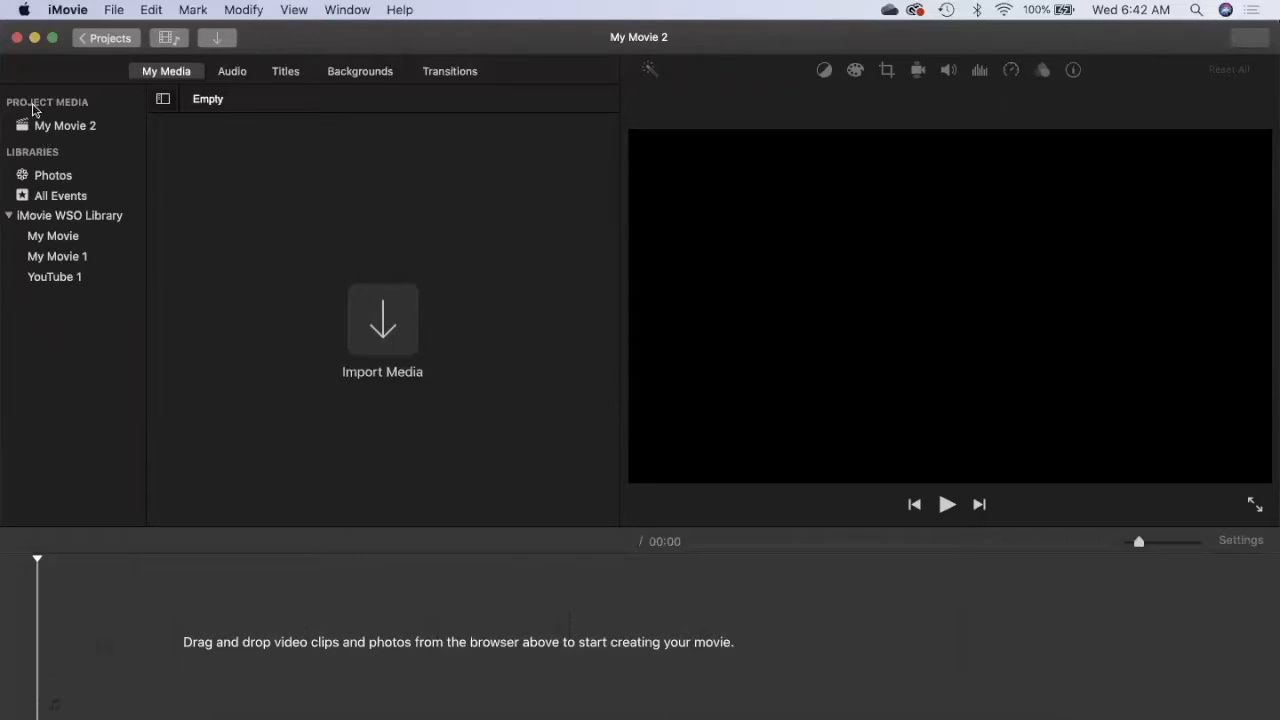
mouse_move(84, 441)
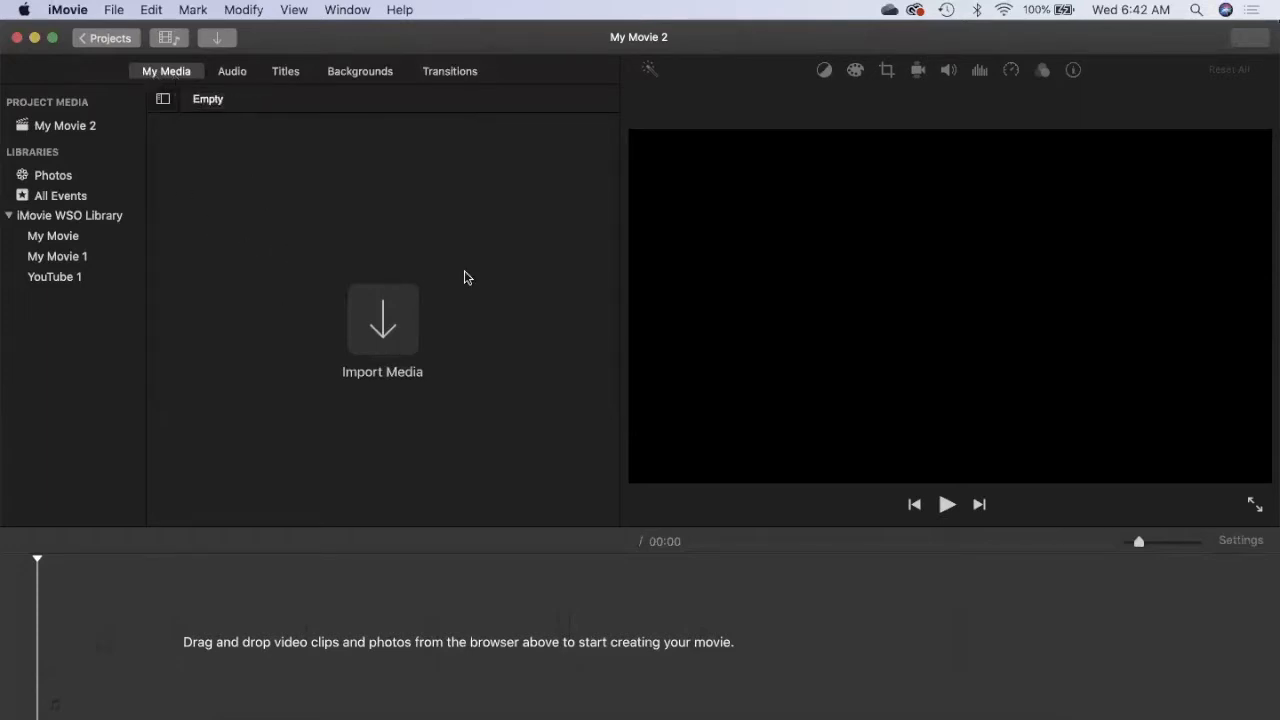
mouse_move(82, 125)
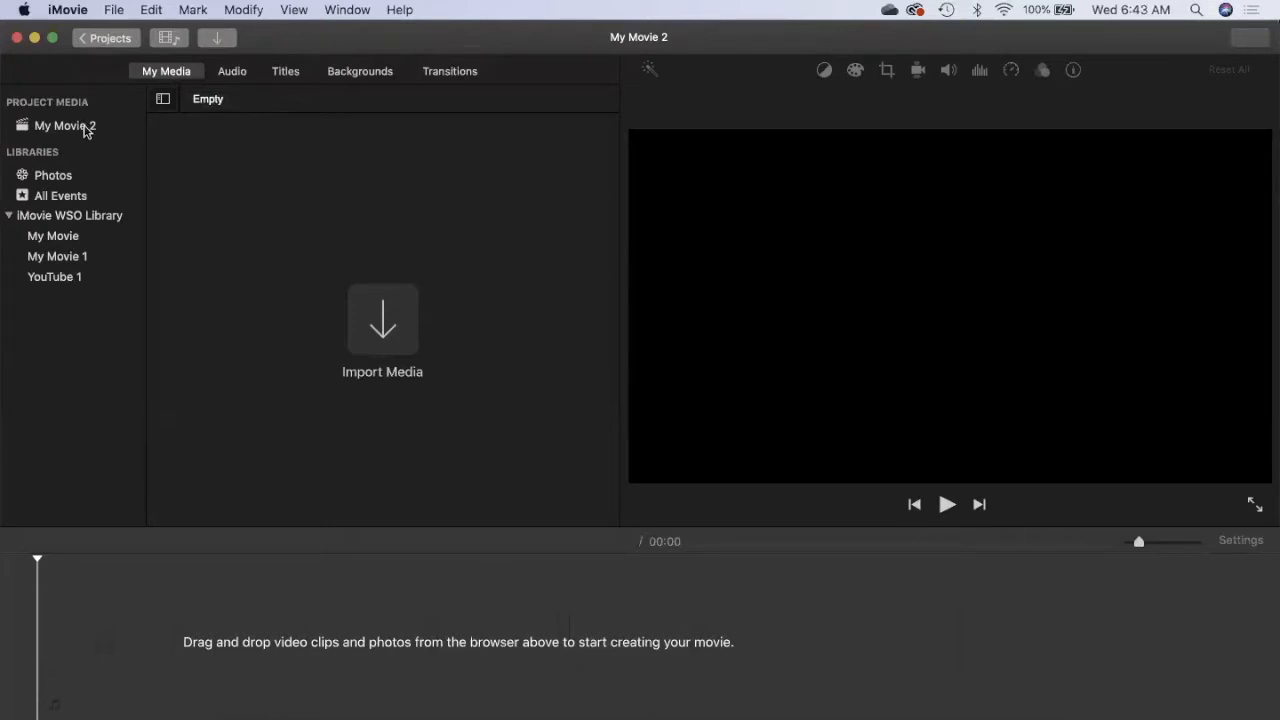
mouse_move(322, 302)
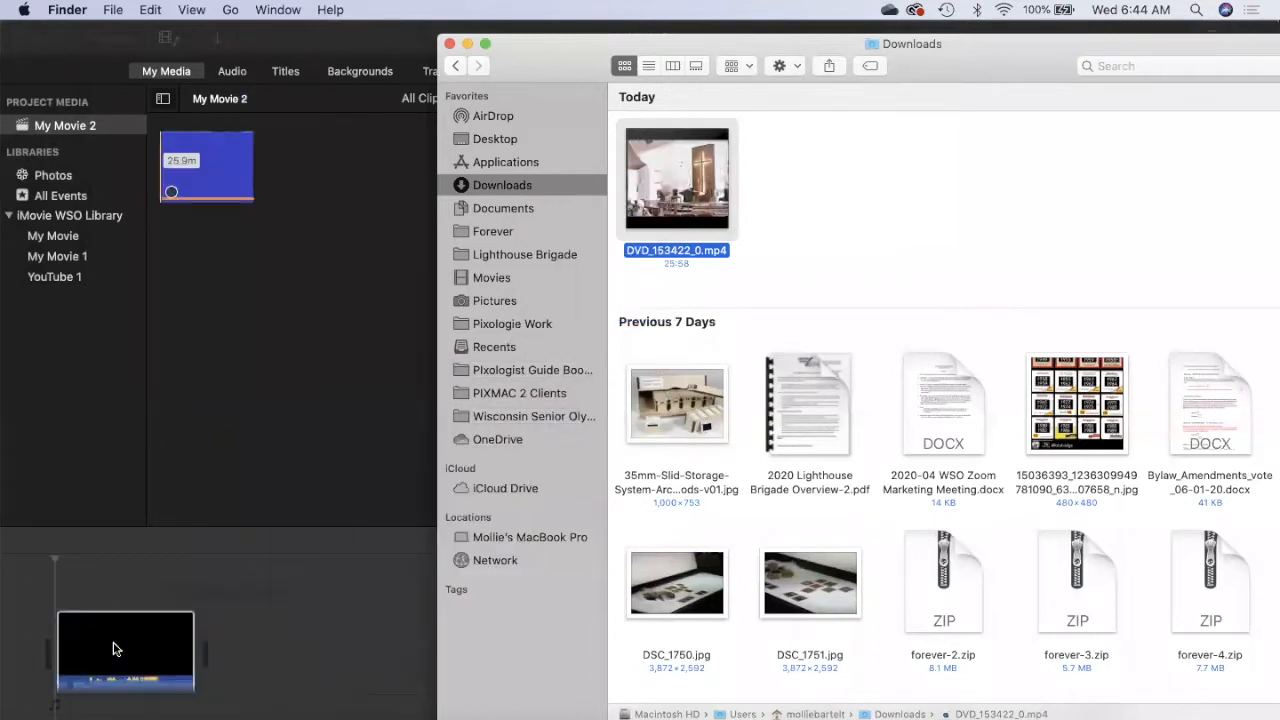
mouse_move(295, 415)
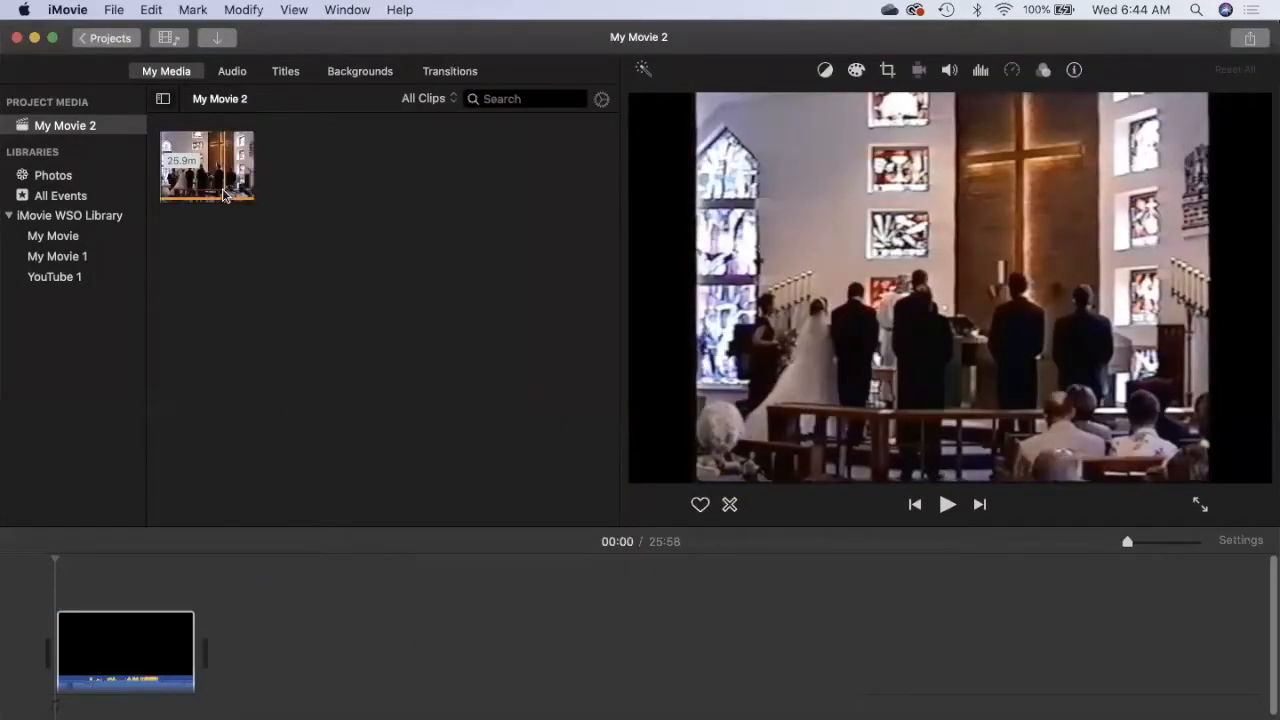
left_click(207, 166)
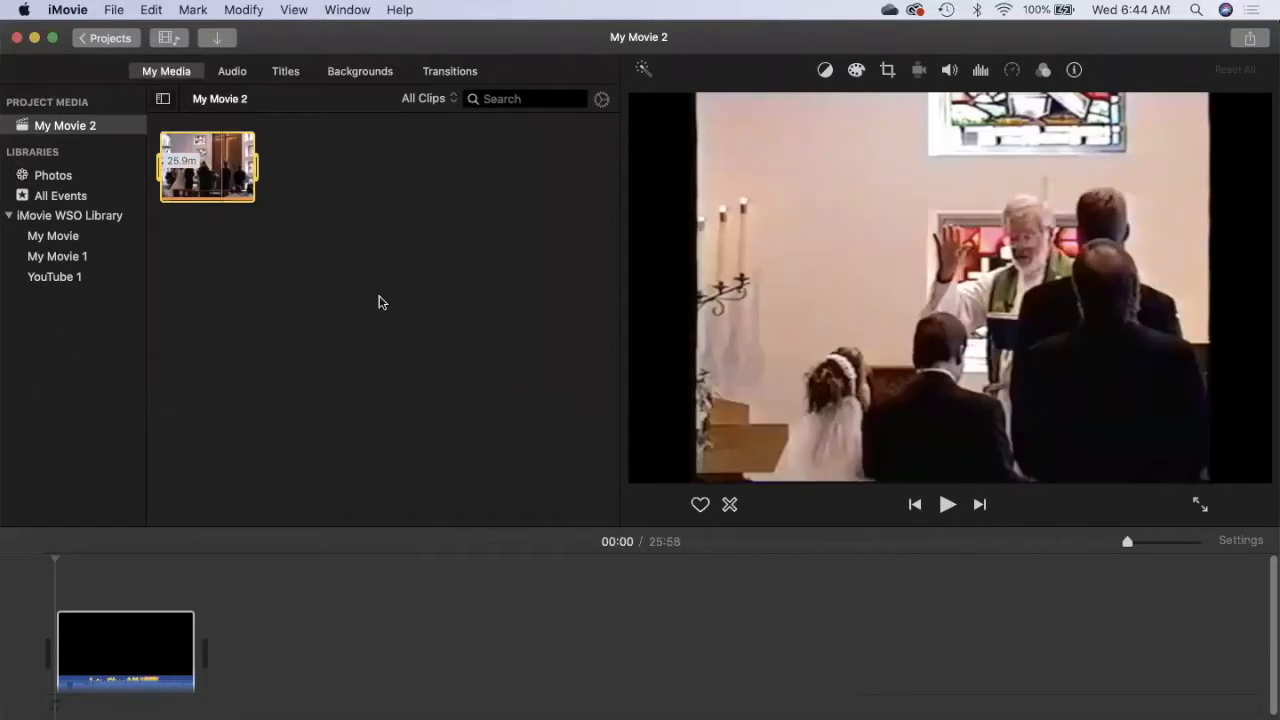
mouse_move(285, 315)
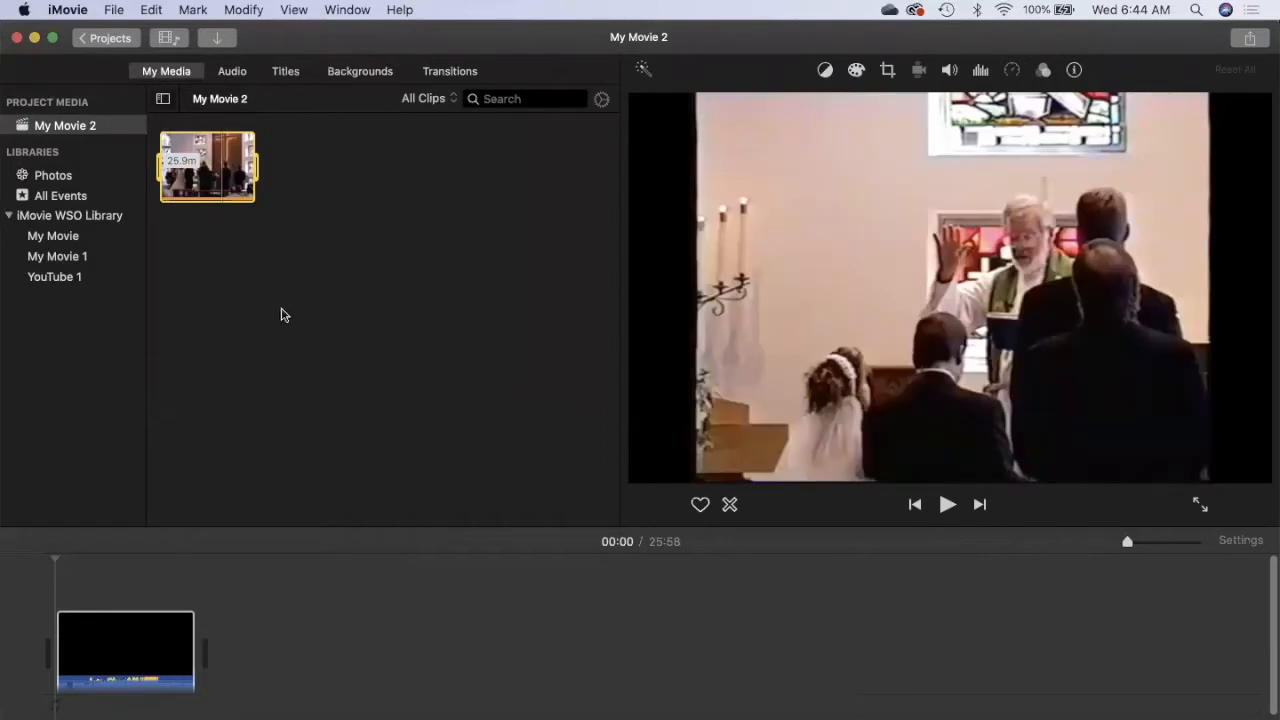
mouse_move(400, 315)
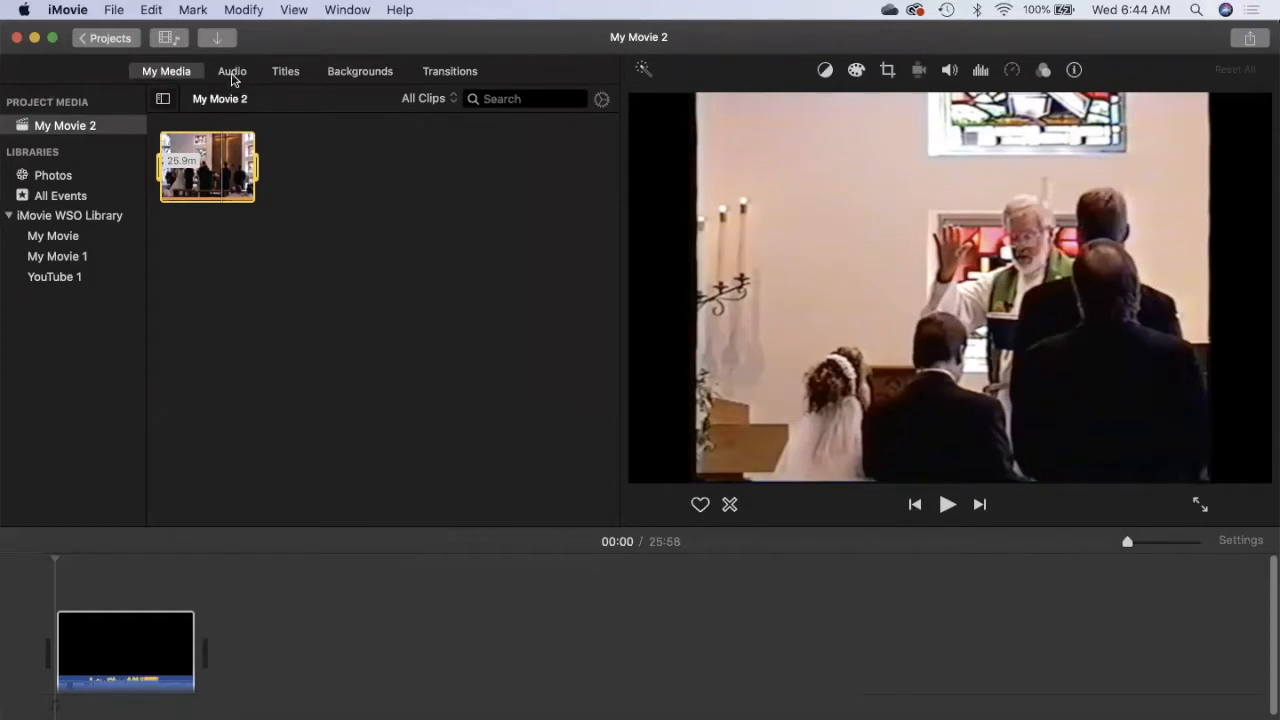
Step: Show the Sound Effects collection in the audio library
left_click(232, 71)
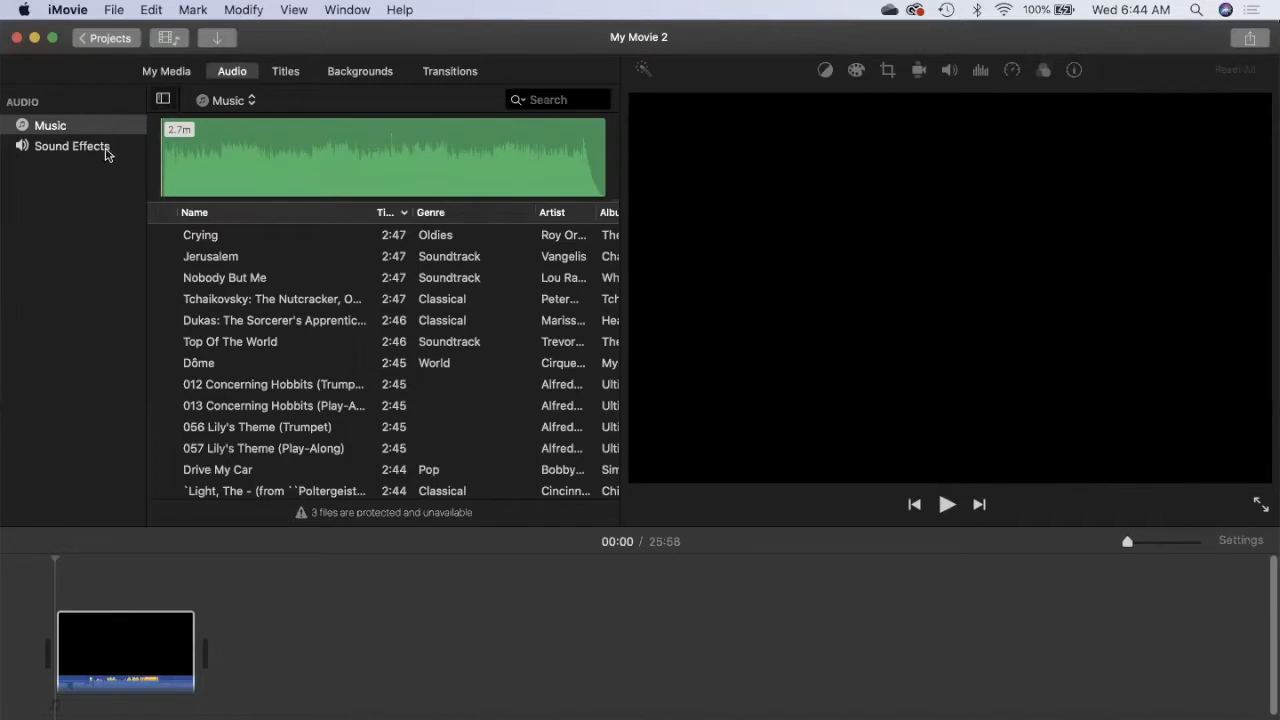
left_click(71, 146)
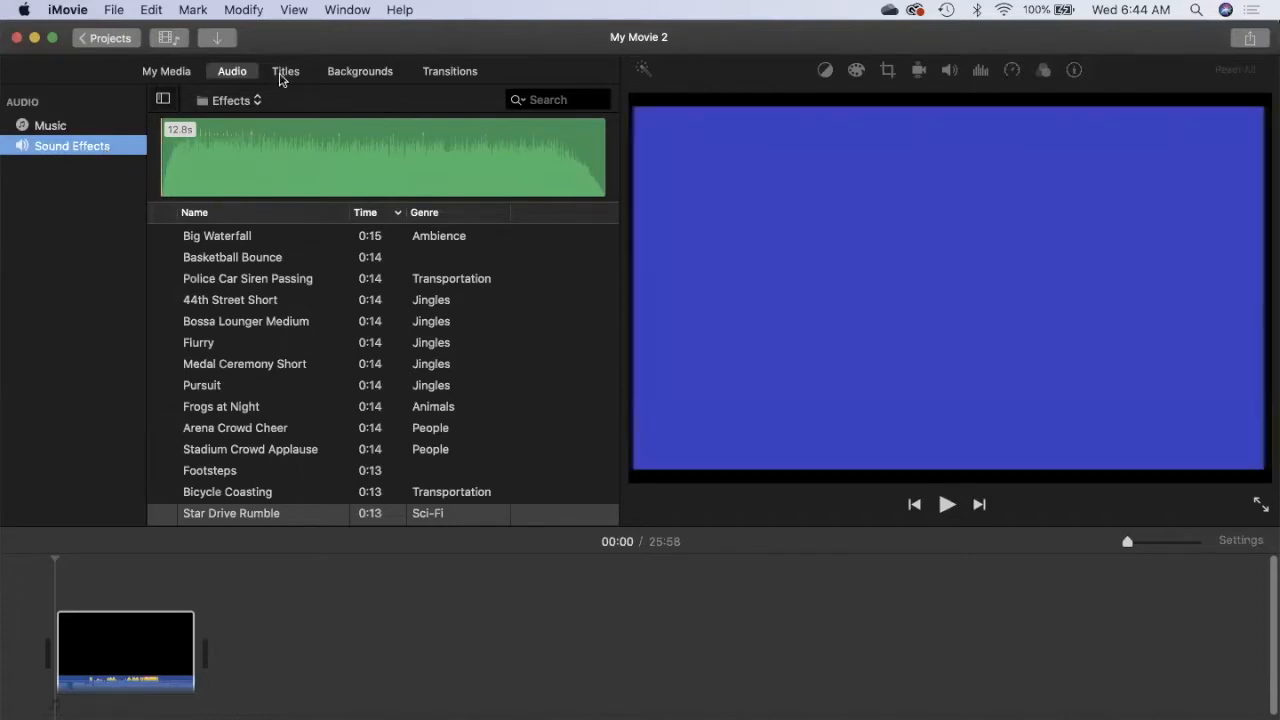
Step: Place the Line title style at the beginning of the timeline and start editing its text
left_click(285, 71)
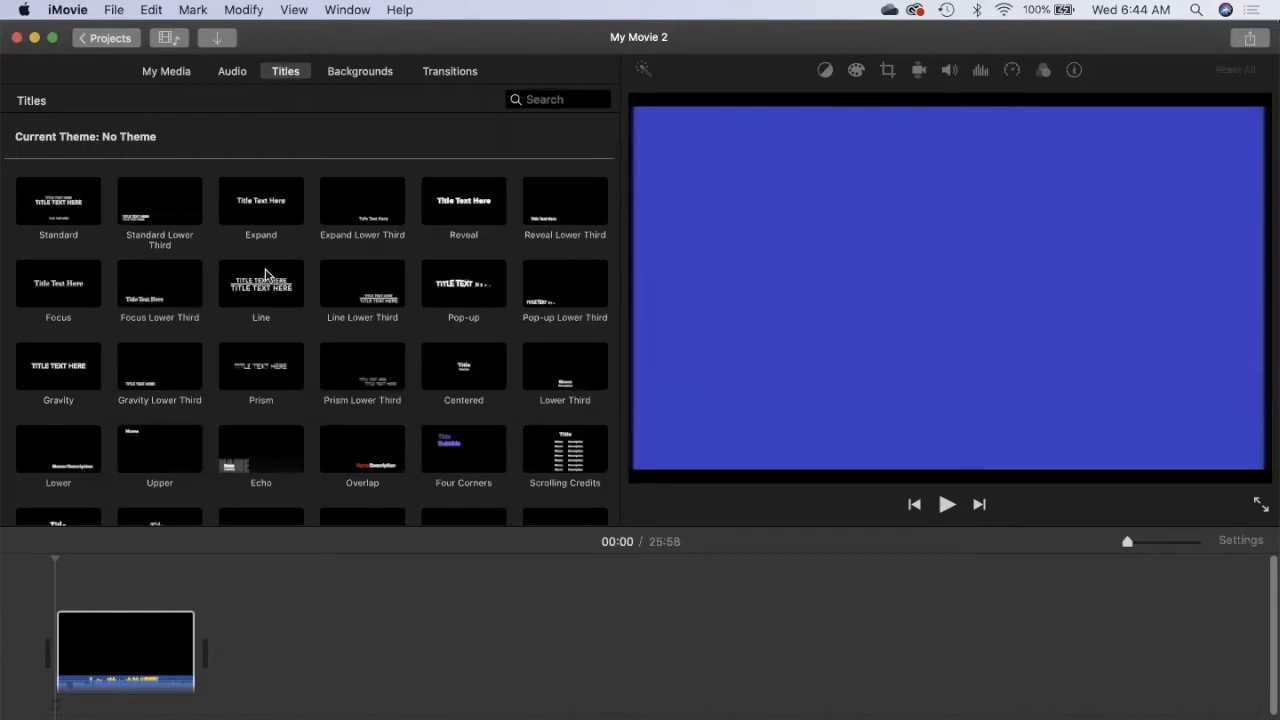
mouse_move(265, 280)
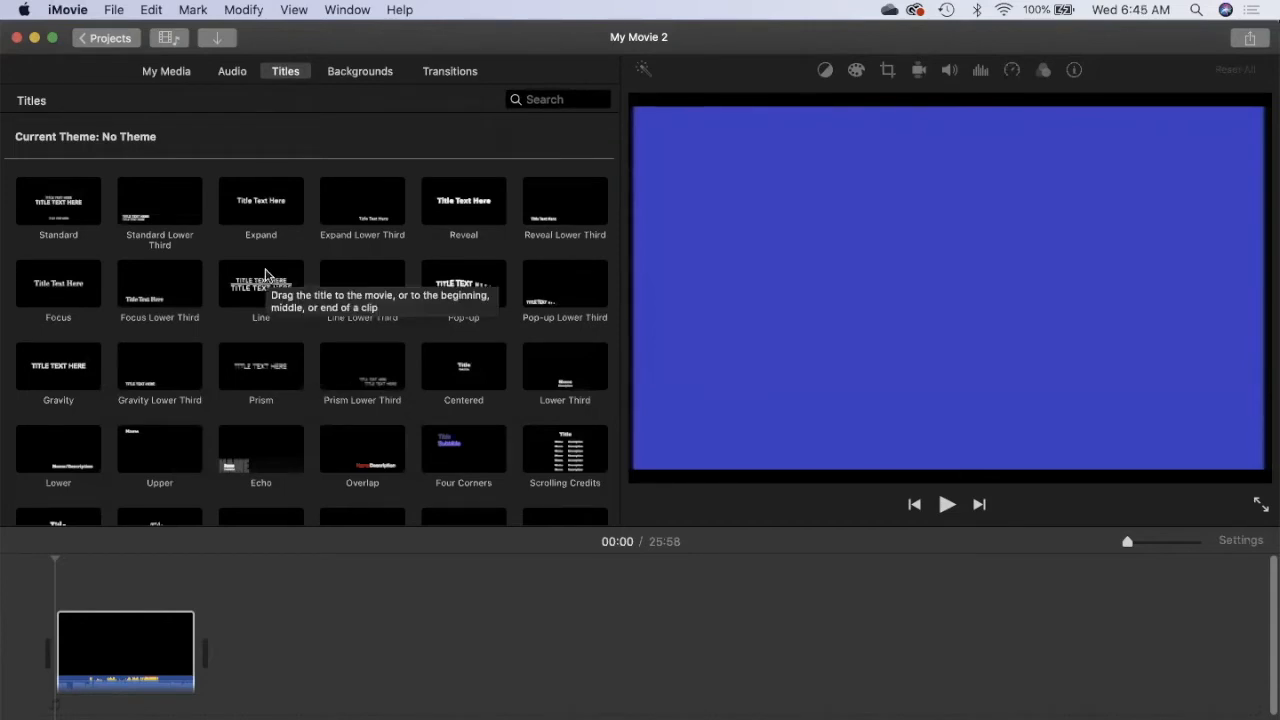
left_click(260, 283)
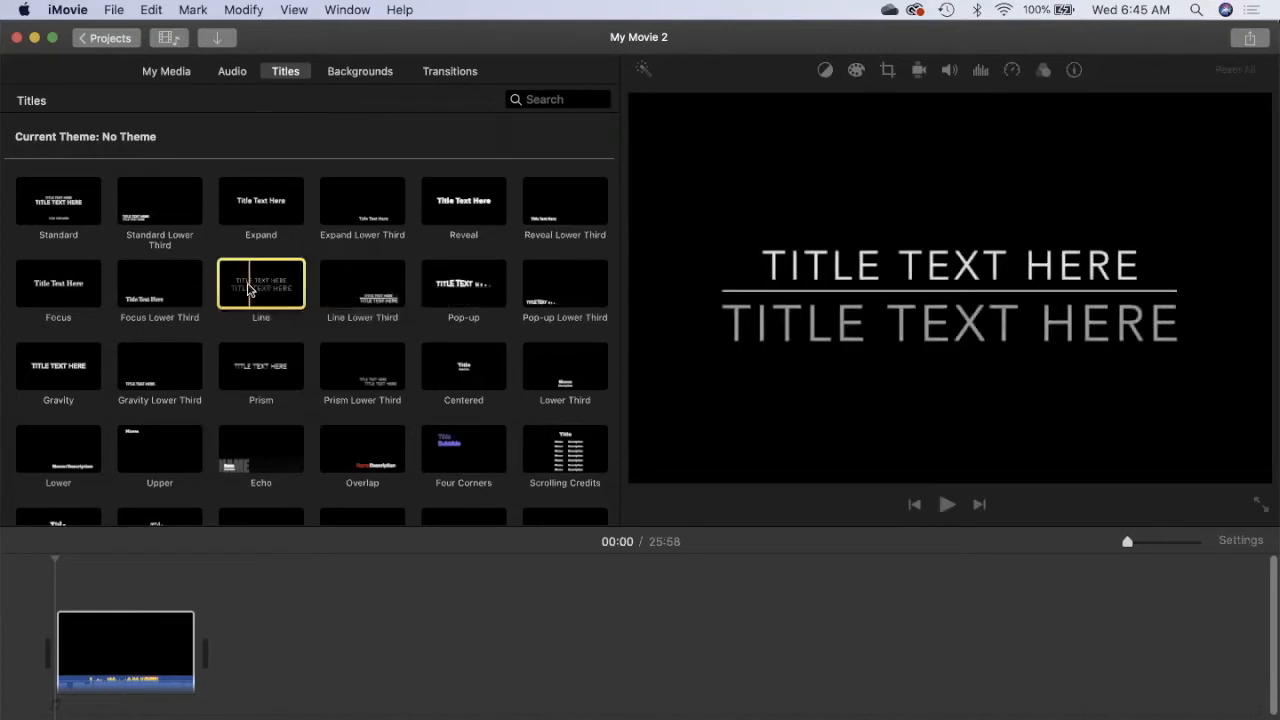
left_click_drag(260, 284, 108, 580)
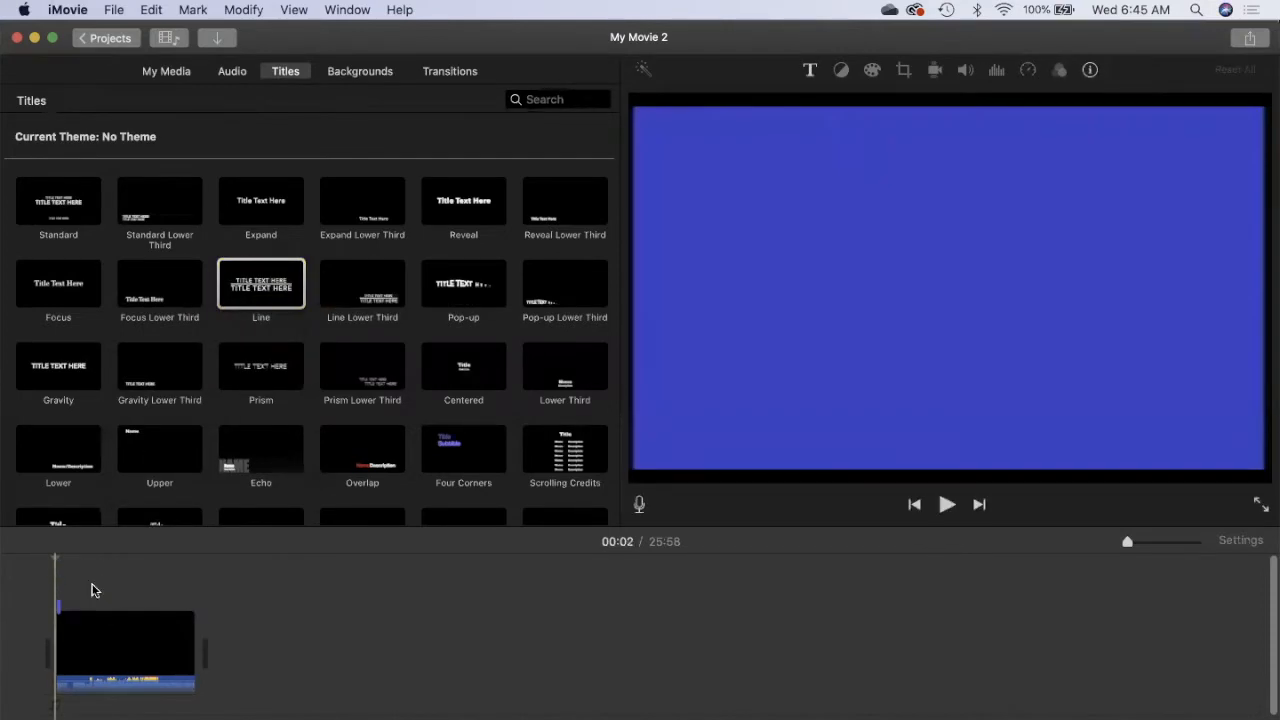
double_click(261, 284)
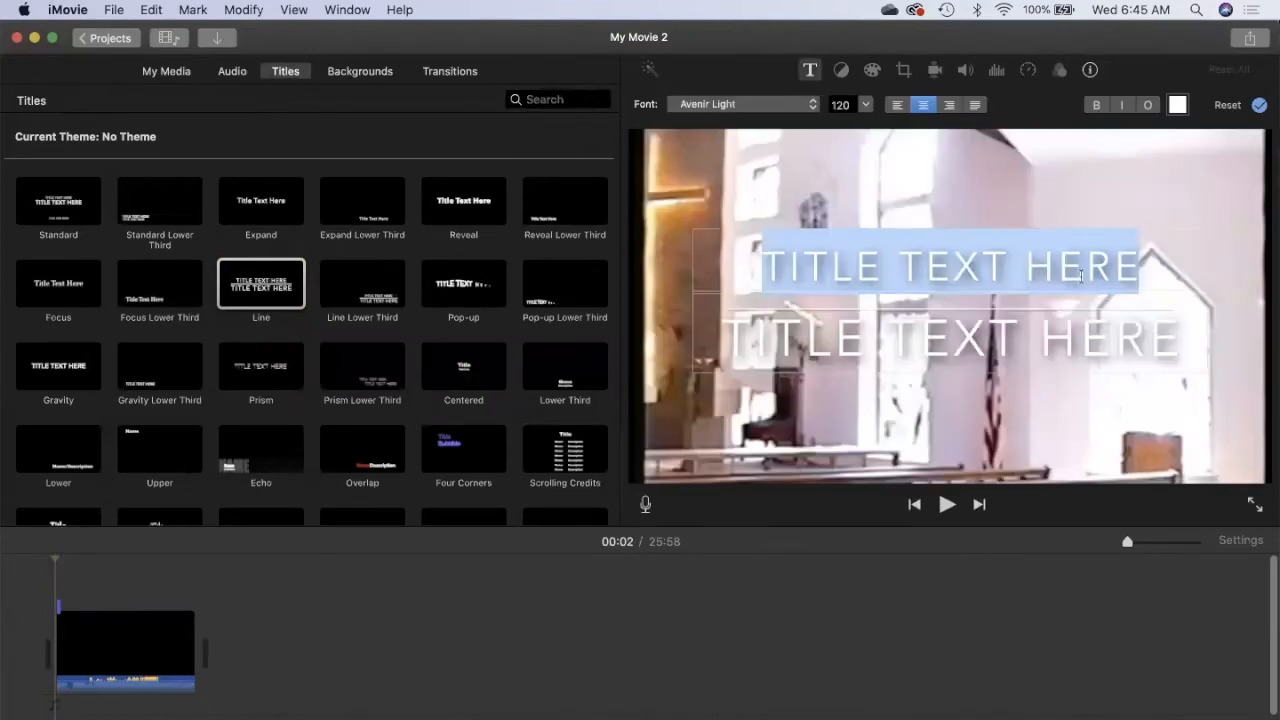
mouse_move(1210, 222)
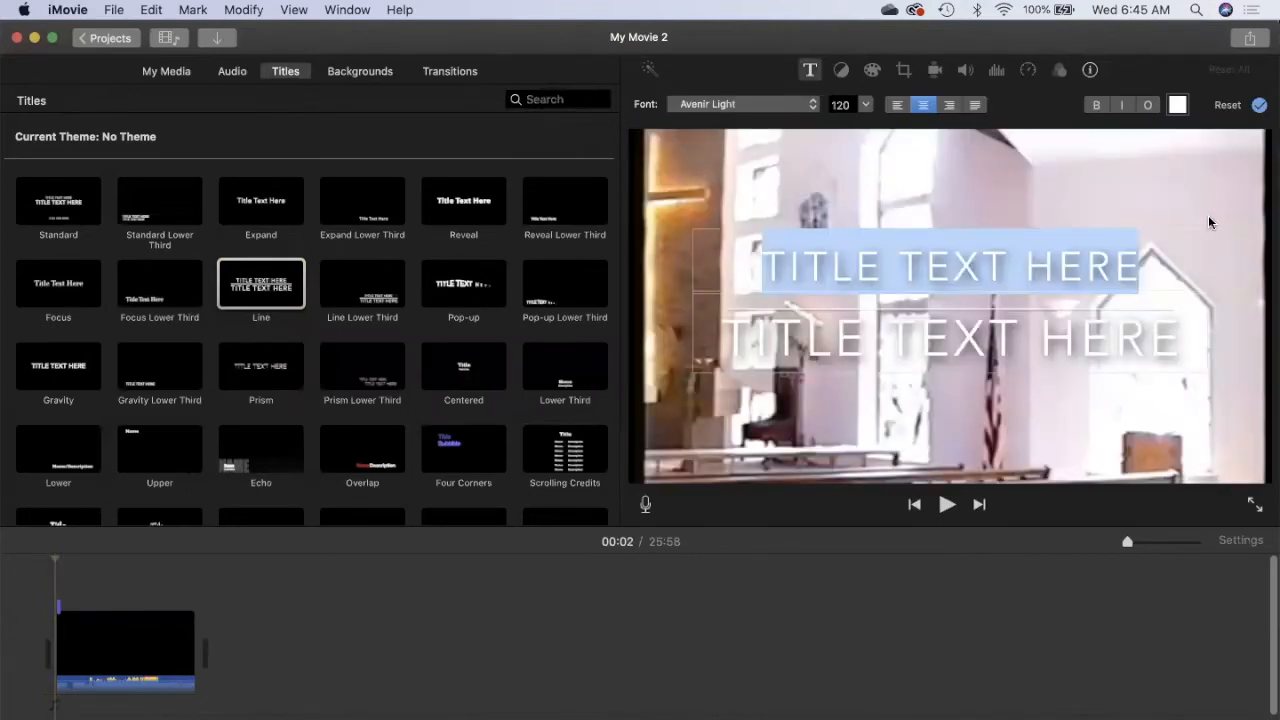
Step: Enter the title text OUR WEDDING and SEPTEMBER 1996
type("OUR WEDDING")
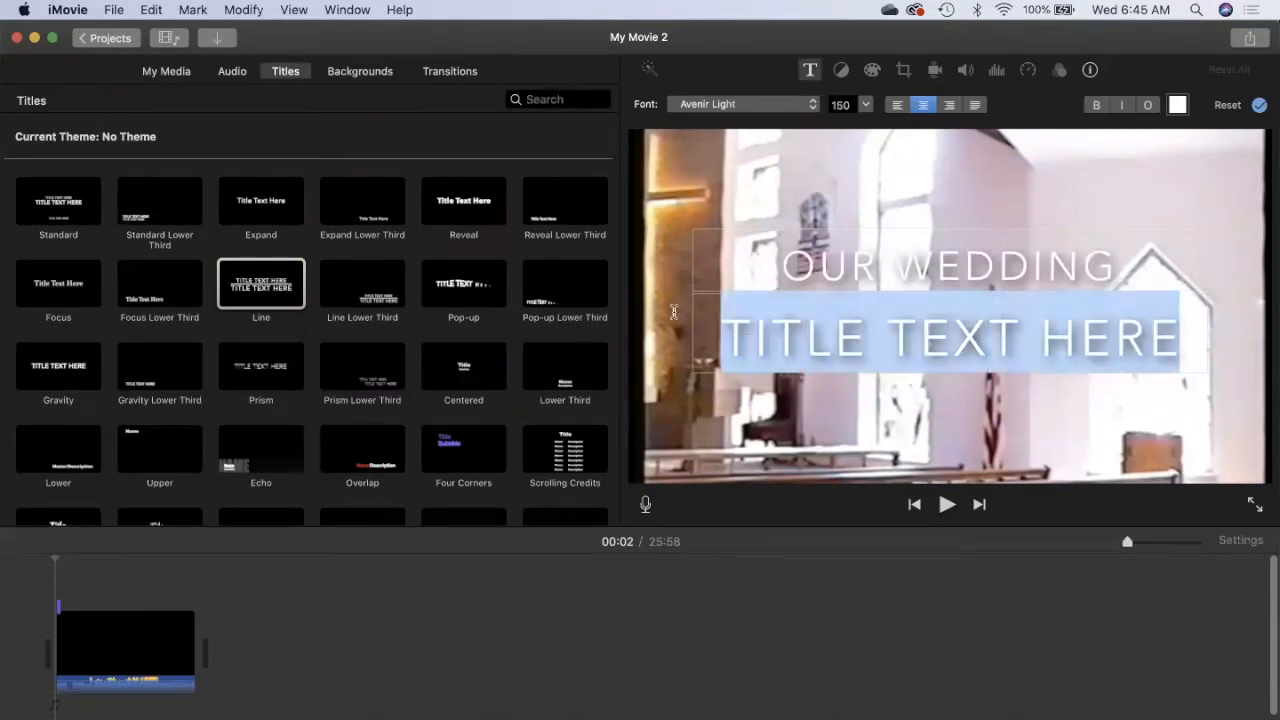
type("SEPTEMBER")
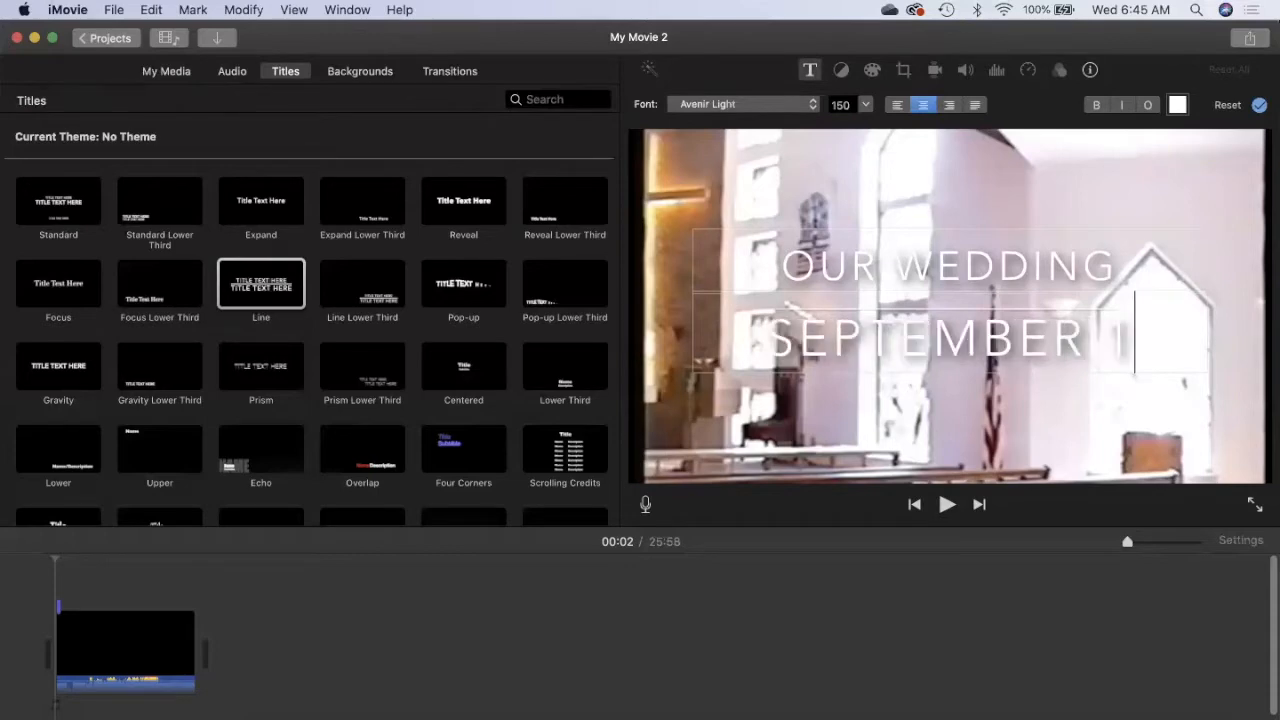
type("1996")
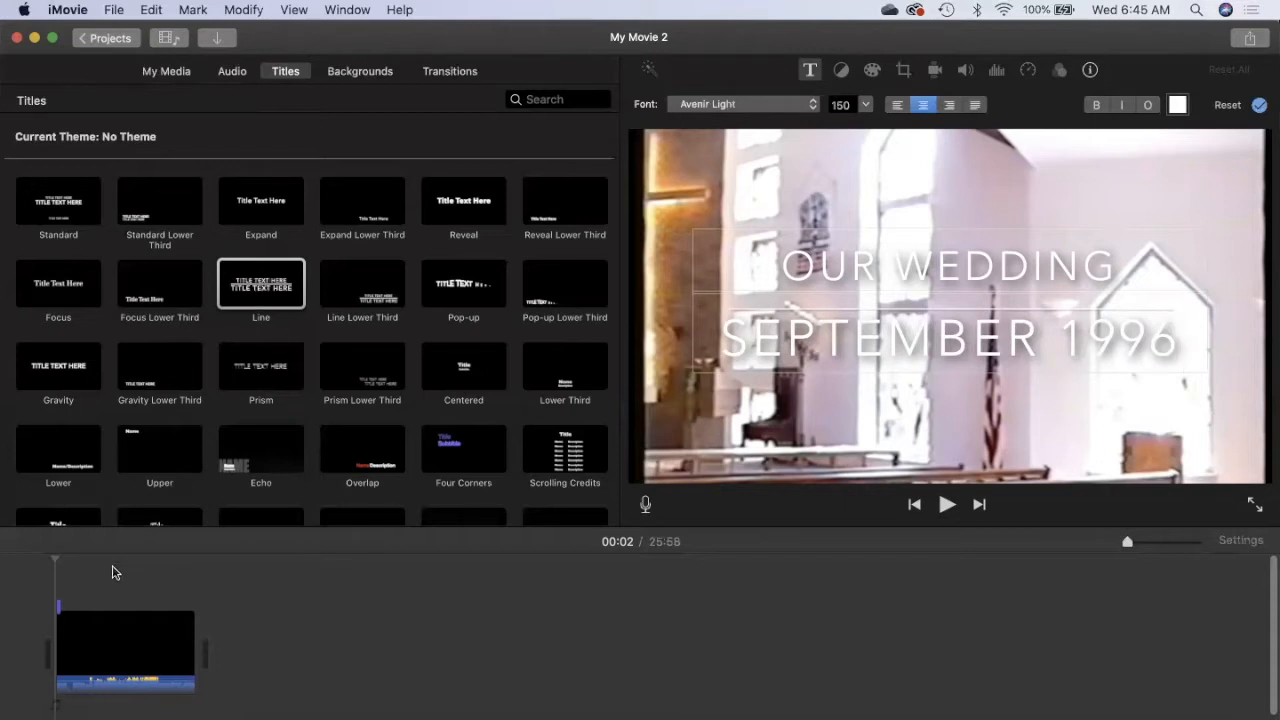
left_click(918, 298)
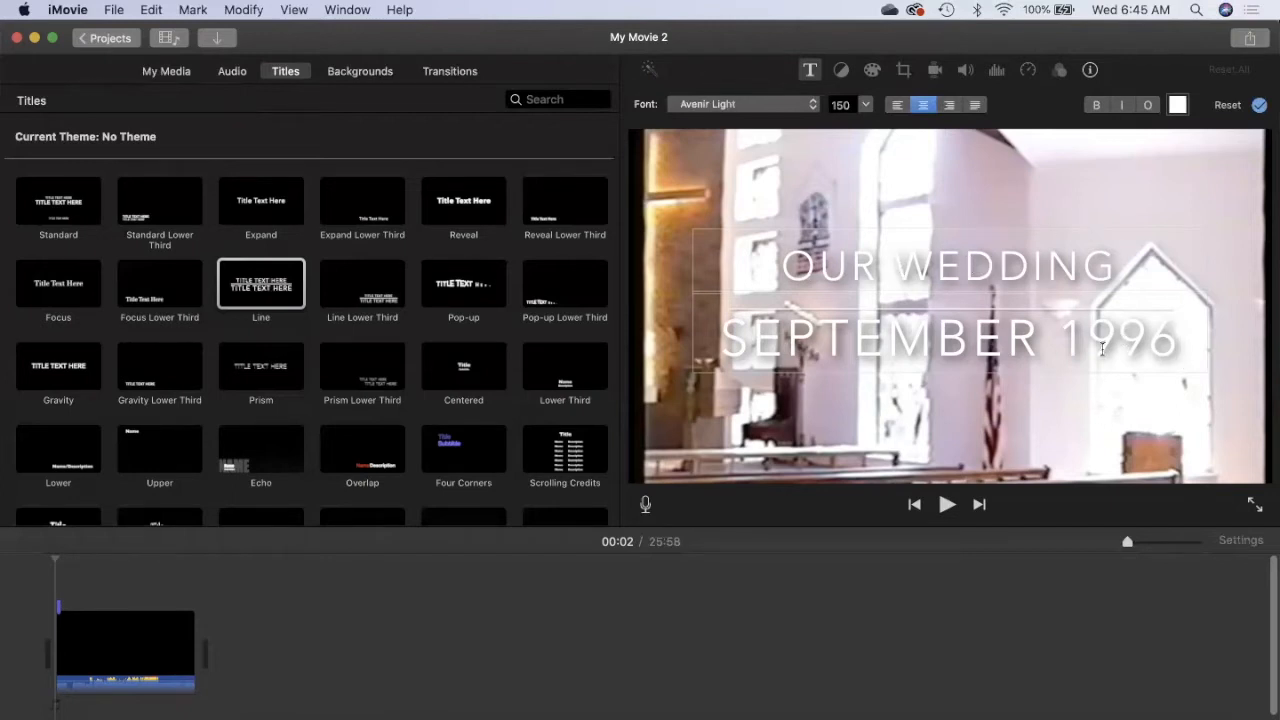
mouse_move(345, 290)
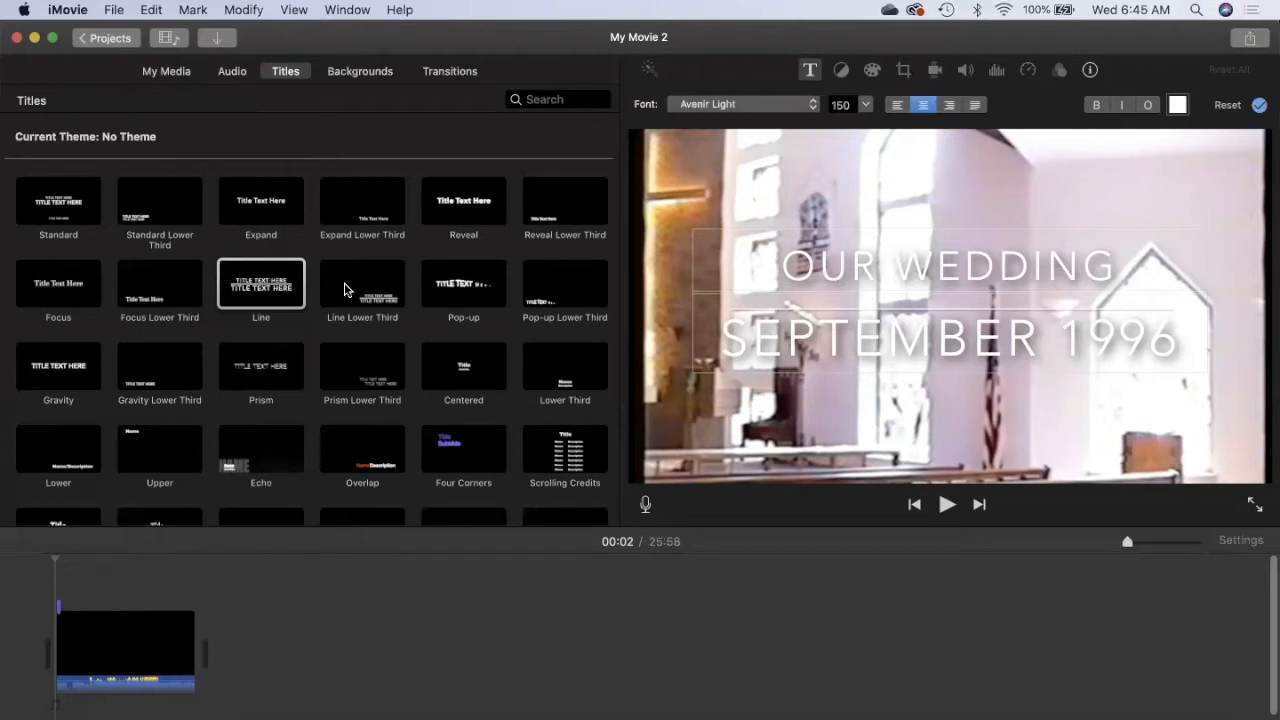
mouse_move(365, 255)
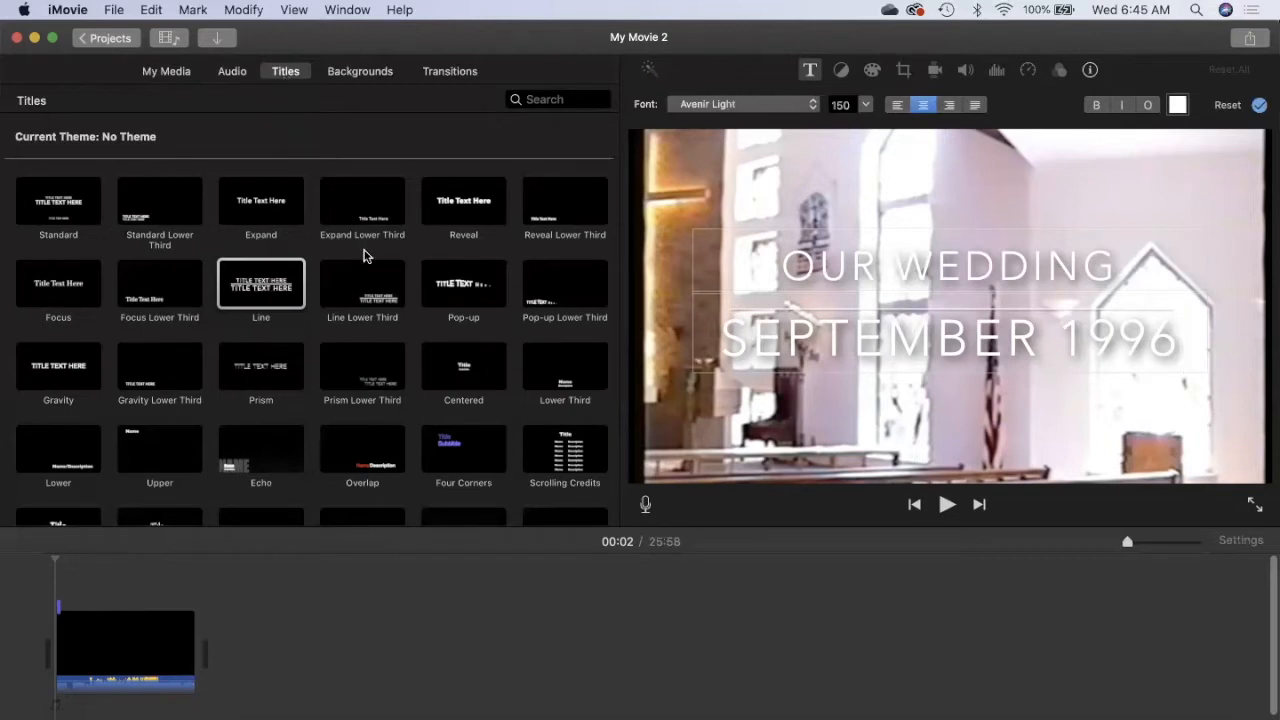
mouse_move(387, 359)
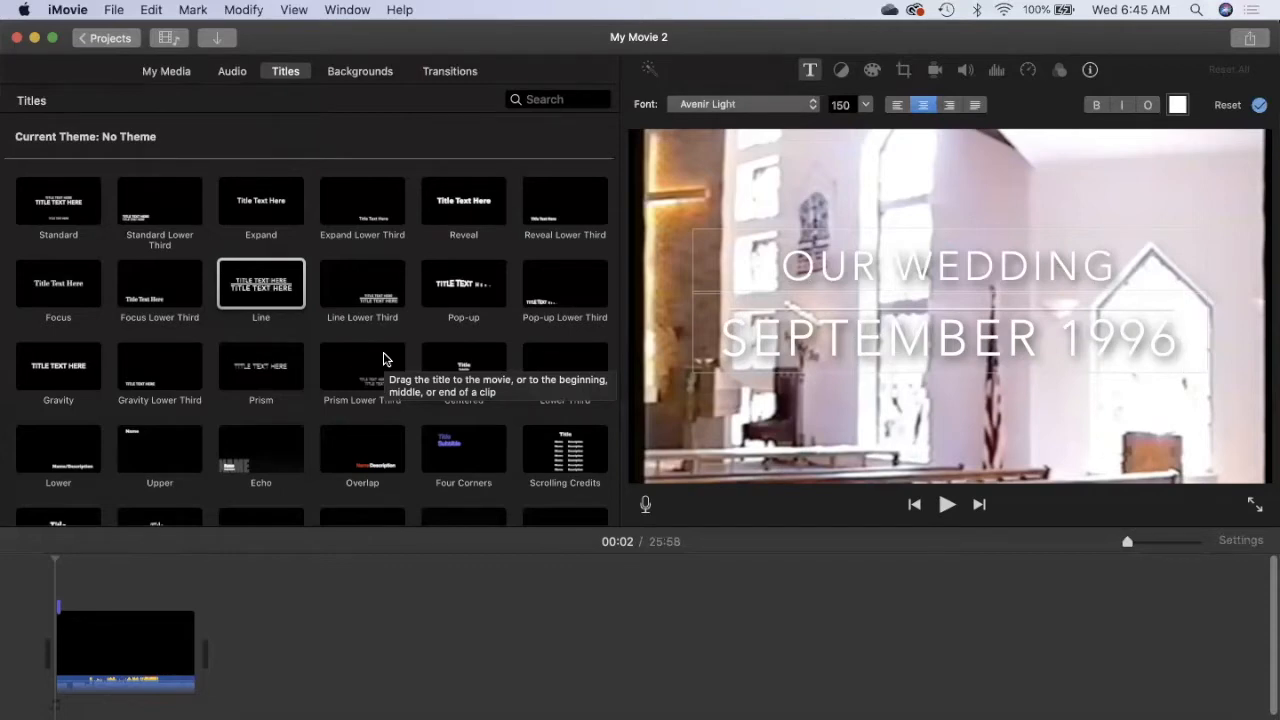
scroll("down", 3)
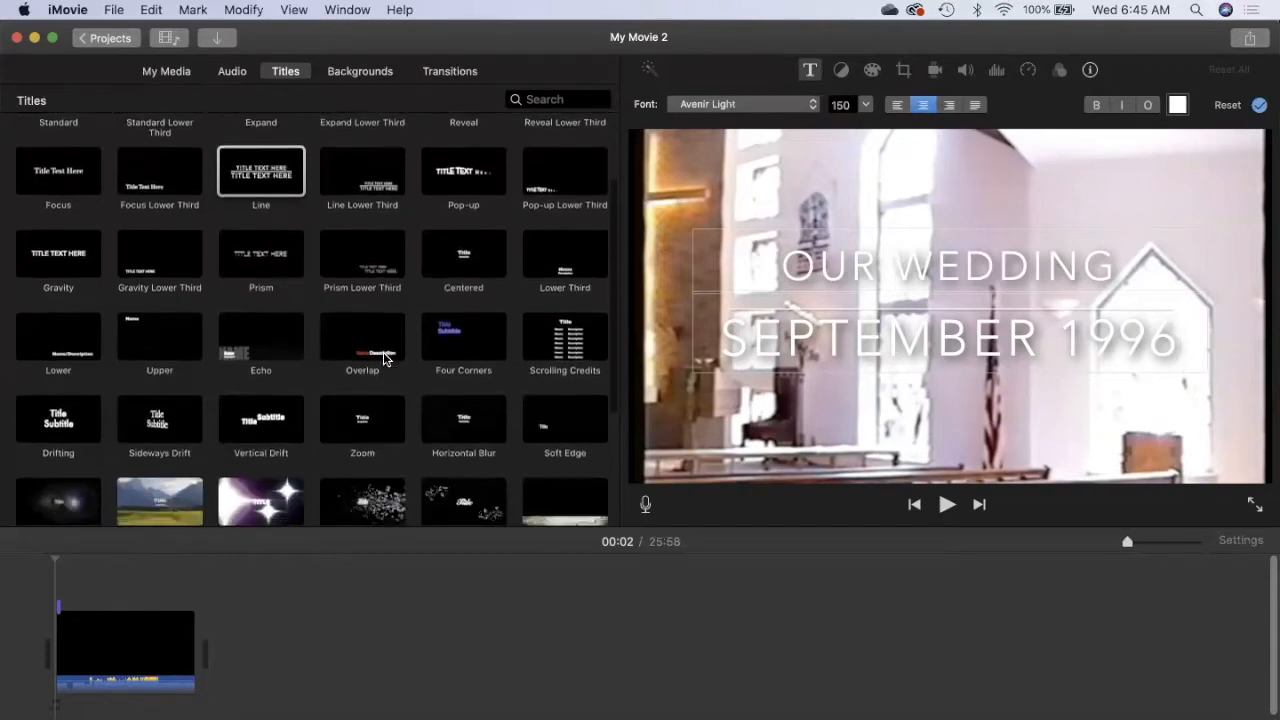
scroll("down", 3)
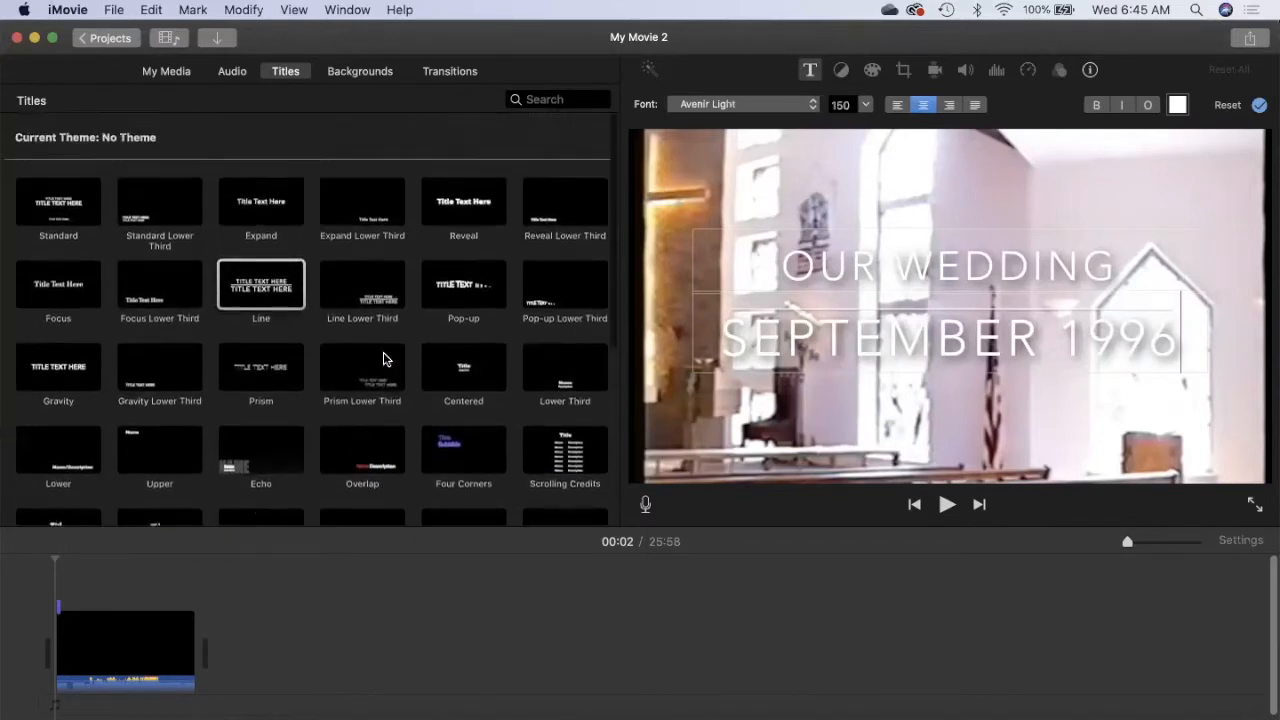
mouse_move(349, 75)
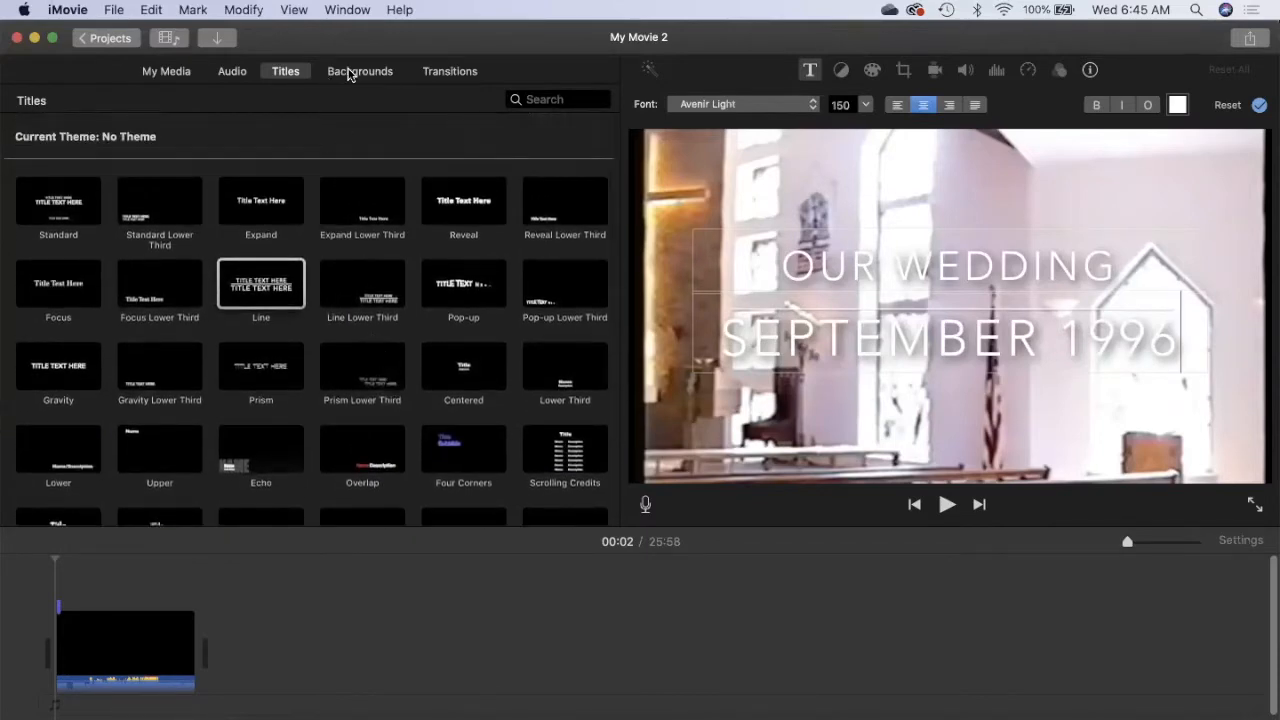
Step: Choose the Stars background from the Backgrounds collection for the opening title
left_click(359, 71)
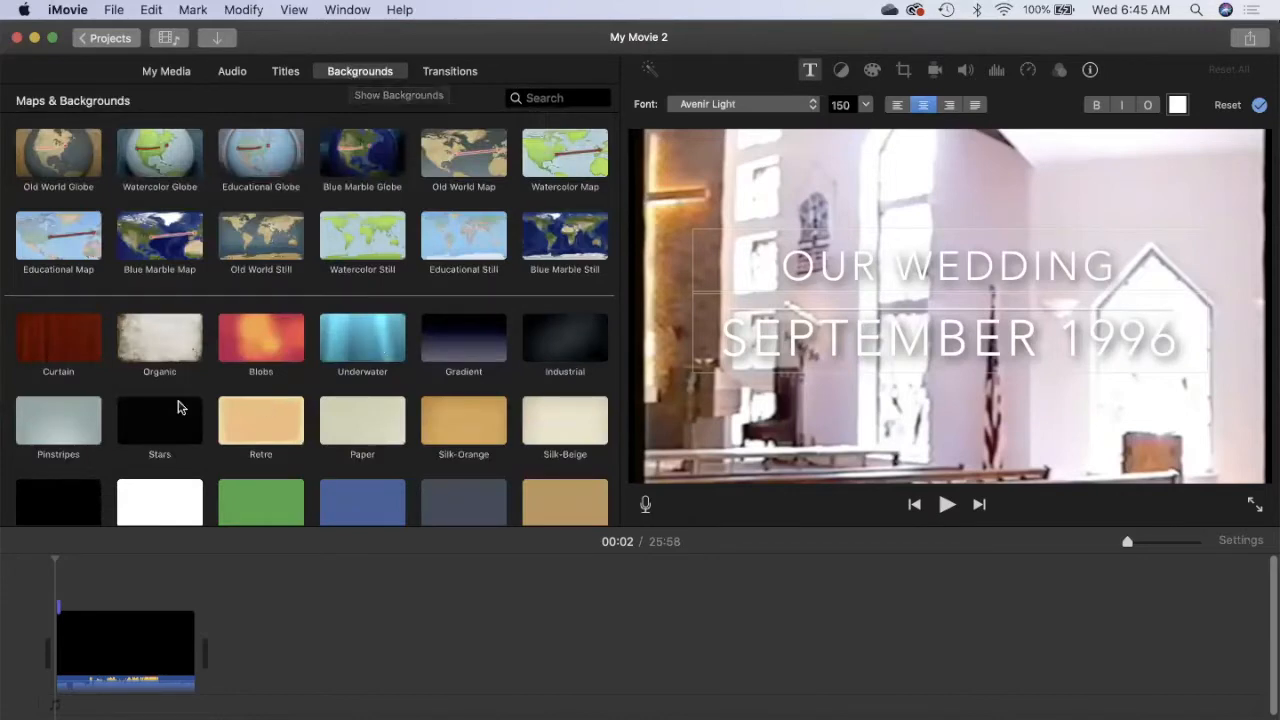
left_click(159, 420)
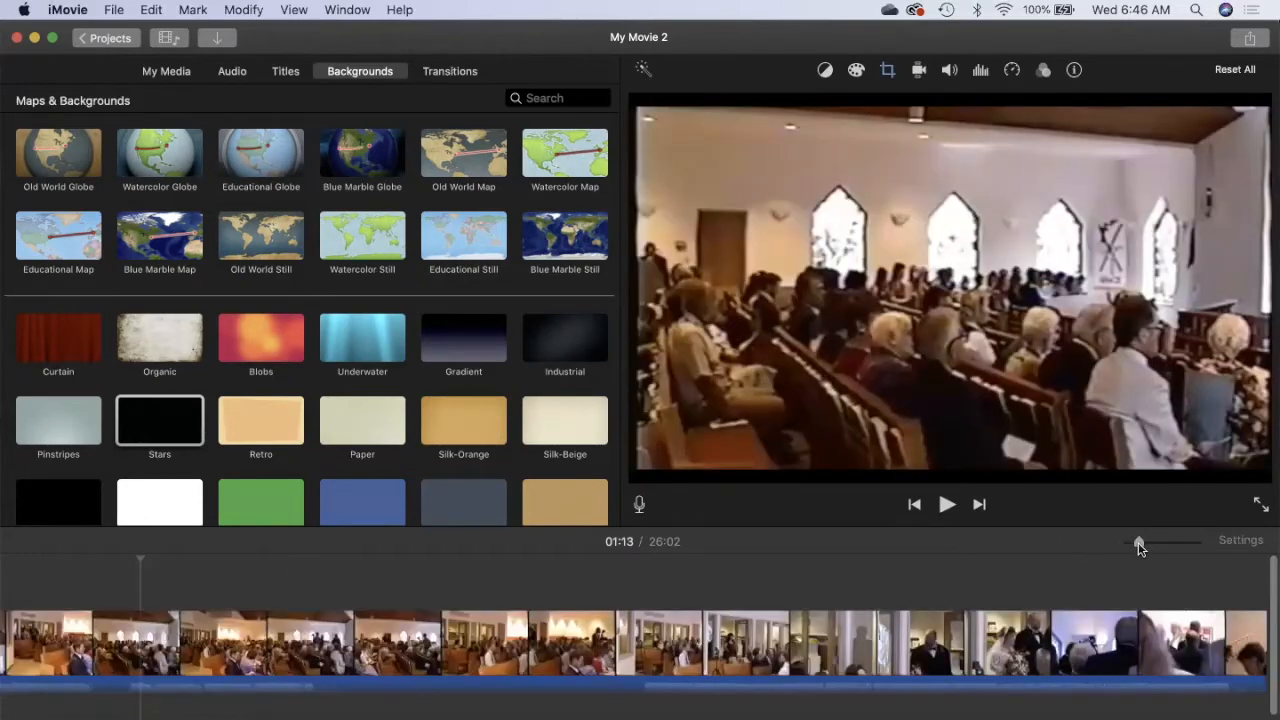
left_click_drag(1140, 543, 1148, 543)
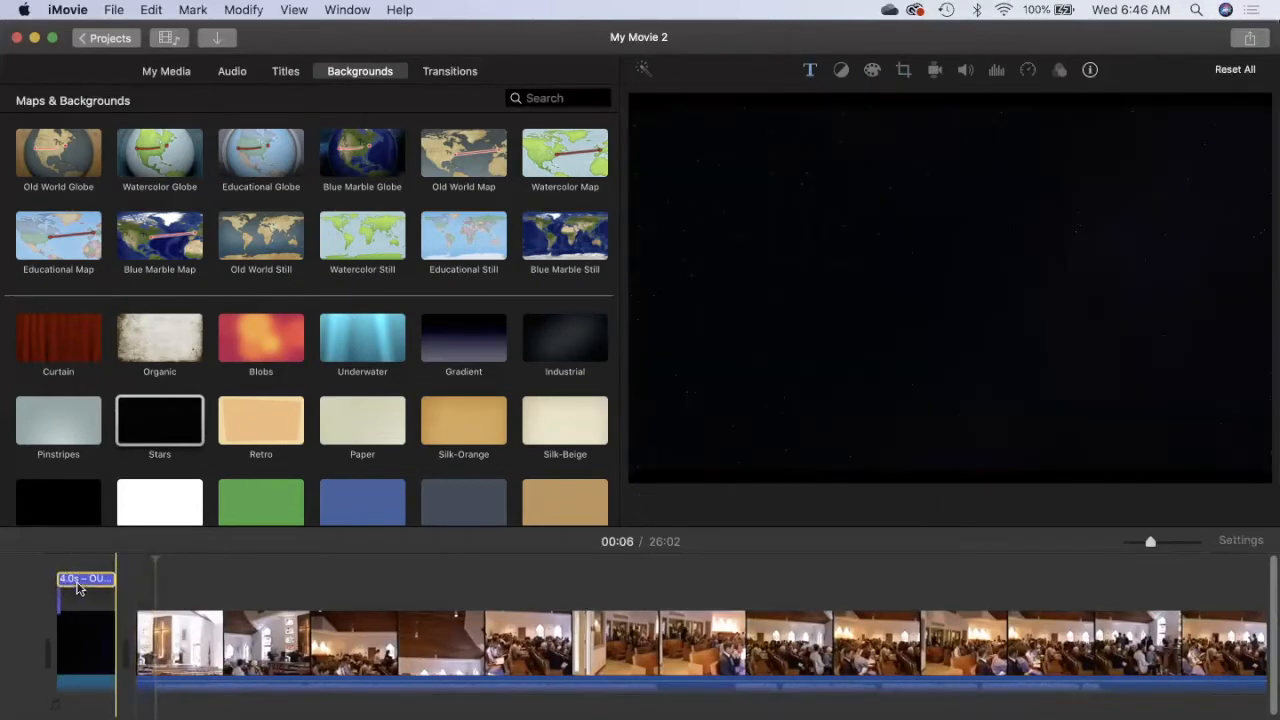
left_click(85, 640)
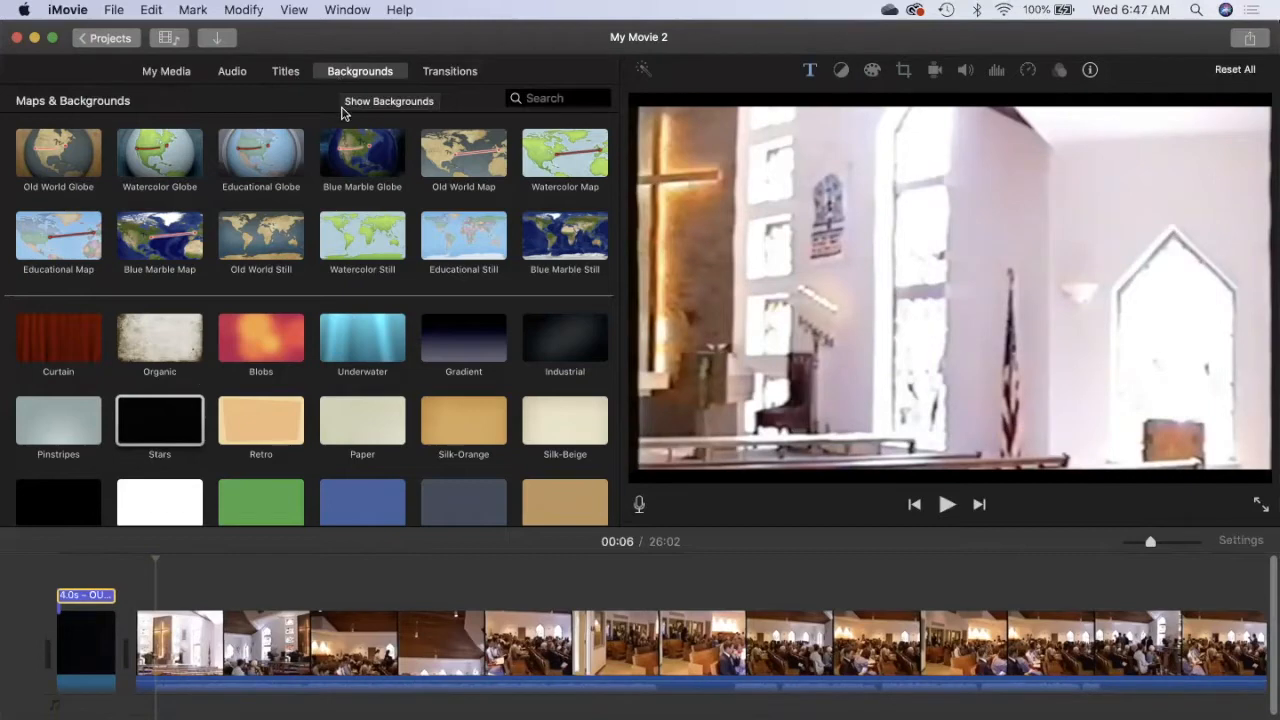
mouse_move(352, 178)
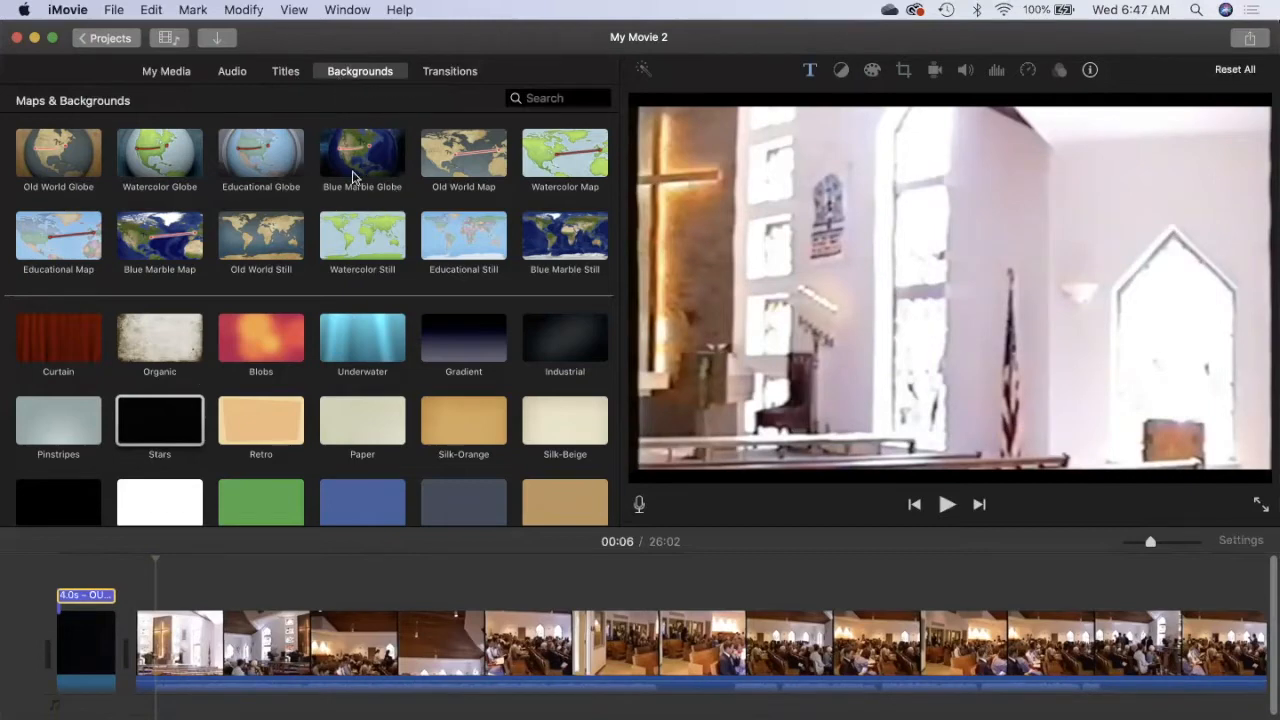
mouse_move(332, 195)
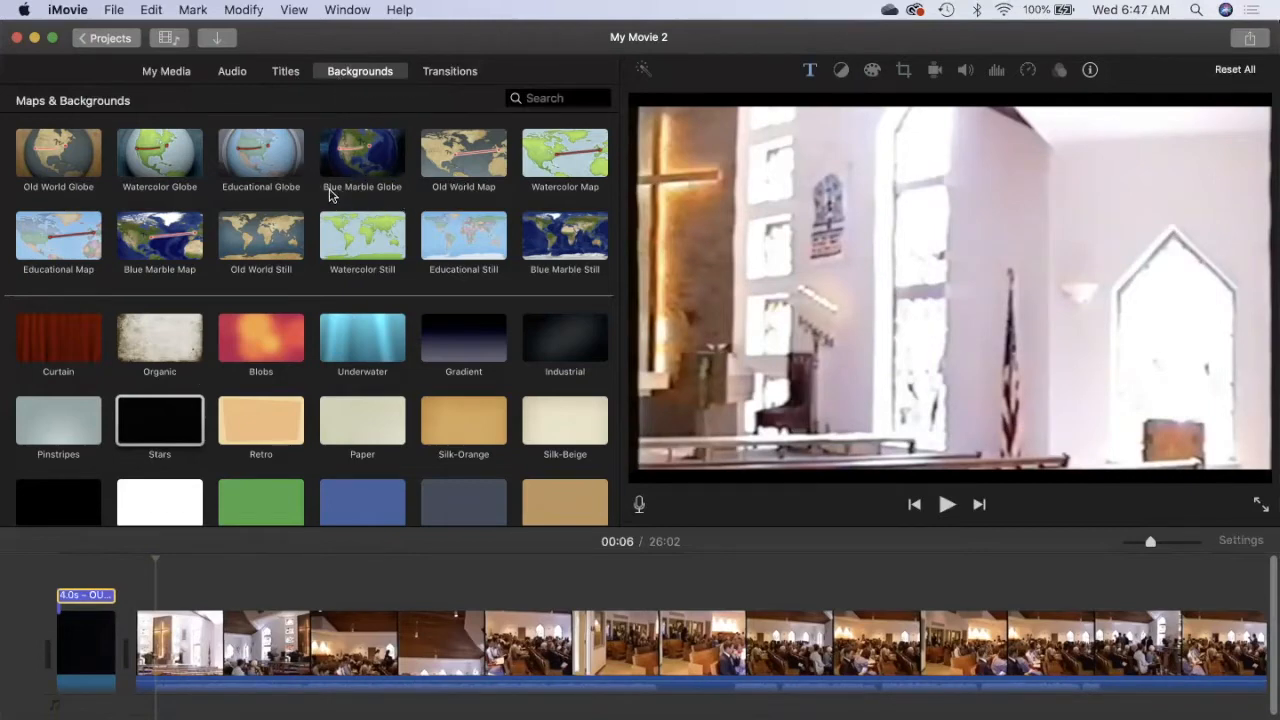
mouse_move(389, 399)
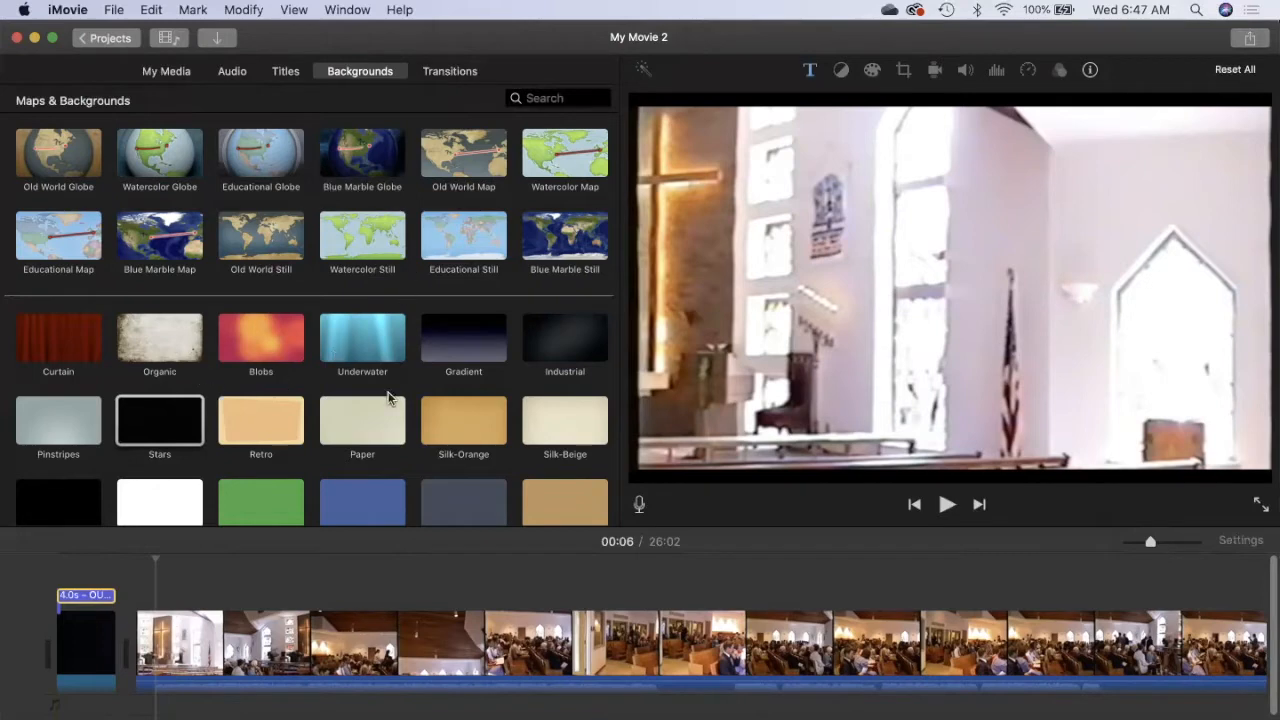
mouse_move(458, 73)
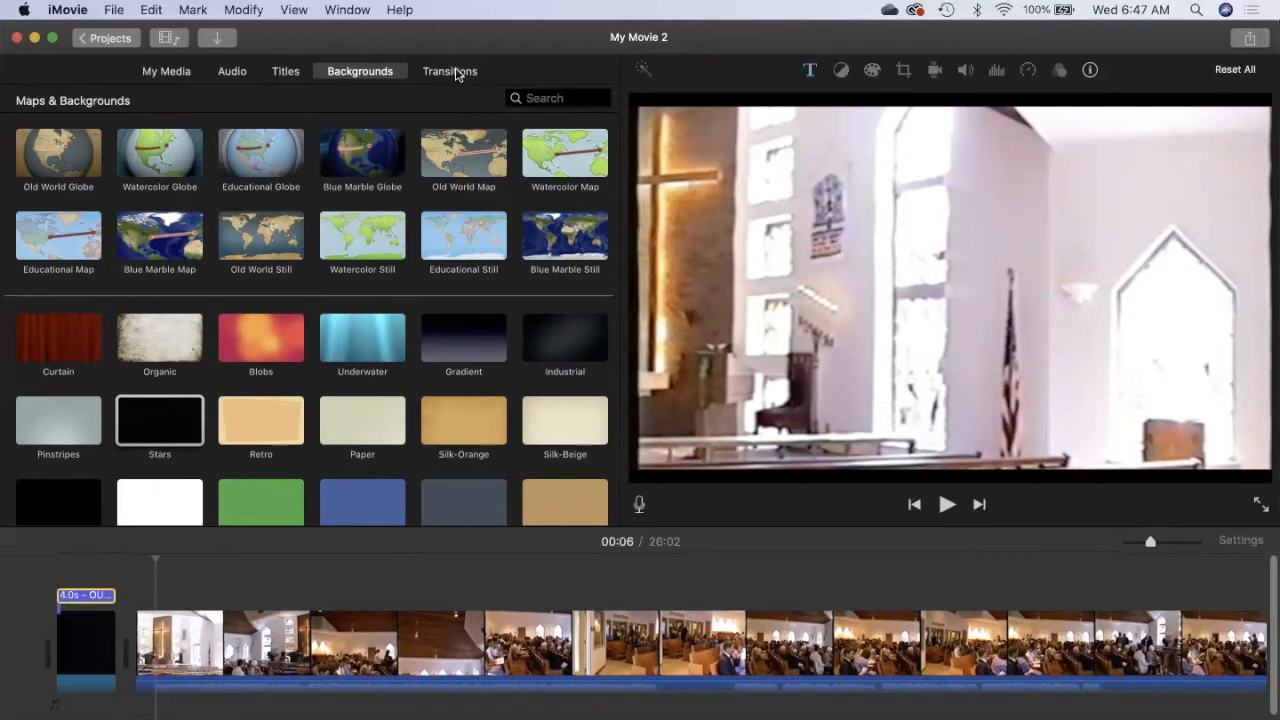
Step: Add the Cube transition after the title and play back the opening to check it
left_click(450, 71)
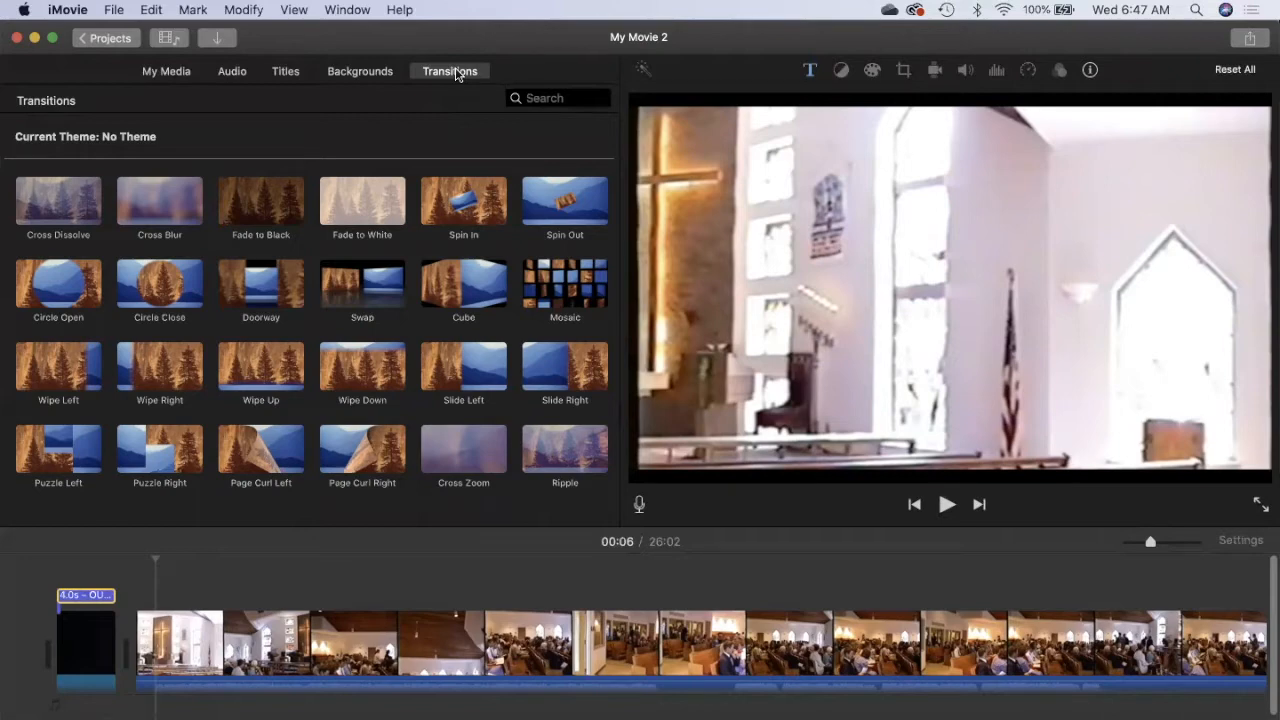
mouse_move(152, 302)
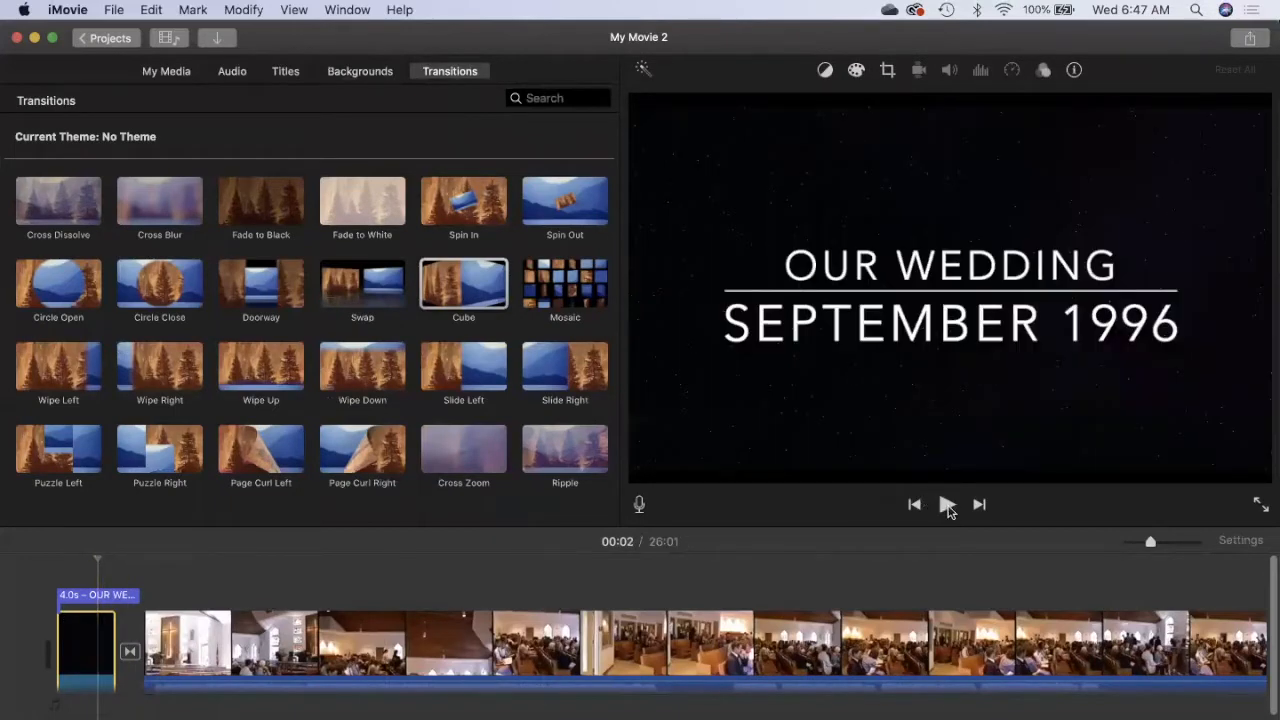
left_click(946, 504)
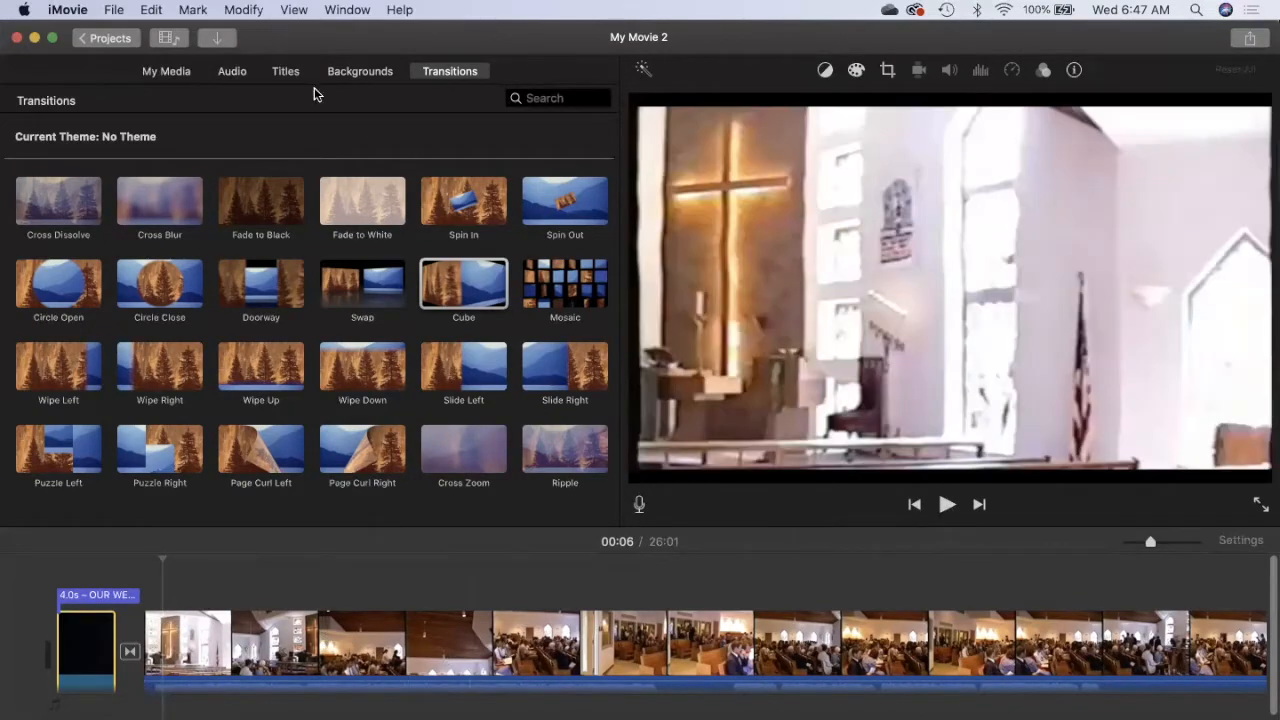
mouse_move(475, 97)
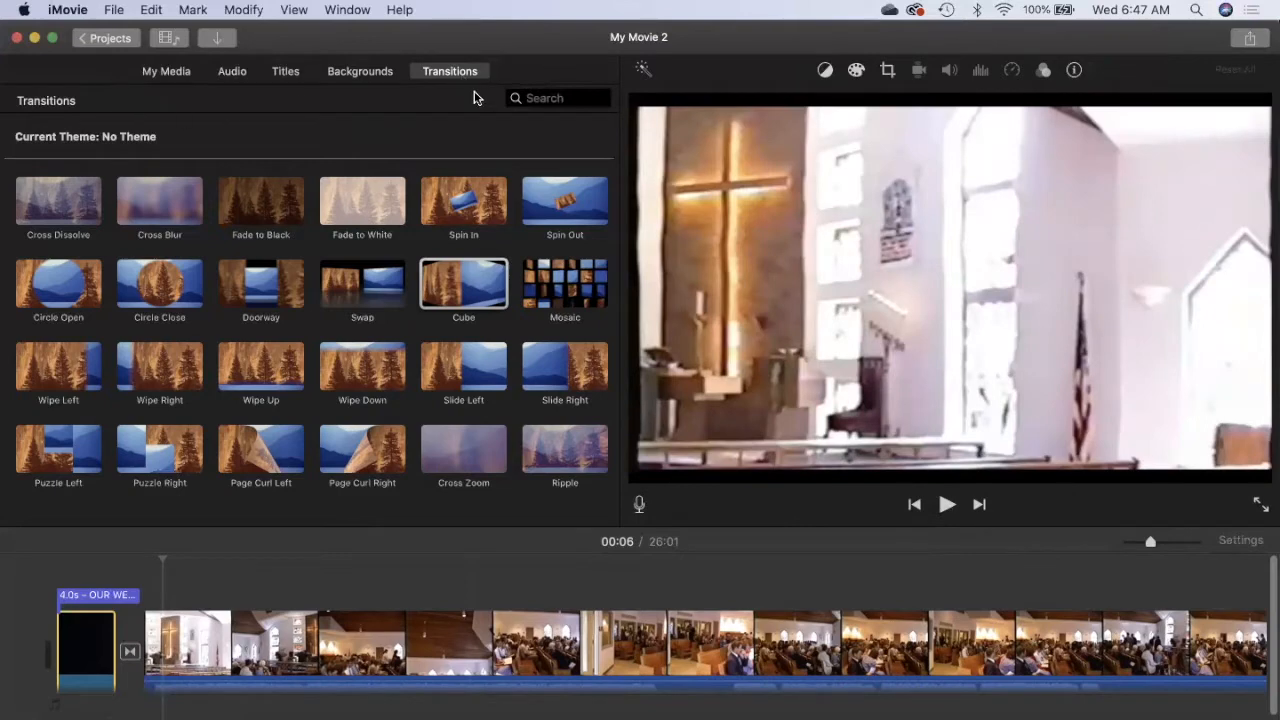
mouse_move(343, 186)
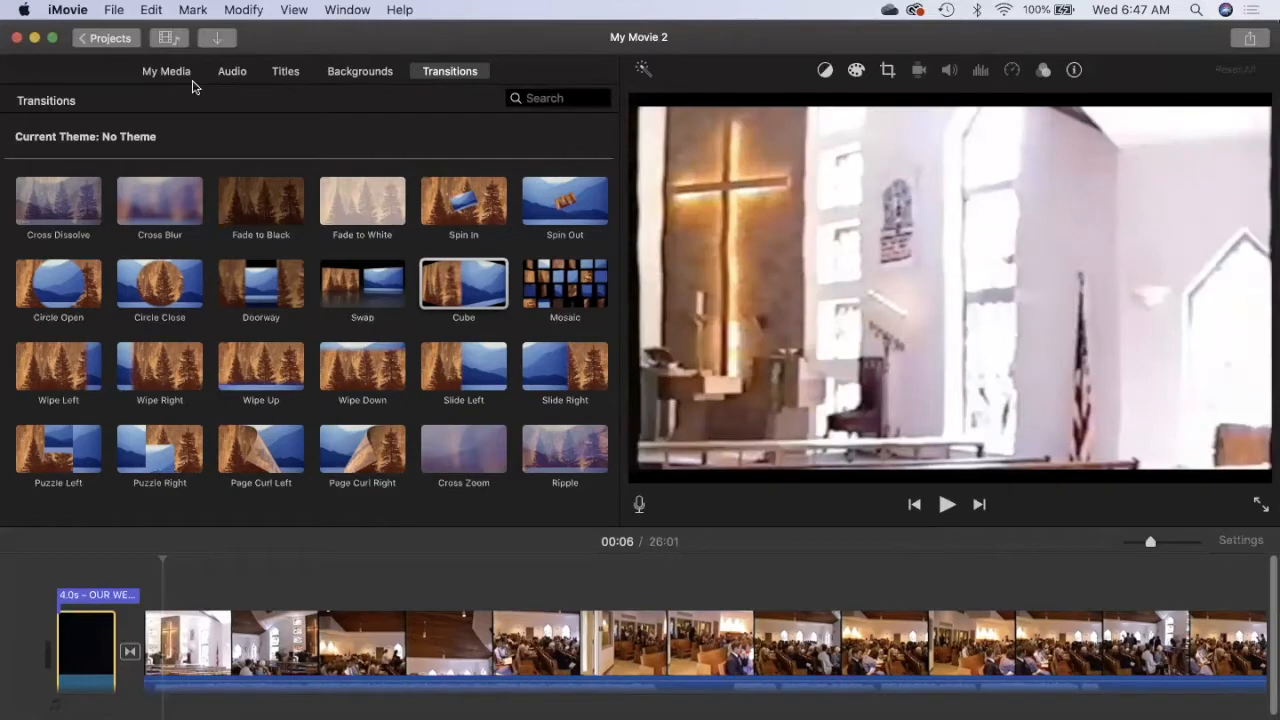
mouse_move(455, 97)
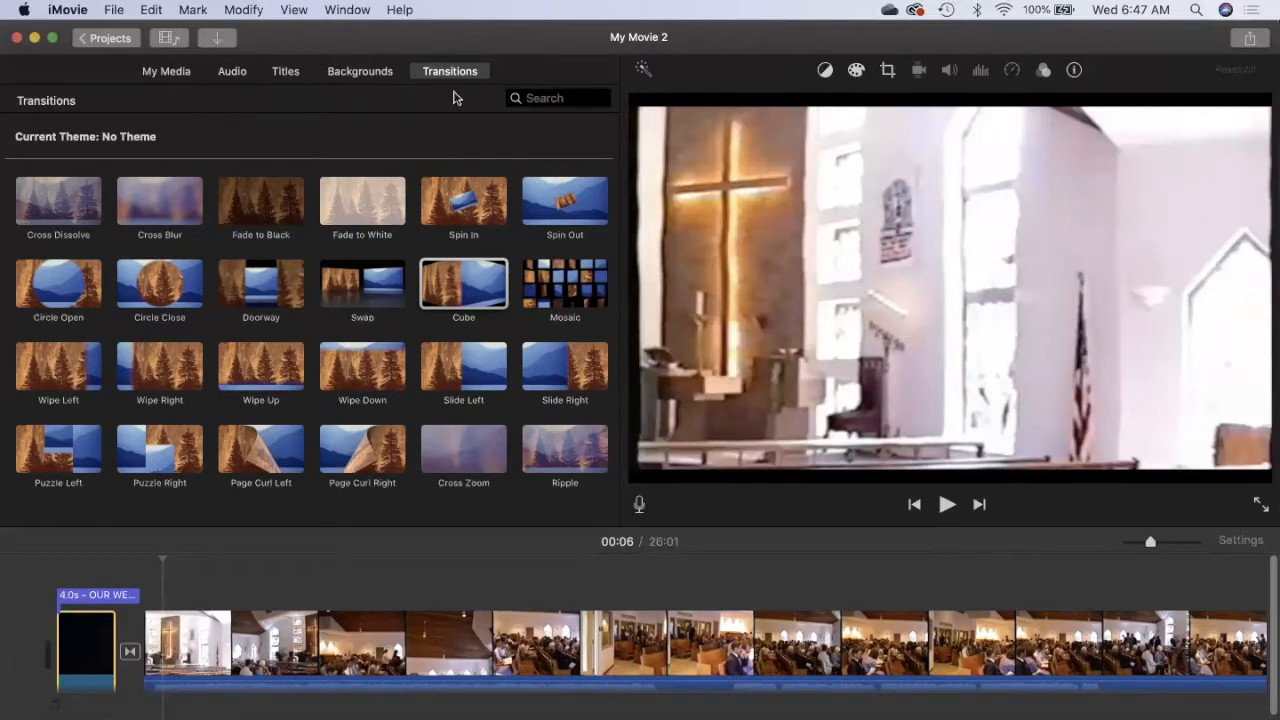
mouse_move(750, 498)
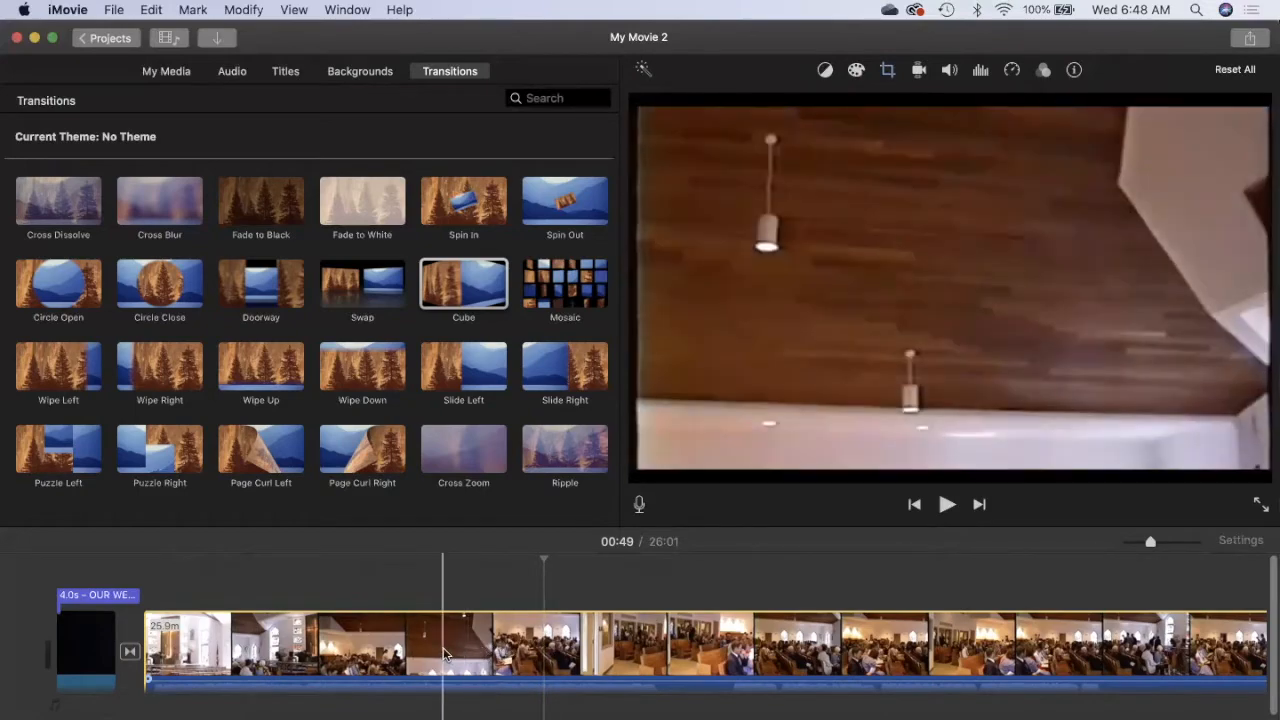
Step: Select the church footage clip and split it near its start via Modify > Split Clip
left_click(442, 650)
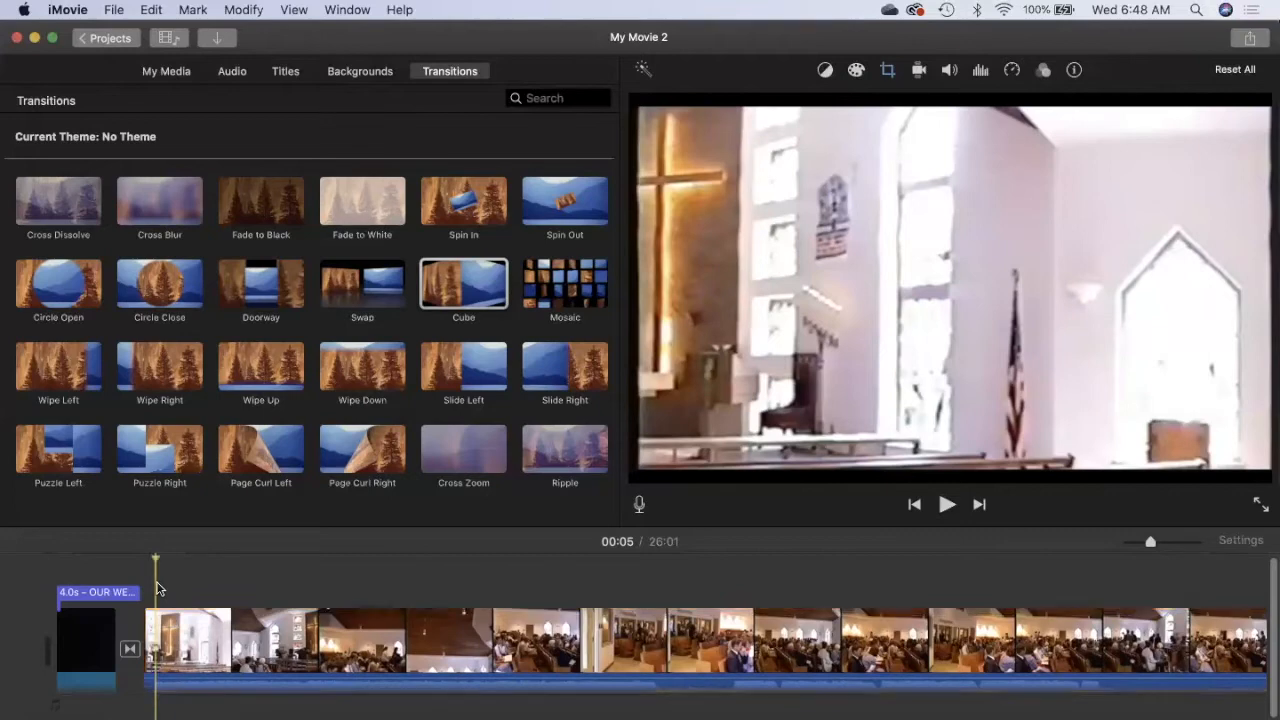
left_click(243, 9)
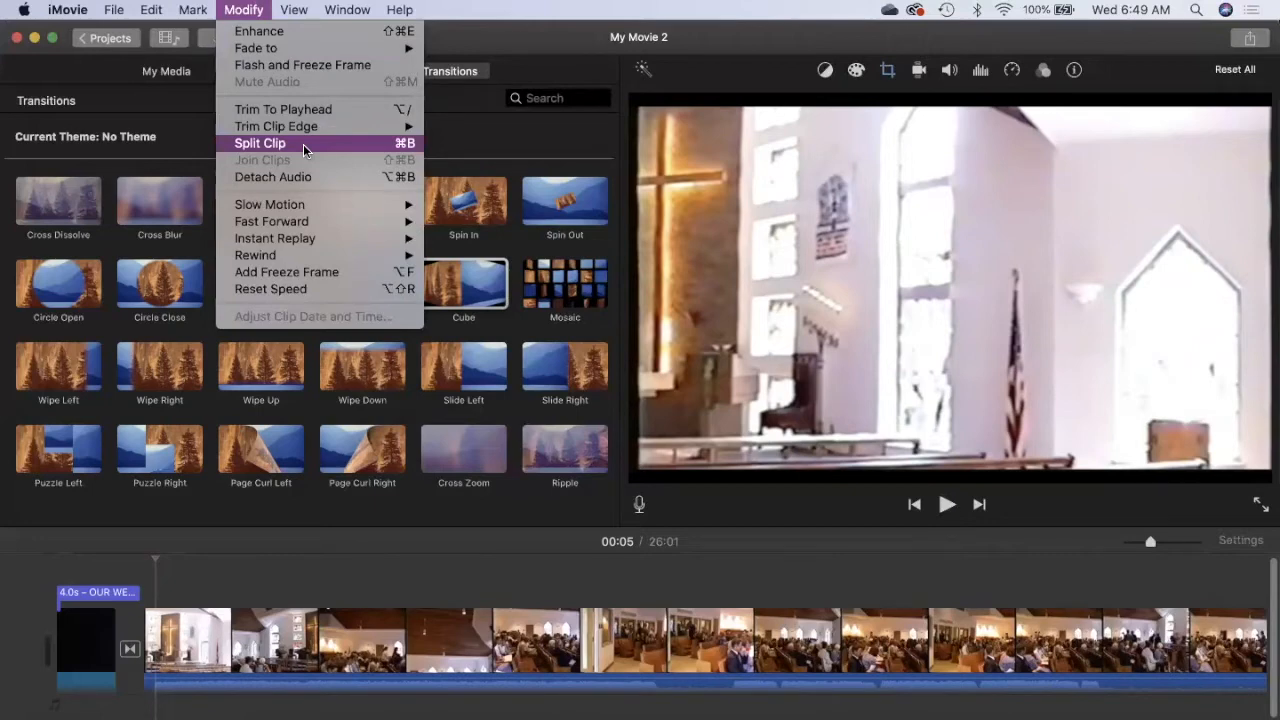
mouse_move(154, 637)
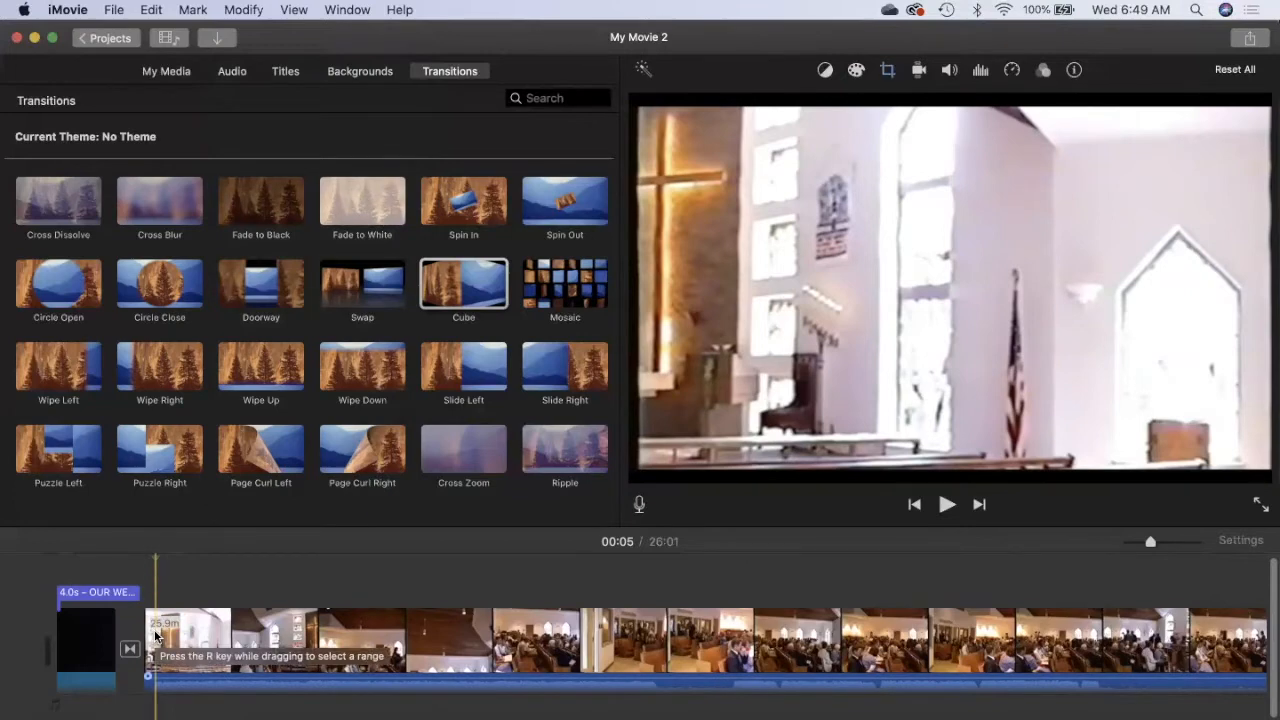
Step: Delete the short split-off opening piece, leaving the movie 25:59 long
right_click(155, 635)
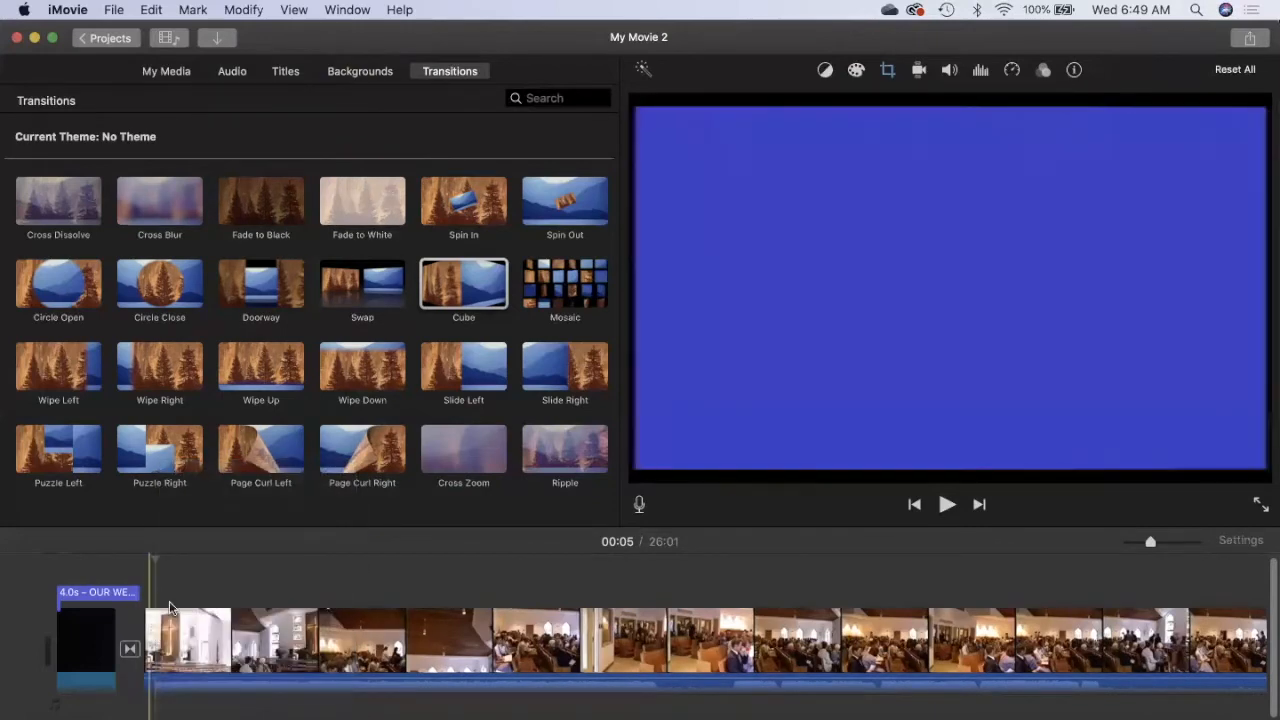
left_click(160, 640)
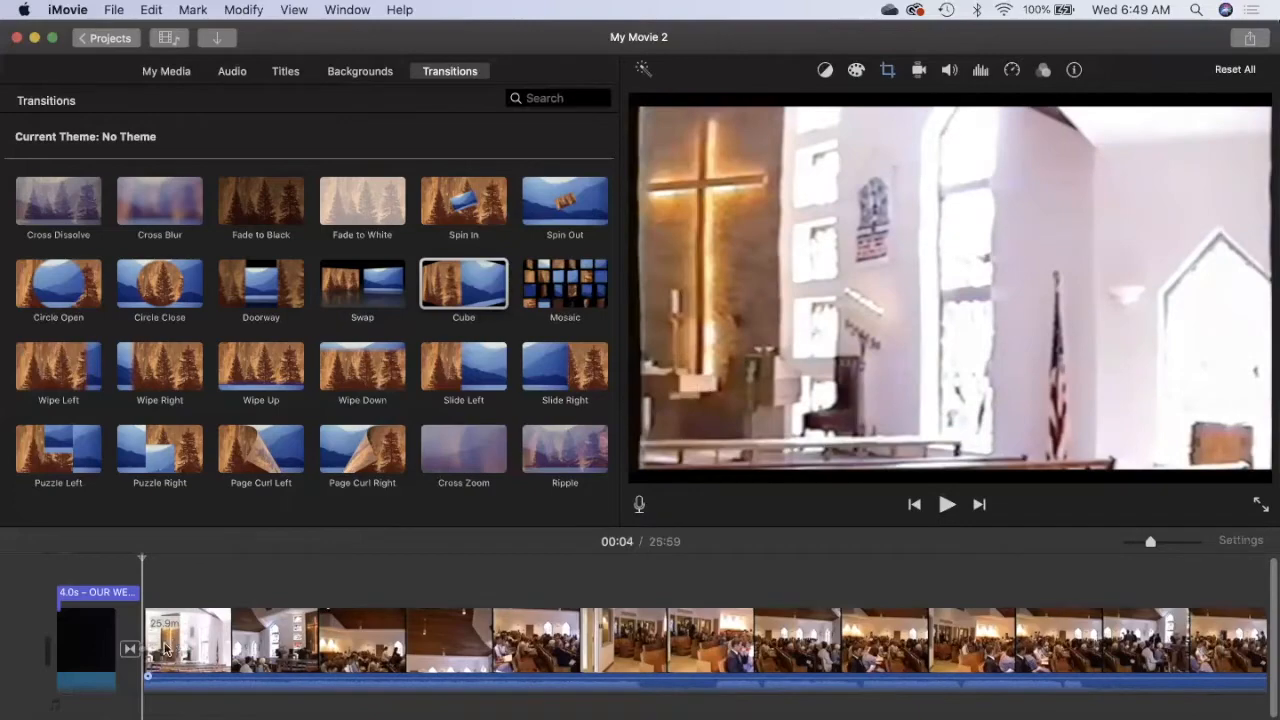
left_click(185, 650)
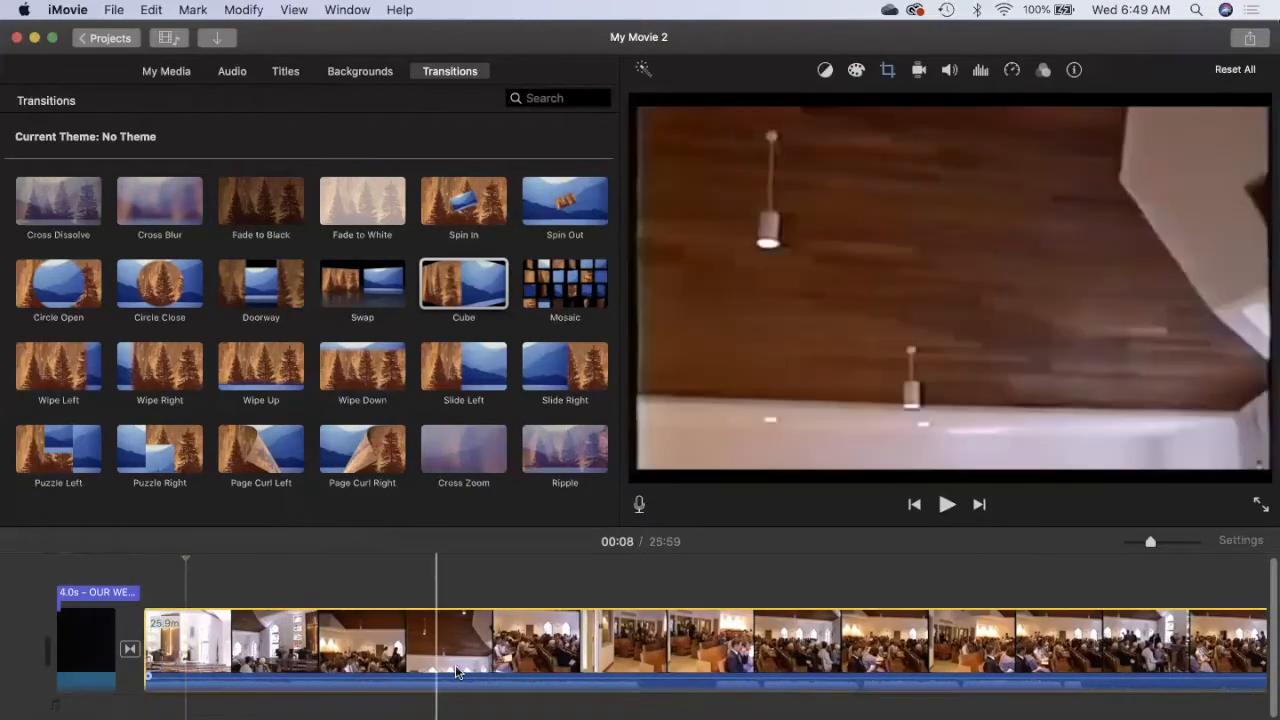
left_click(620, 680)
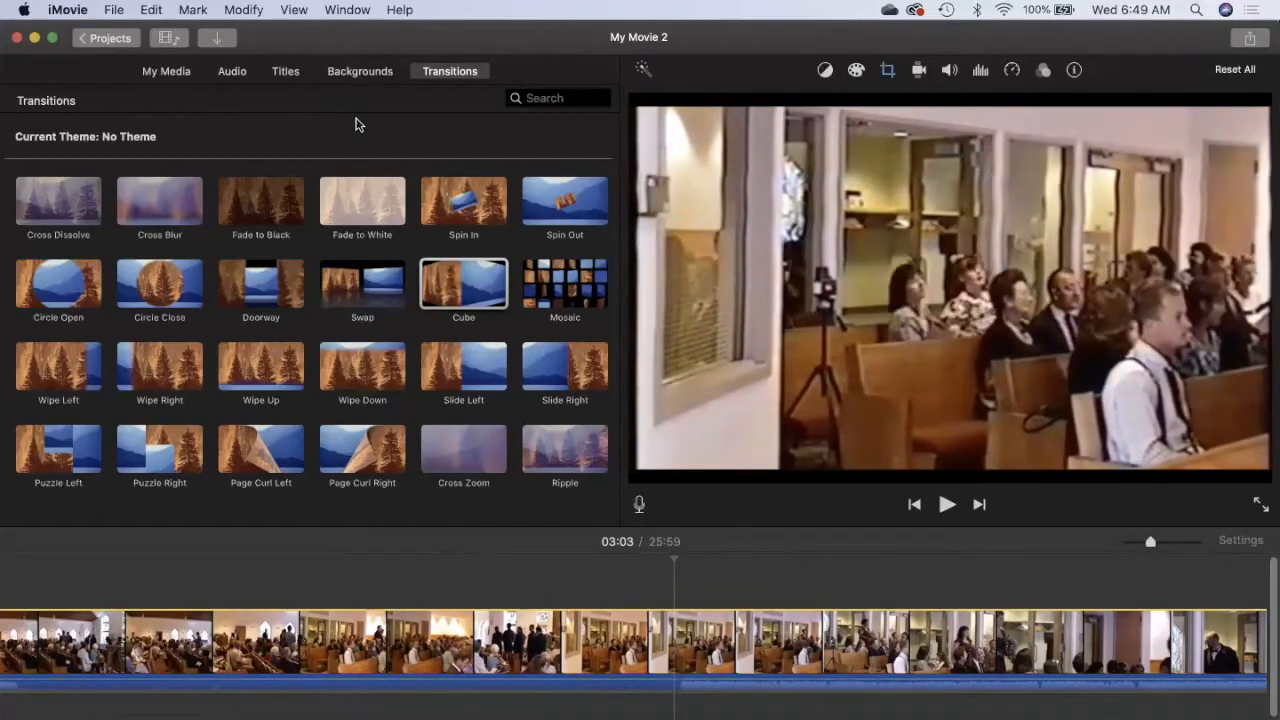
left_click(285, 71)
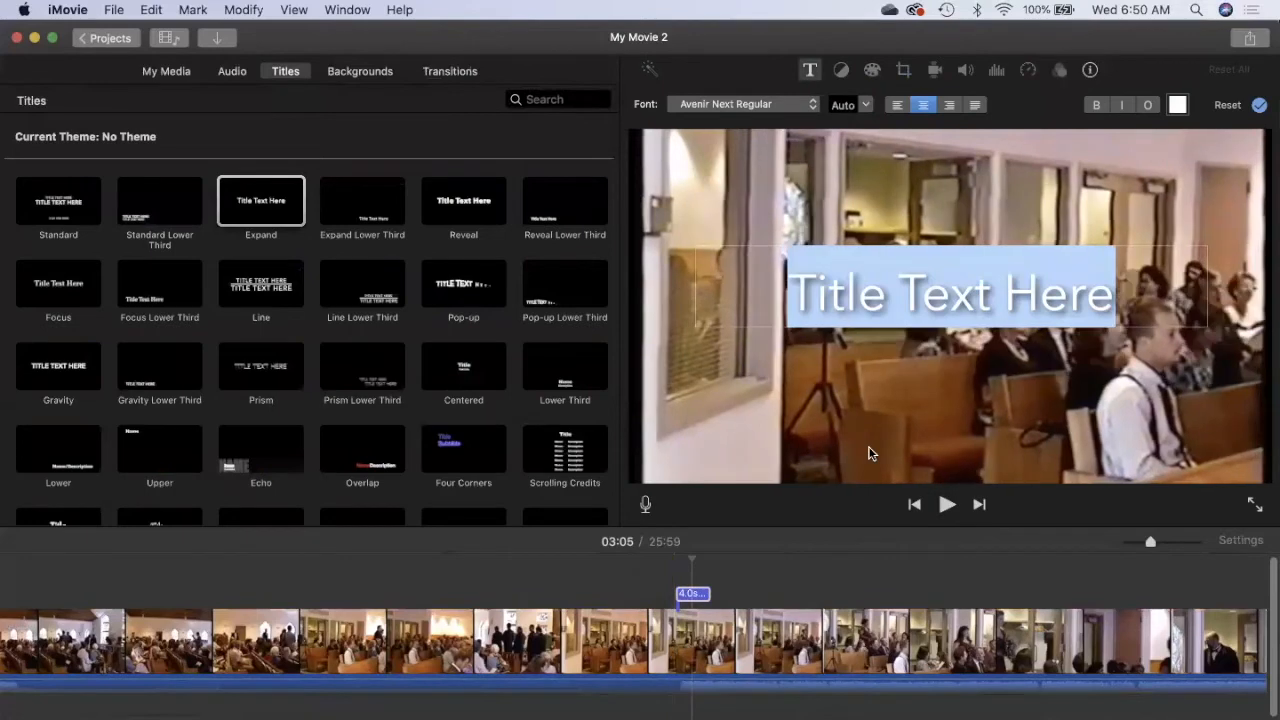
type("Proce")
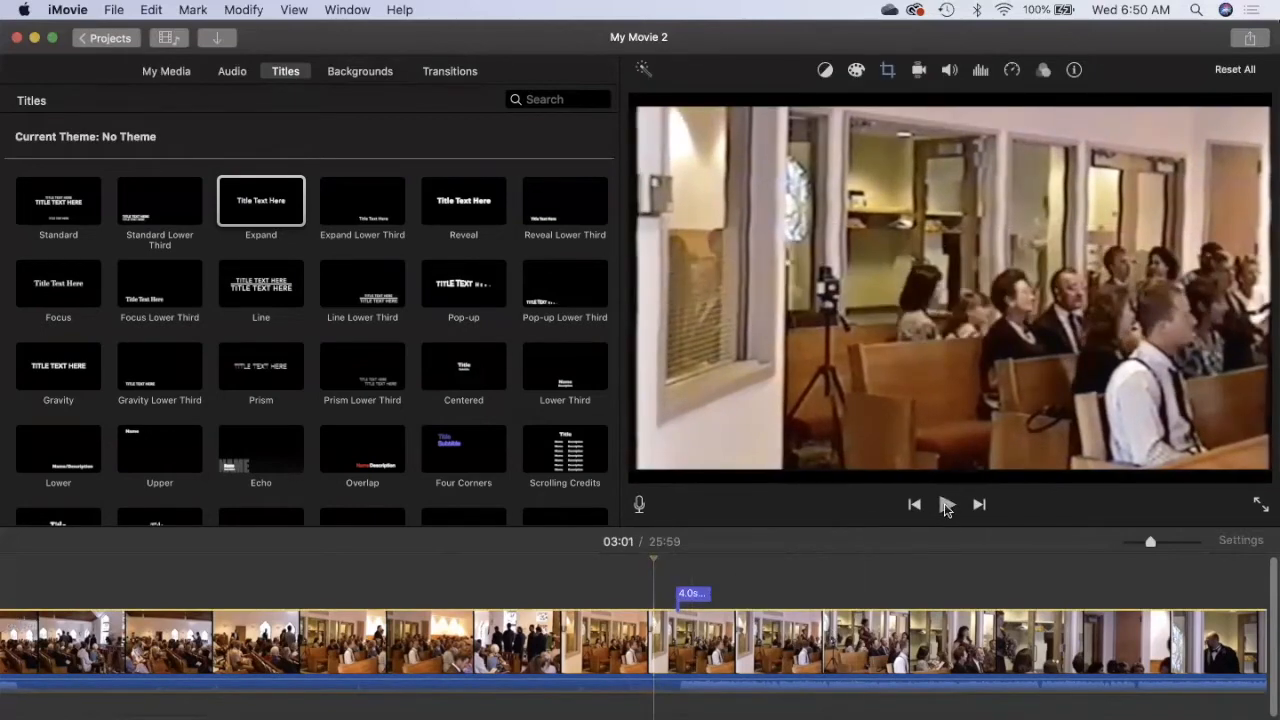
left_click(946, 504)
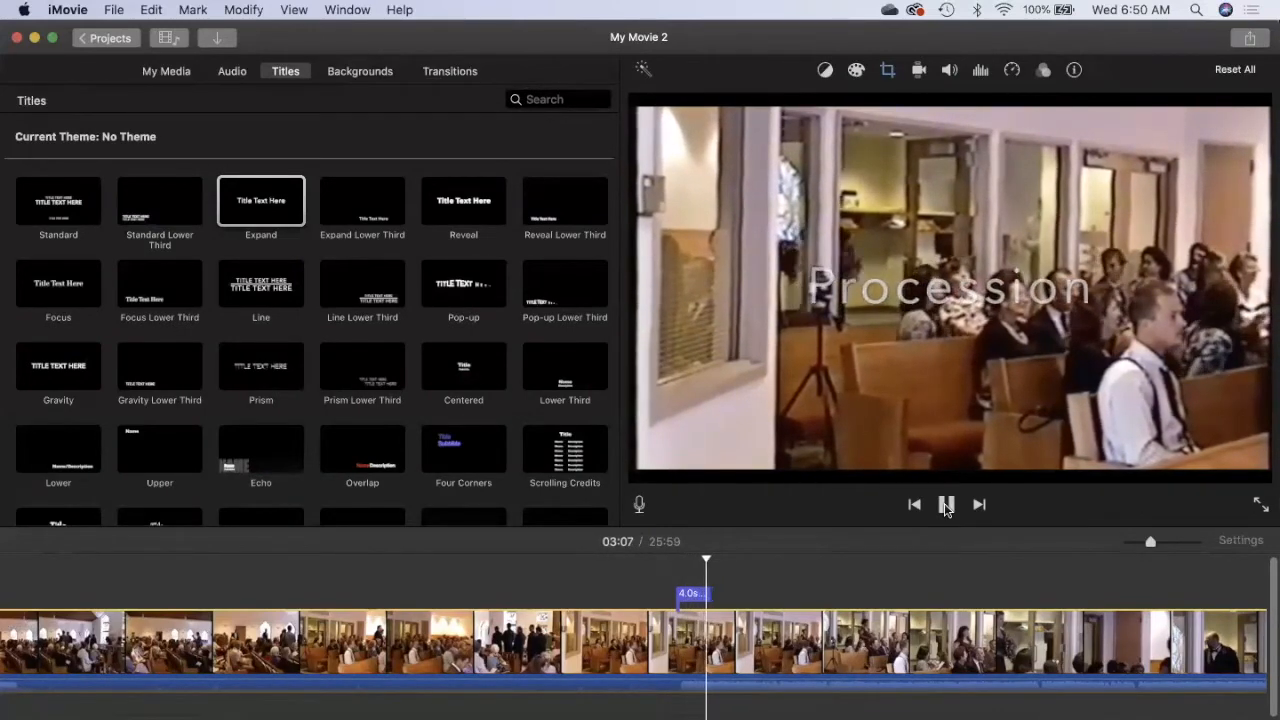
left_click(946, 504)
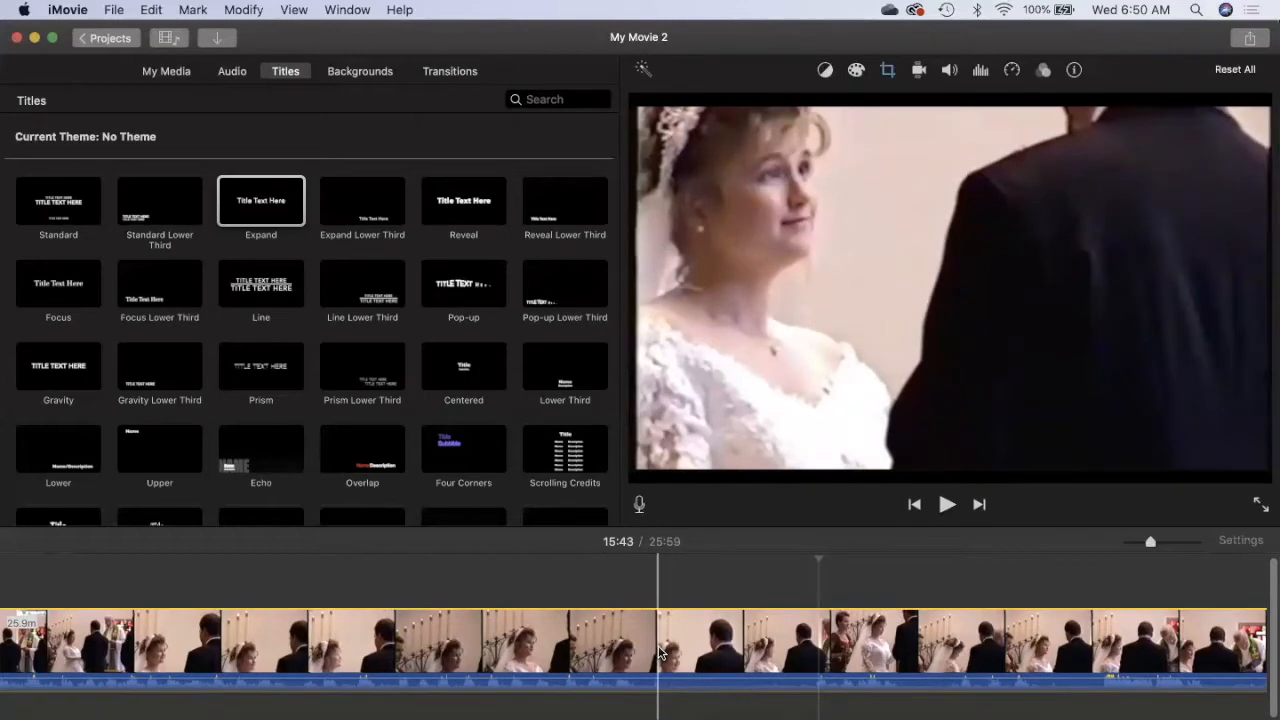
mouse_move(659, 650)
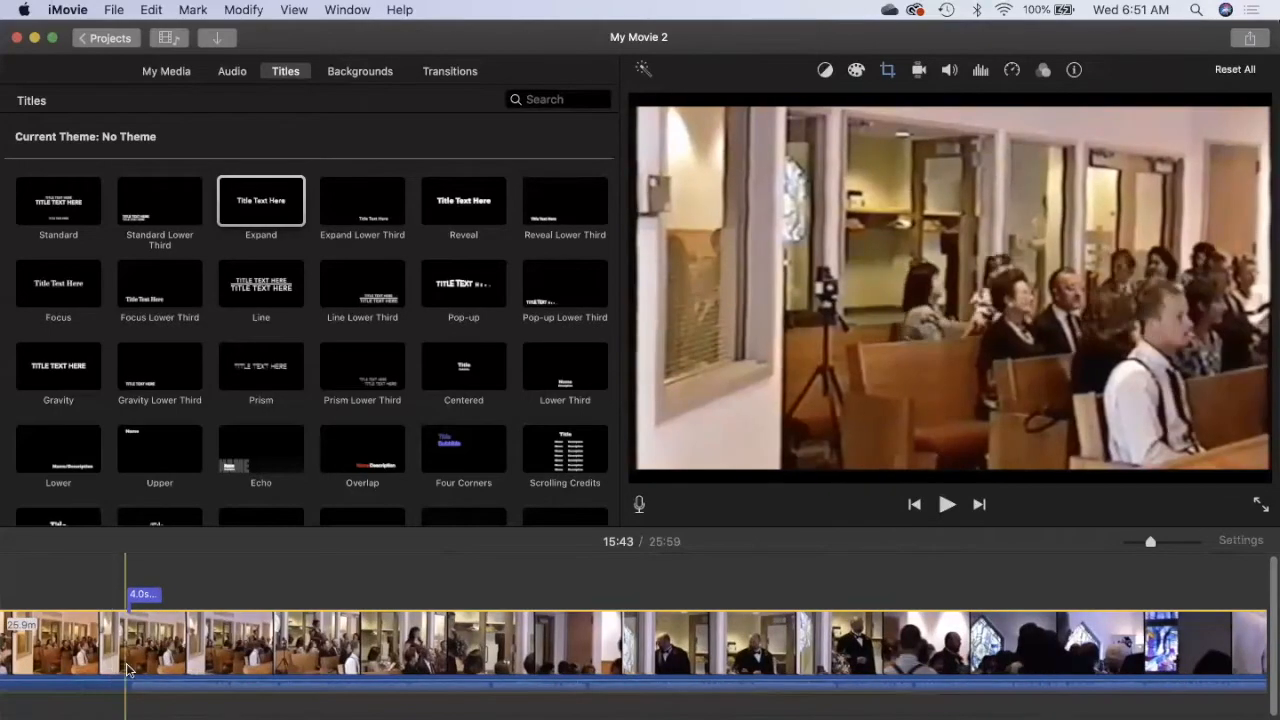
Step: Mark where the reception footage starts in the final clip and split it there
left_click(347, 645)
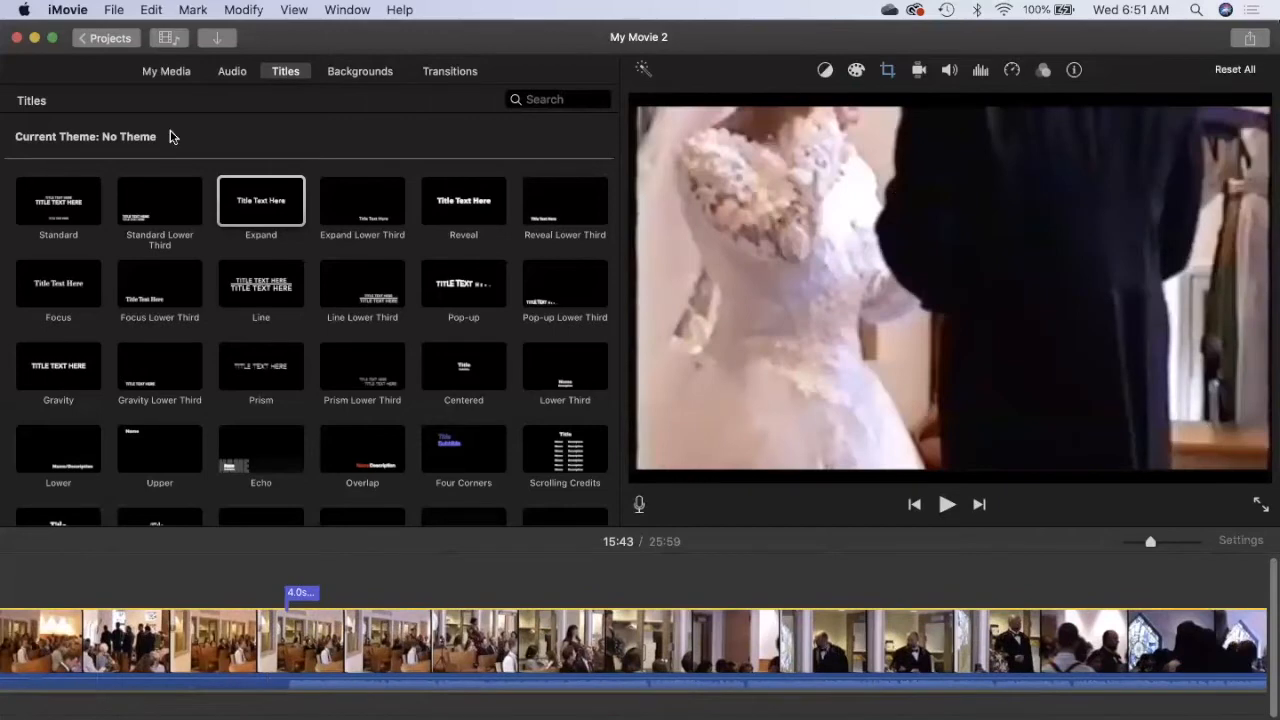
left_click(231, 71)
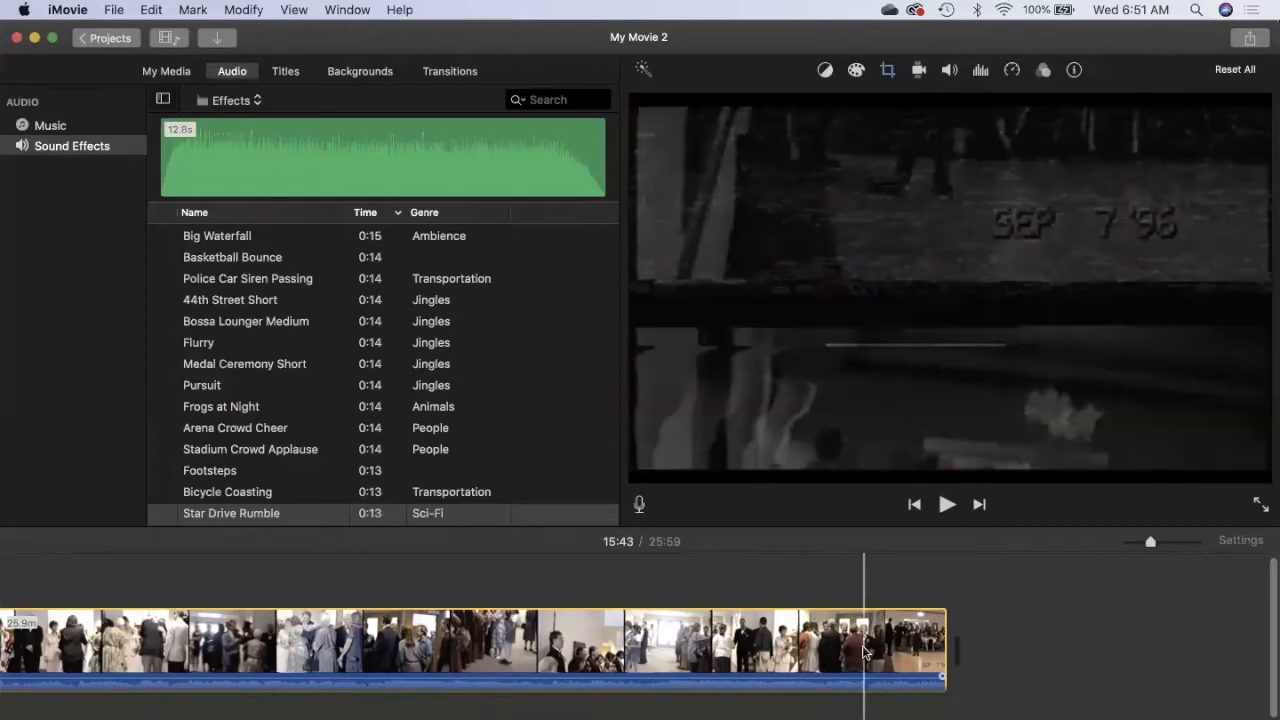
left_click(855, 650)
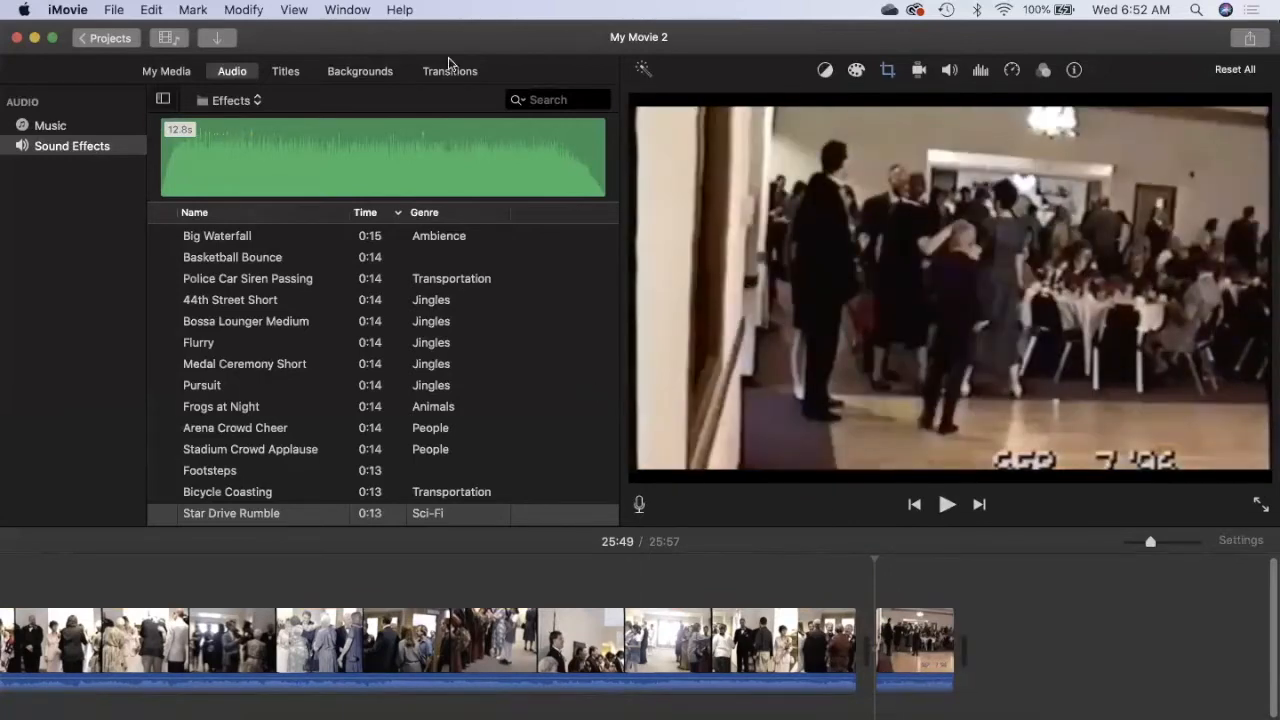
Step: Drop a Stars background into the gap with a Focus title reading Reception
left_click(360, 71)
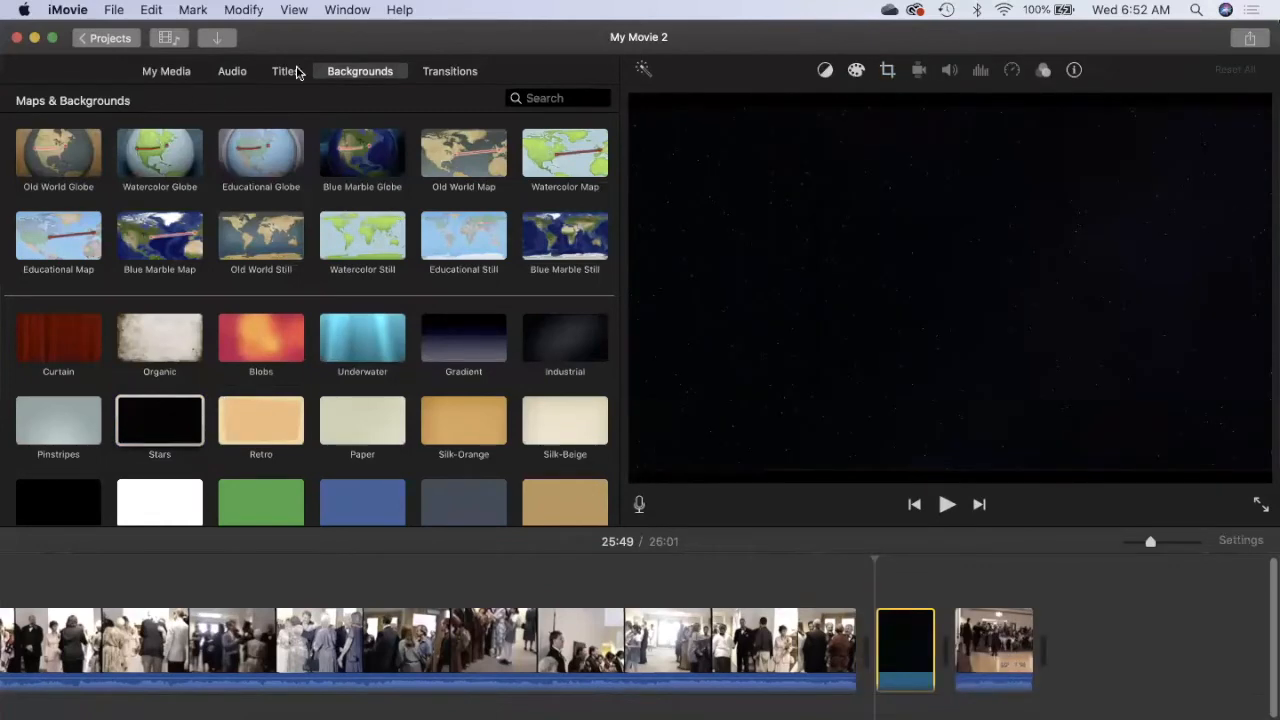
left_click(285, 71)
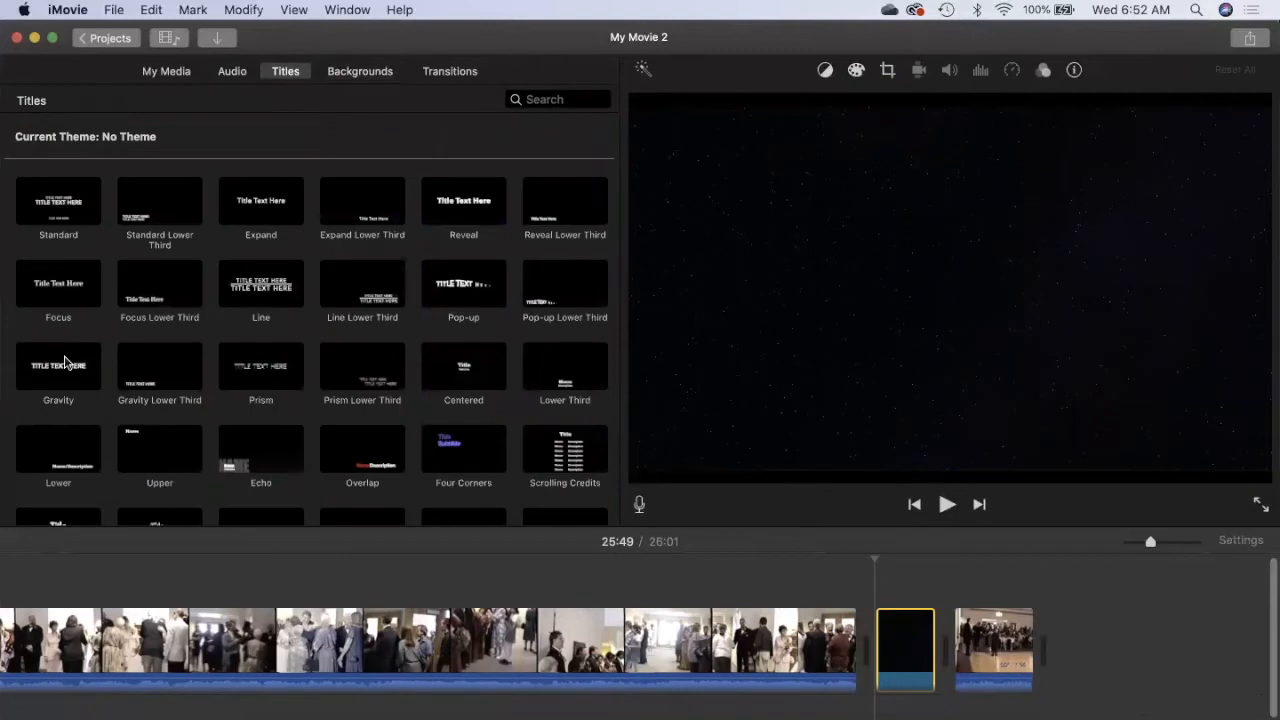
mouse_move(57, 300)
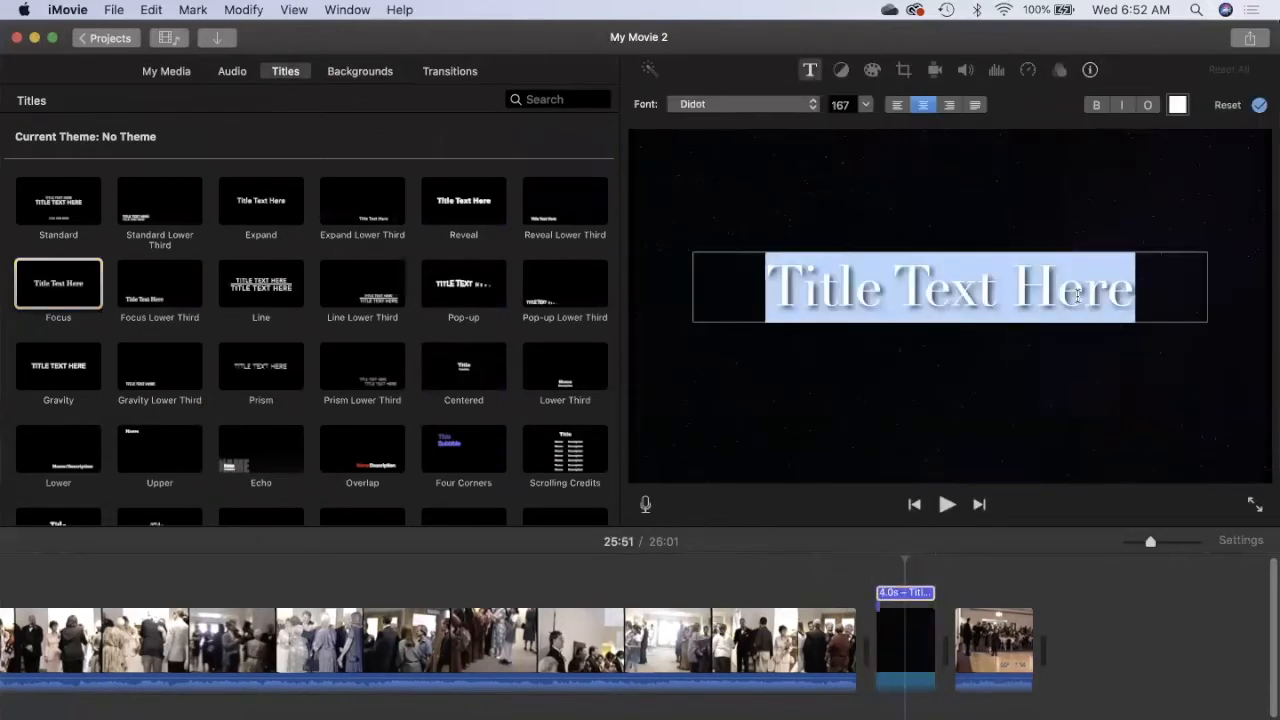
type("Reception")
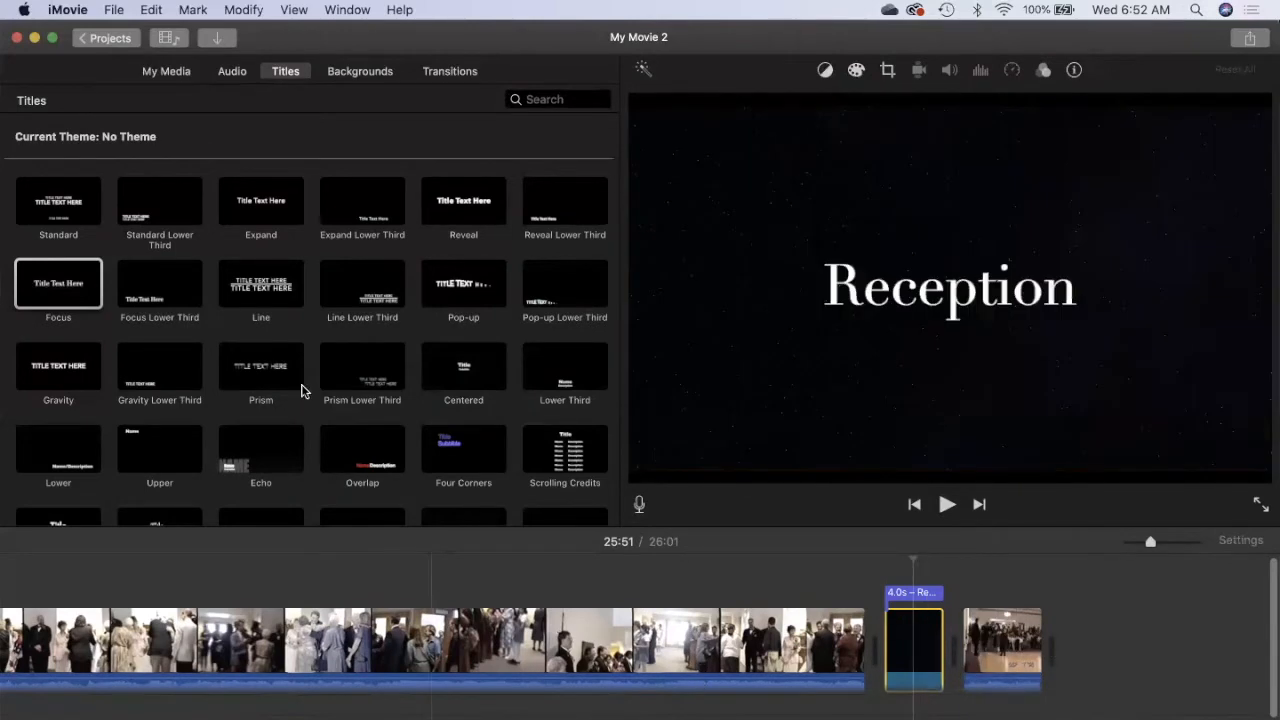
left_click(231, 71)
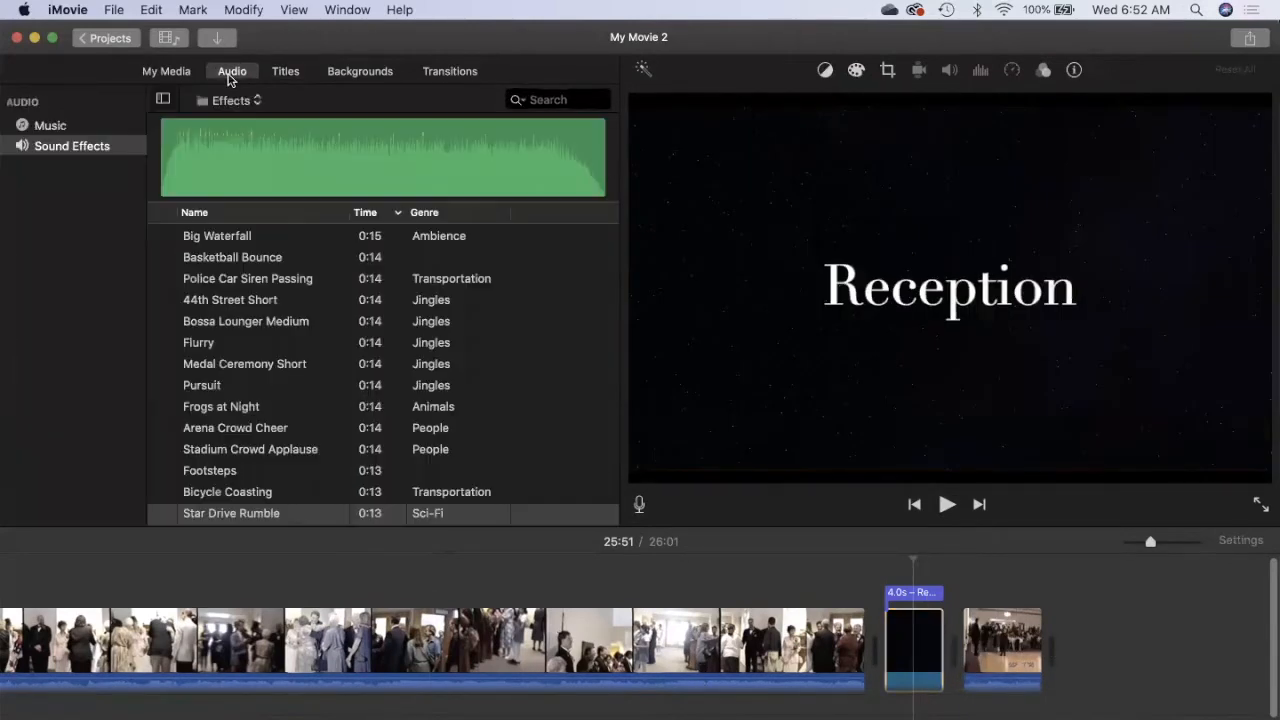
Step: Pick the song Seasons from the music library for the reception section
left_click(50, 125)
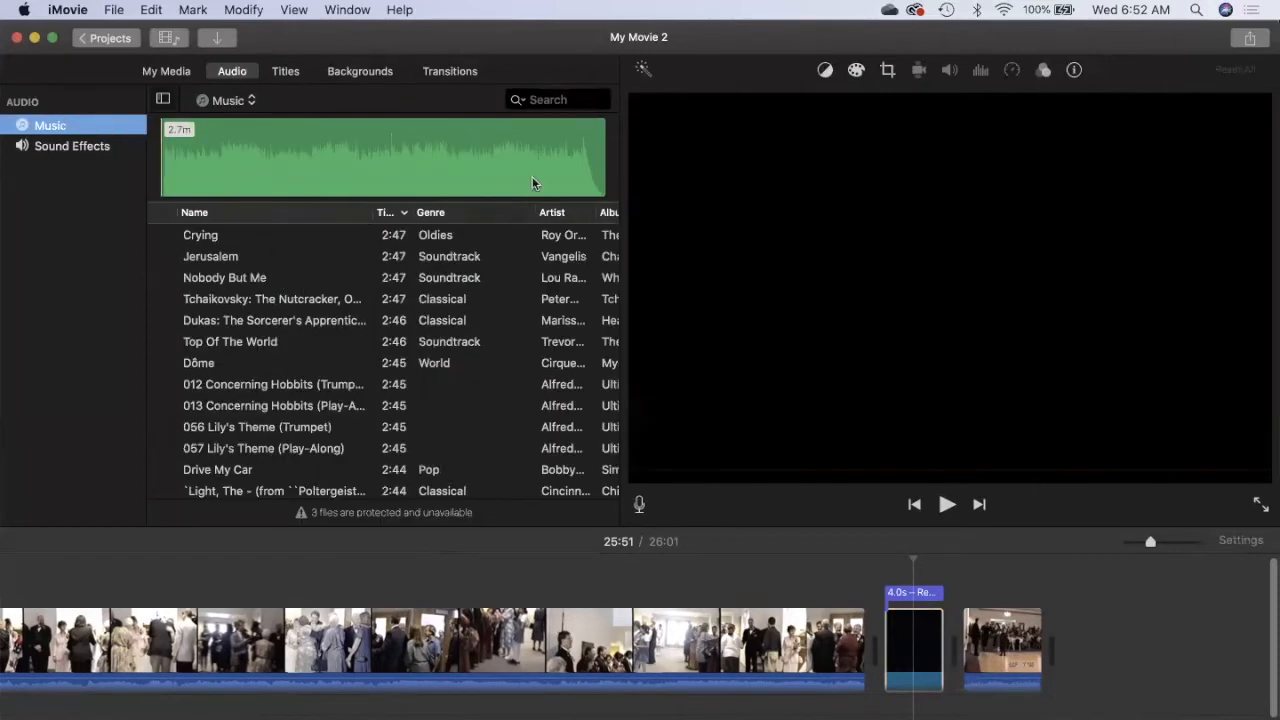
scroll("down", 3)
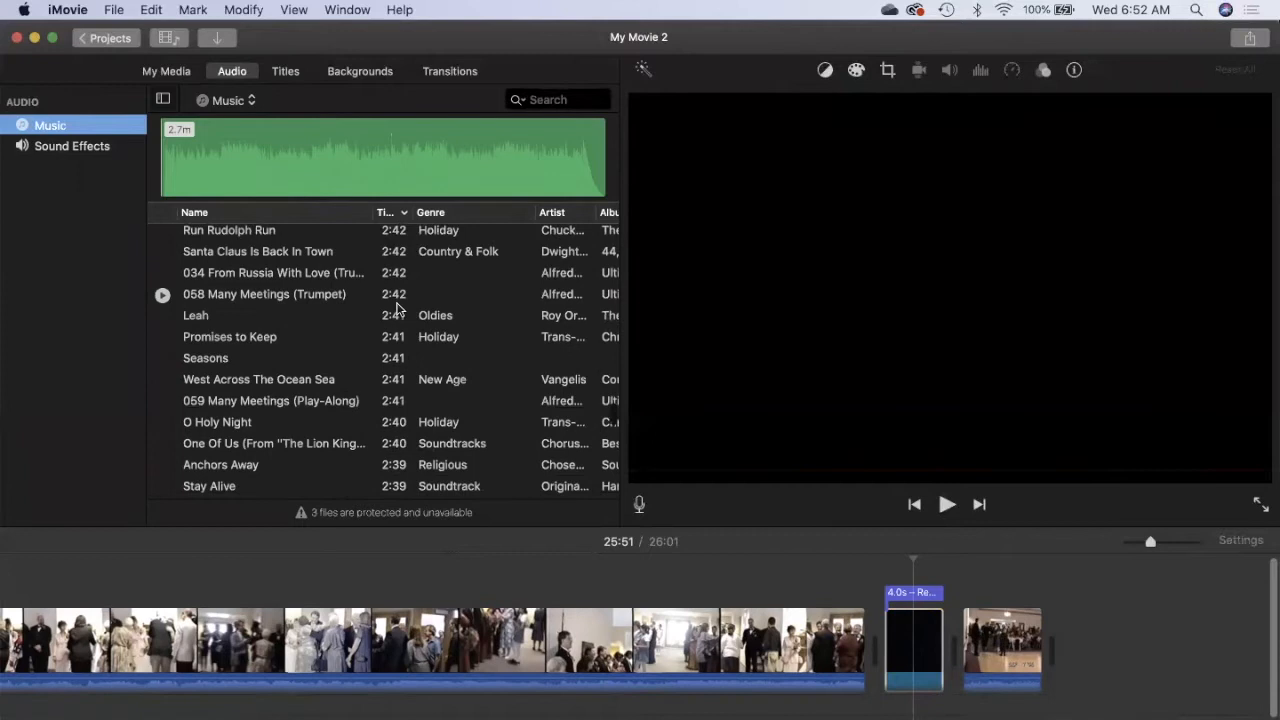
left_click(205, 342)
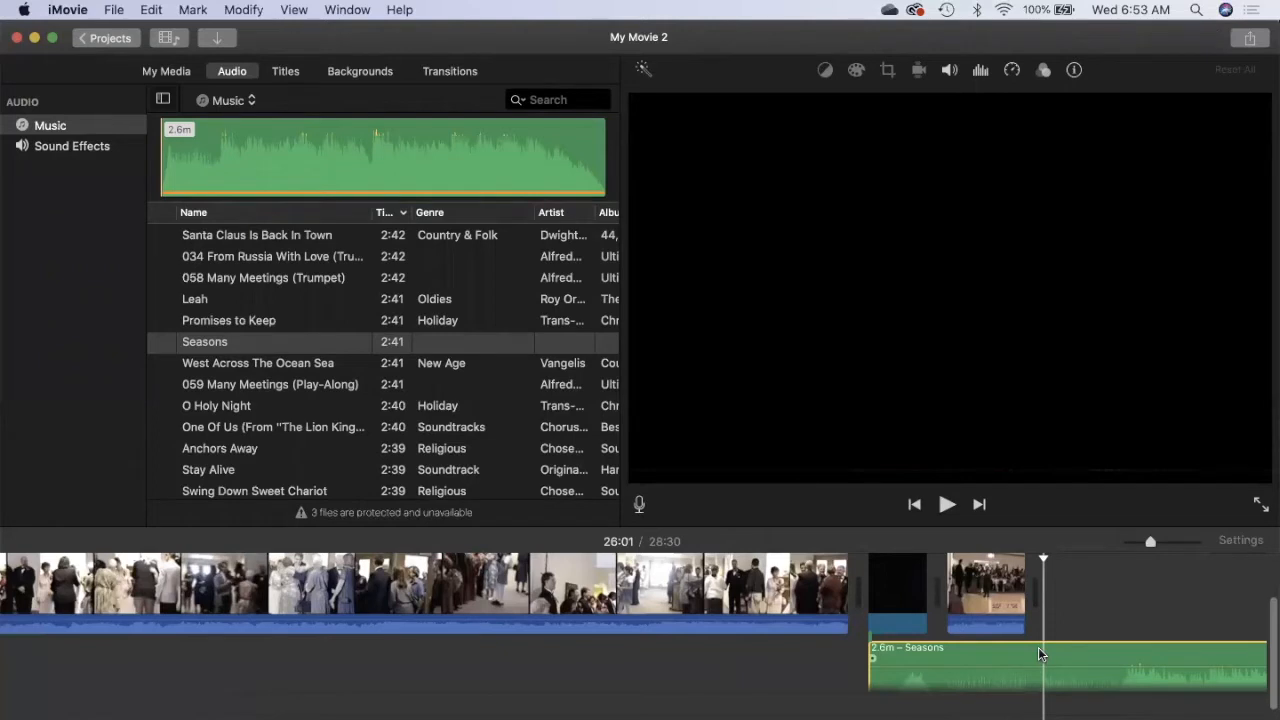
mouse_move(1040, 655)
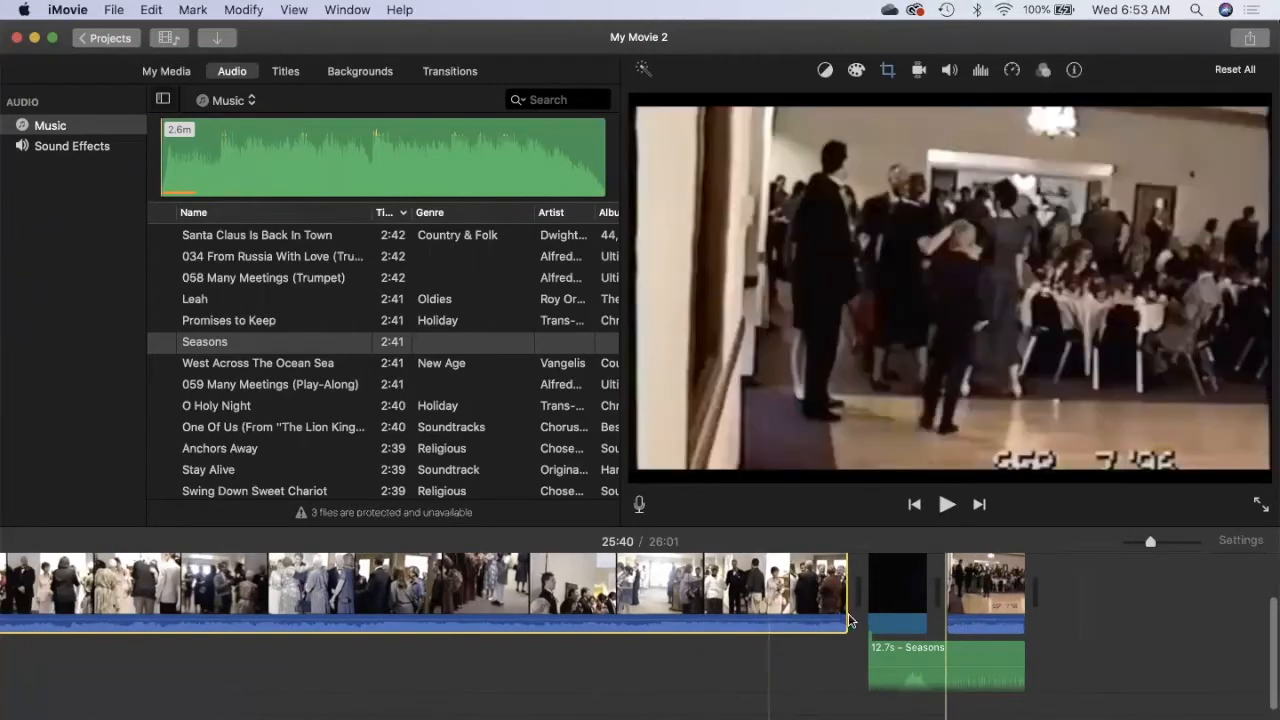
Step: Add the Cube transition before the Reception title and preview the ending
left_click(449, 71)
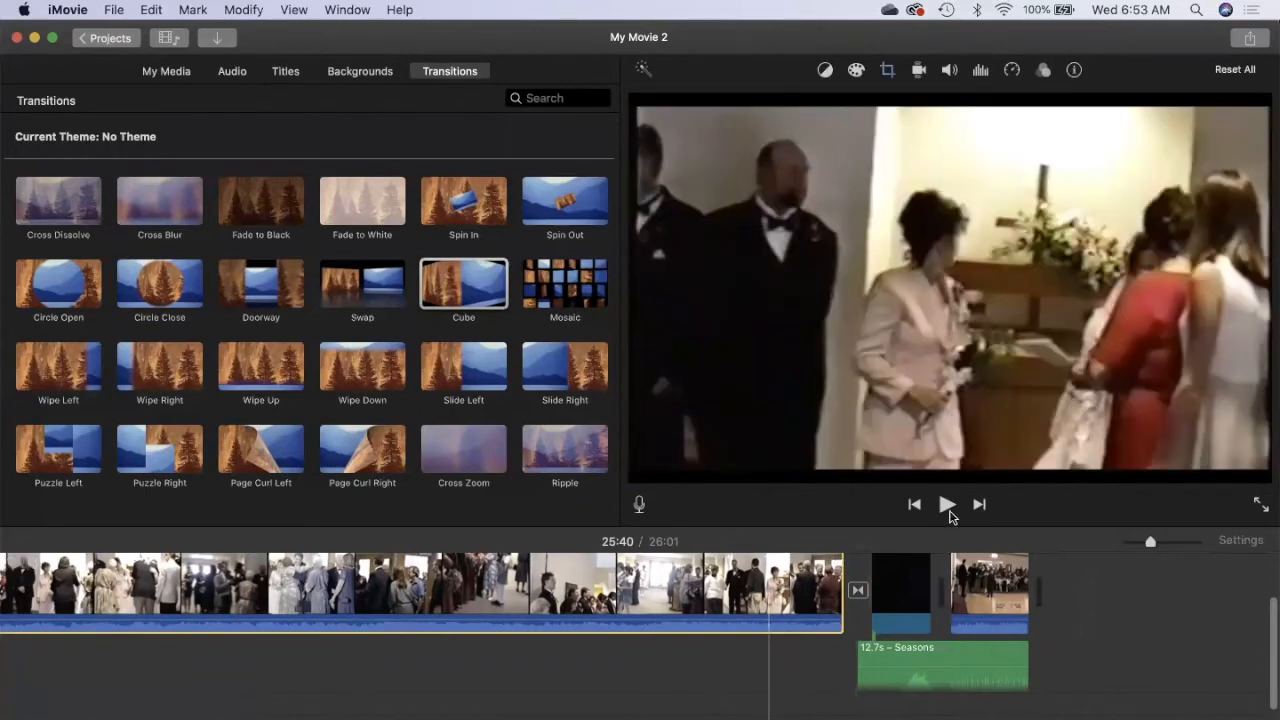
mouse_move(947, 504)
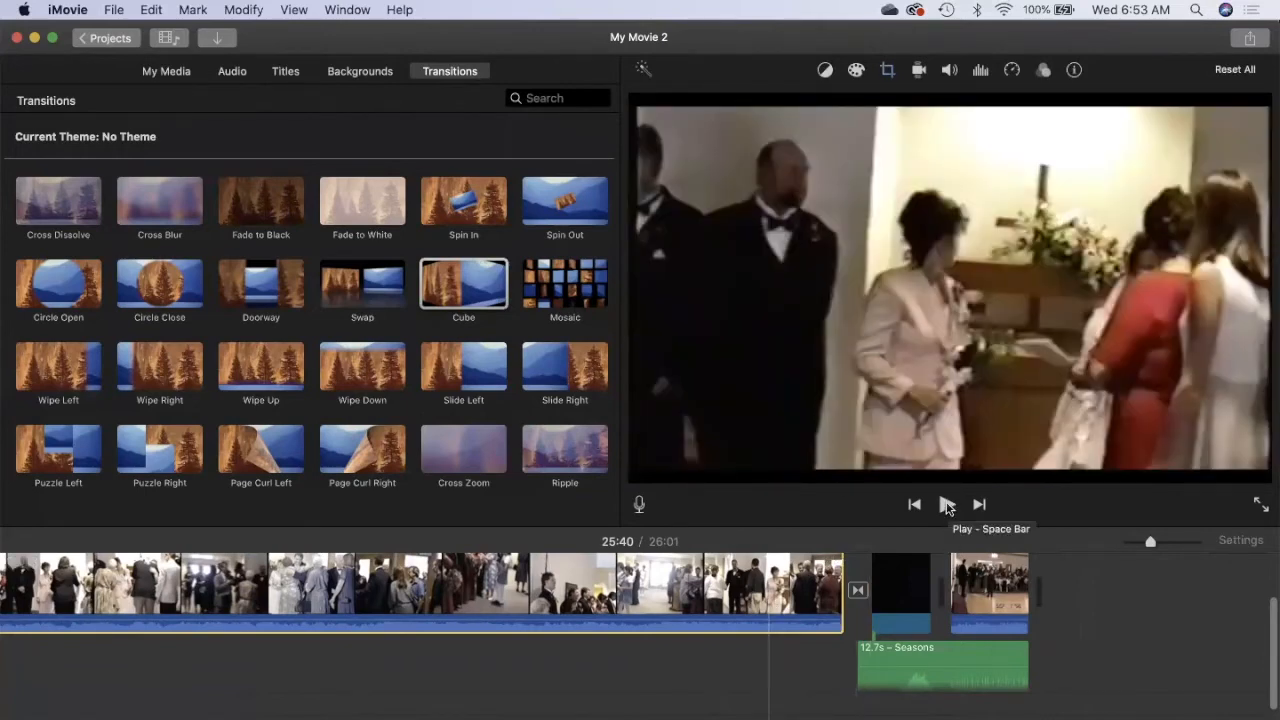
mouse_move(1262, 505)
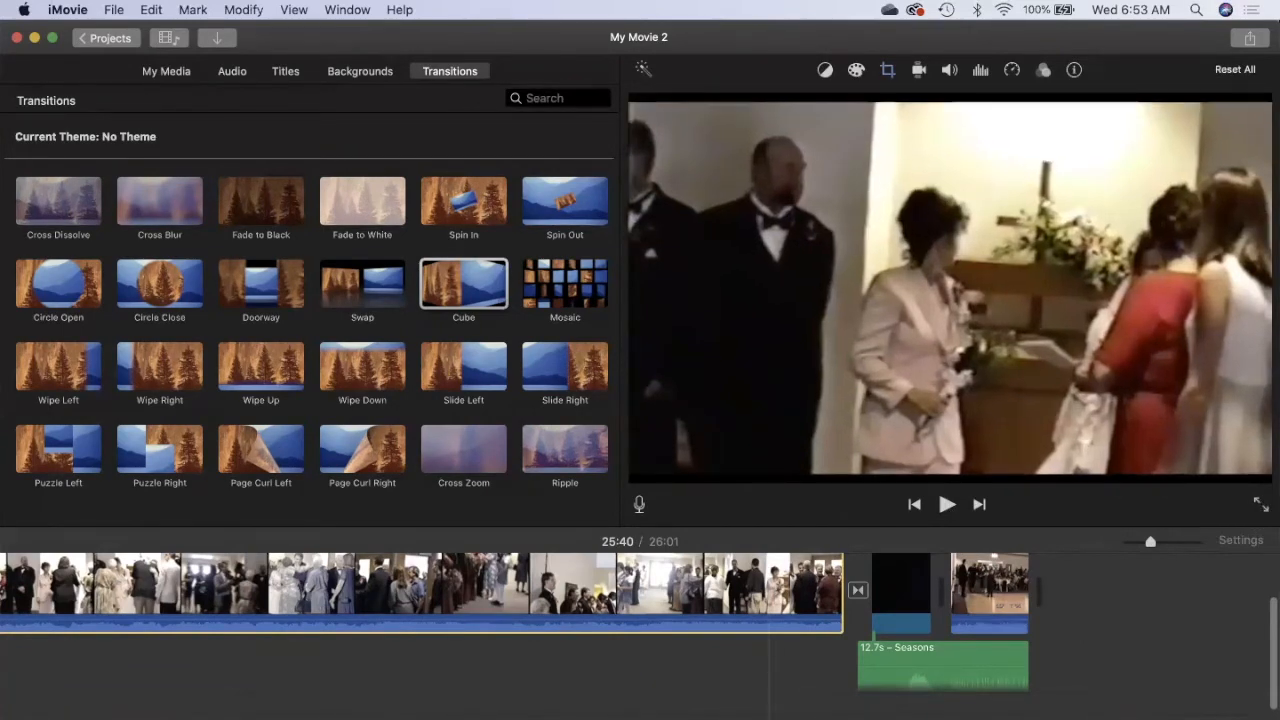
left_click(1236, 503)
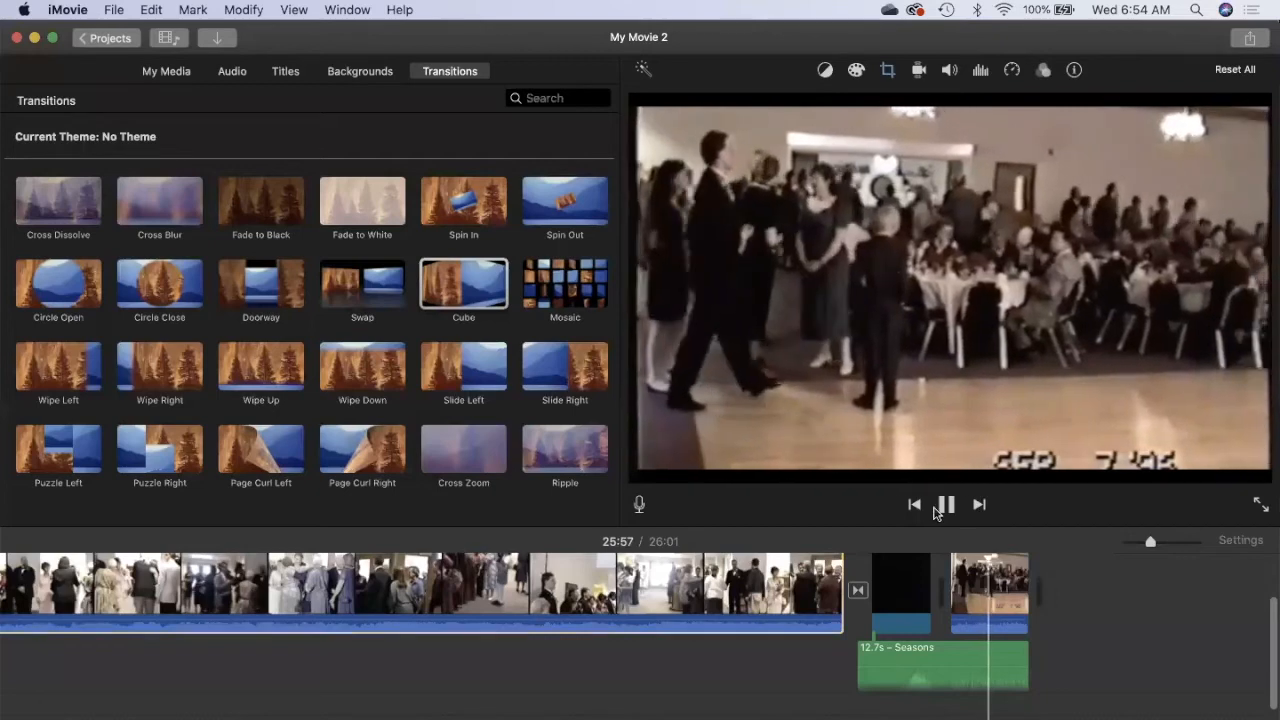
left_click(945, 504)
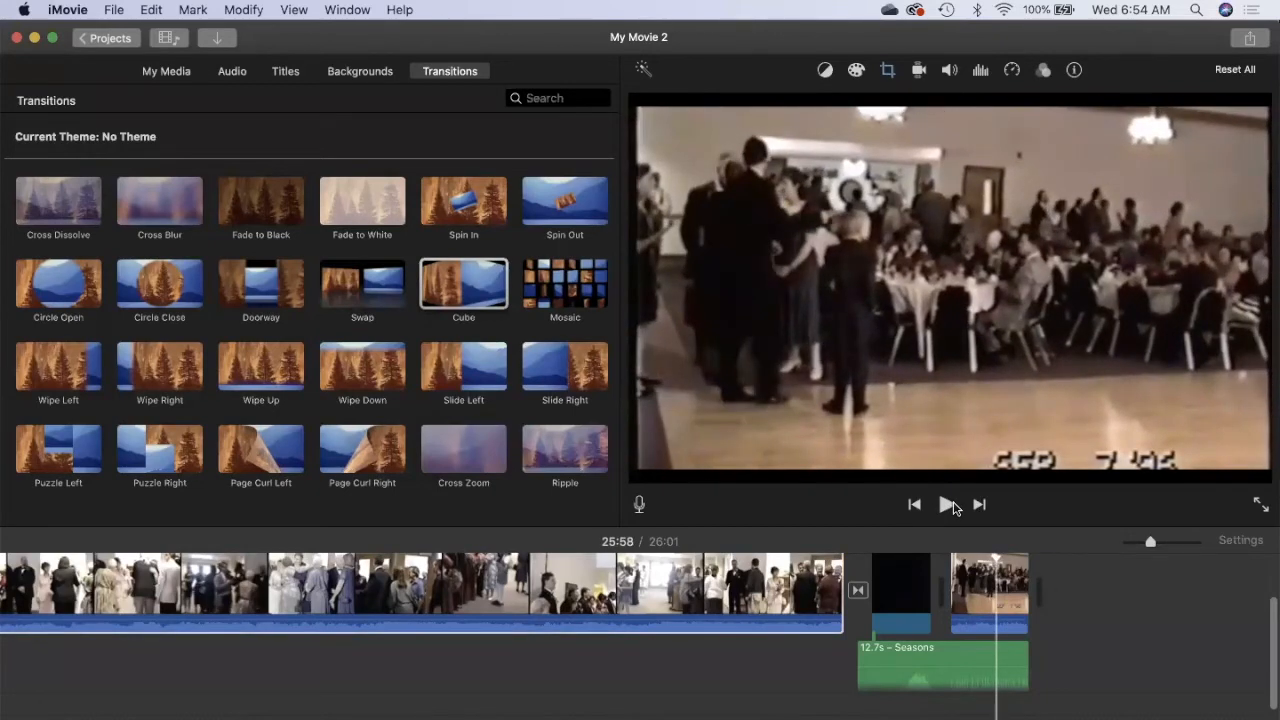
left_click(815, 585)
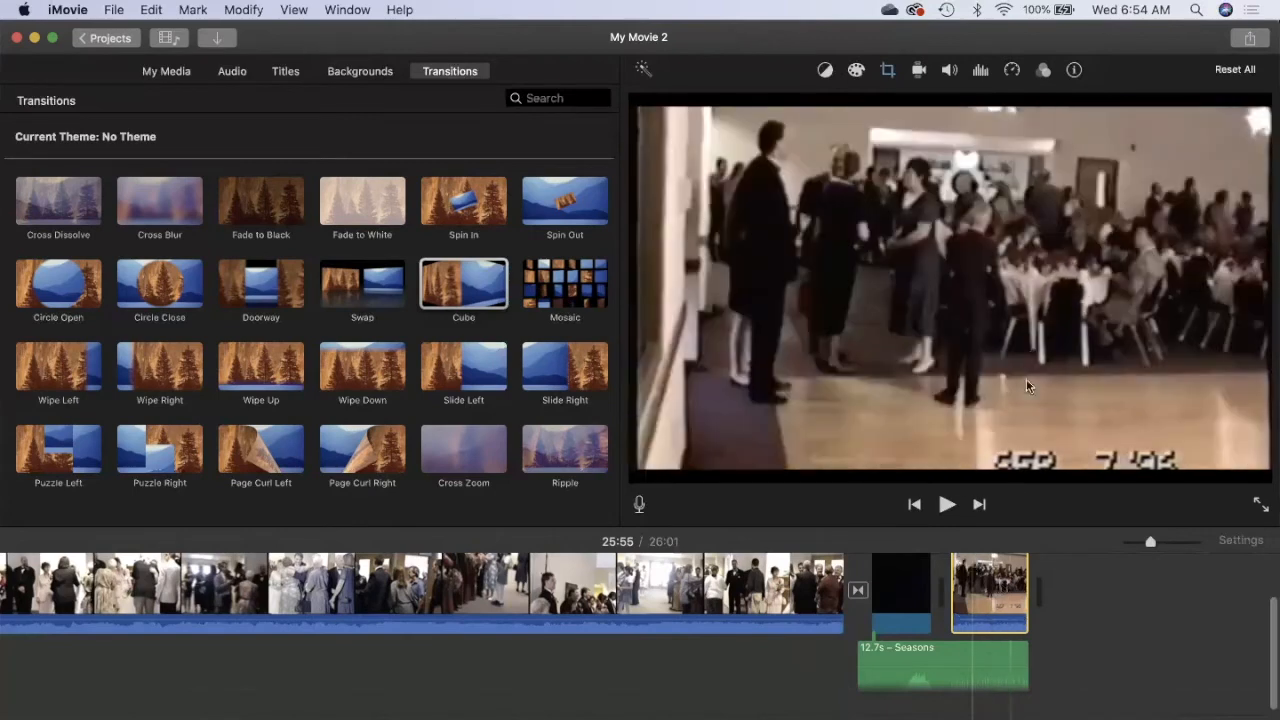
mouse_move(1013, 133)
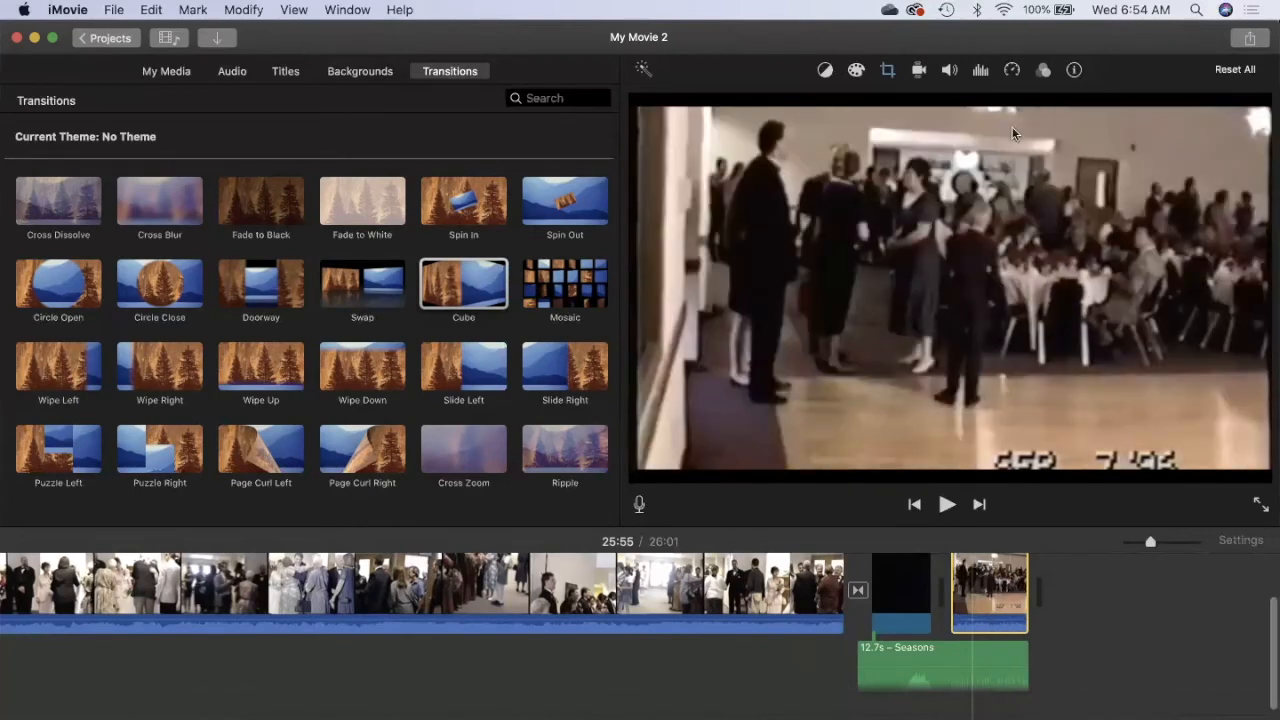
mouse_move(1008, 81)
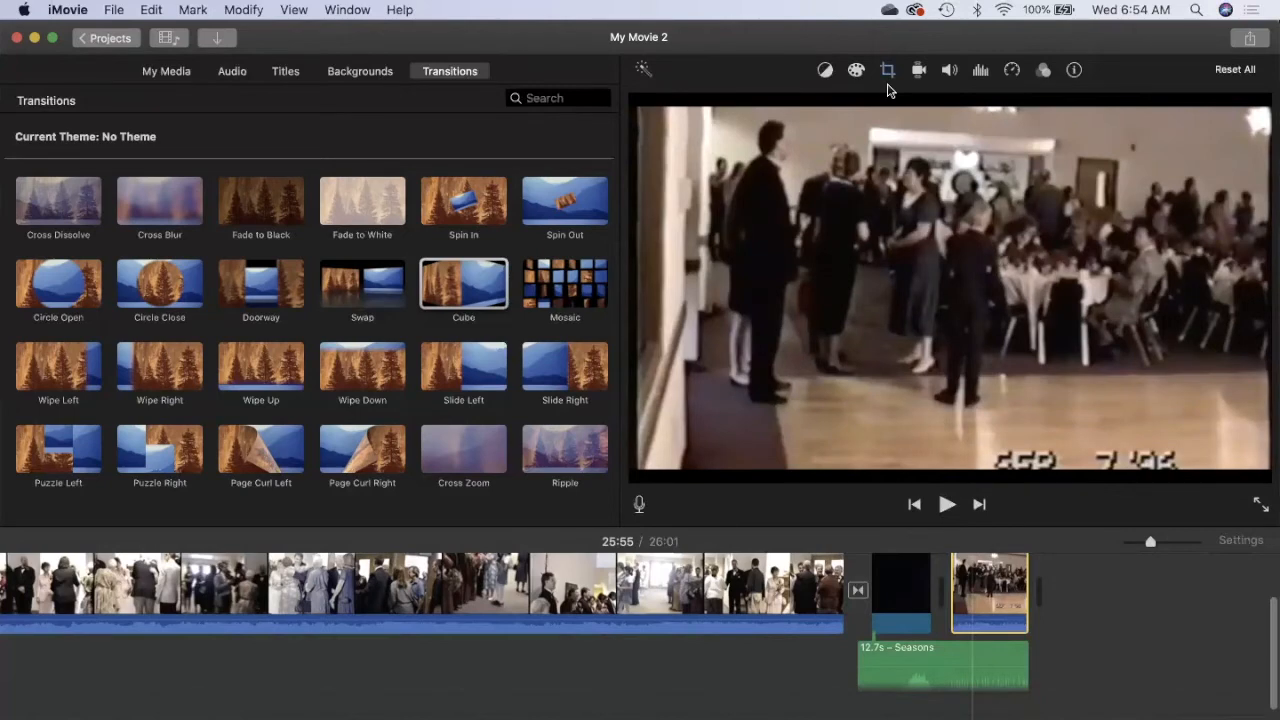
mouse_move(888, 78)
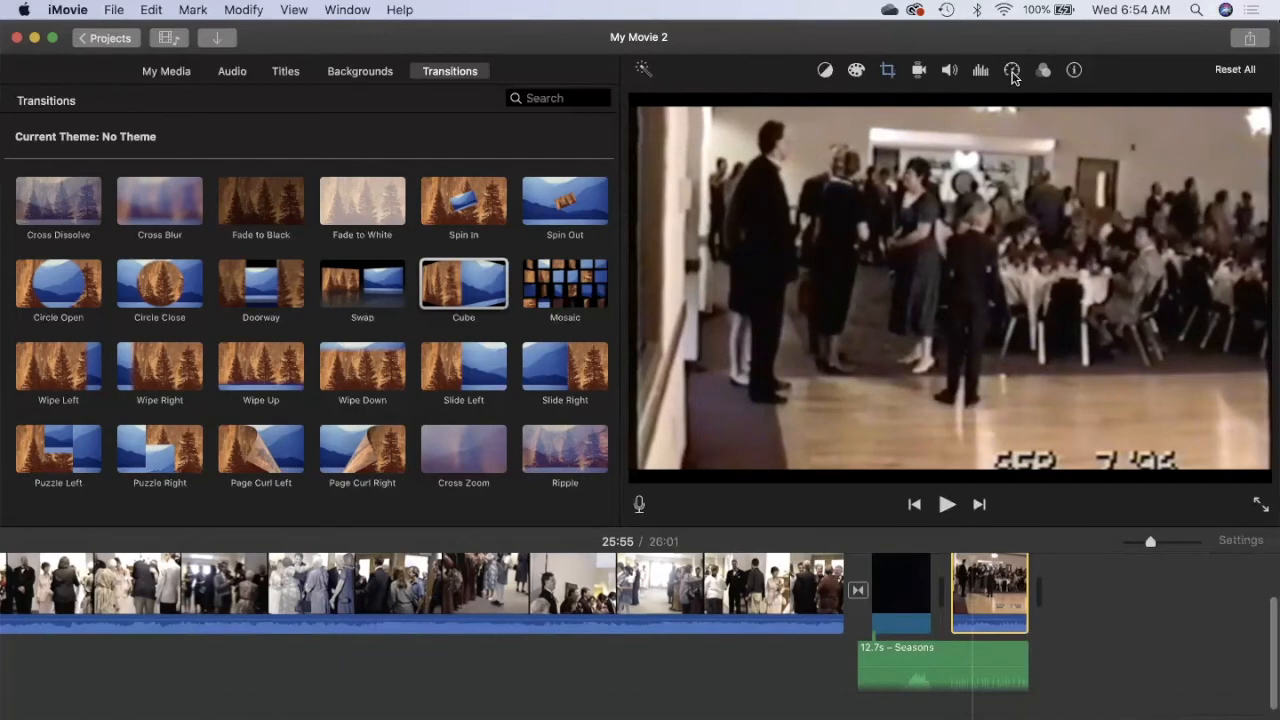
left_click(1012, 70)
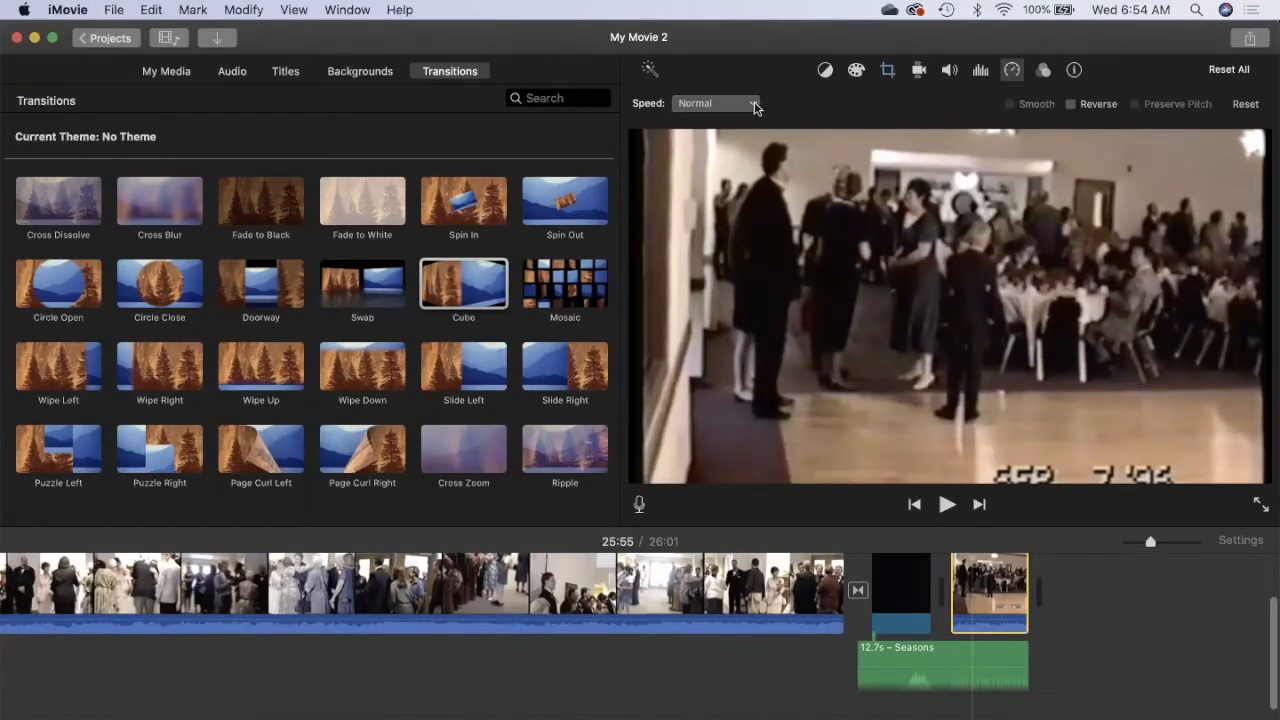
left_click(715, 103)
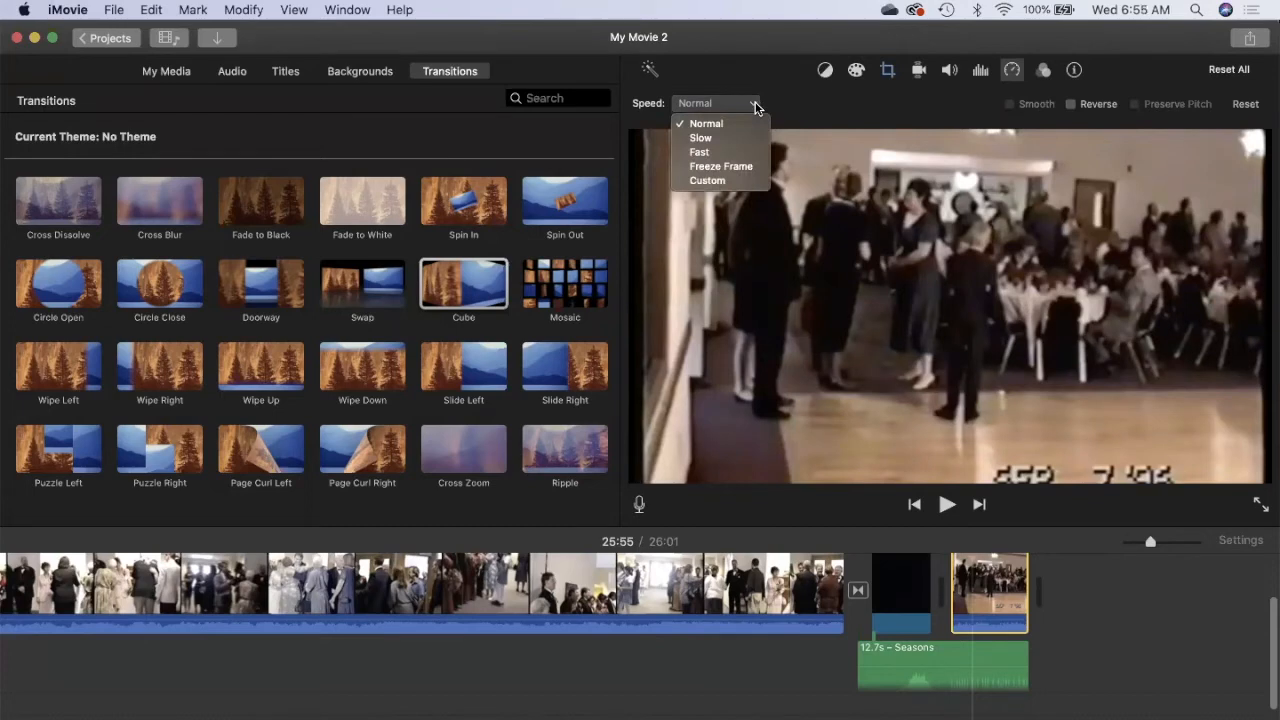
left_click(700, 137)
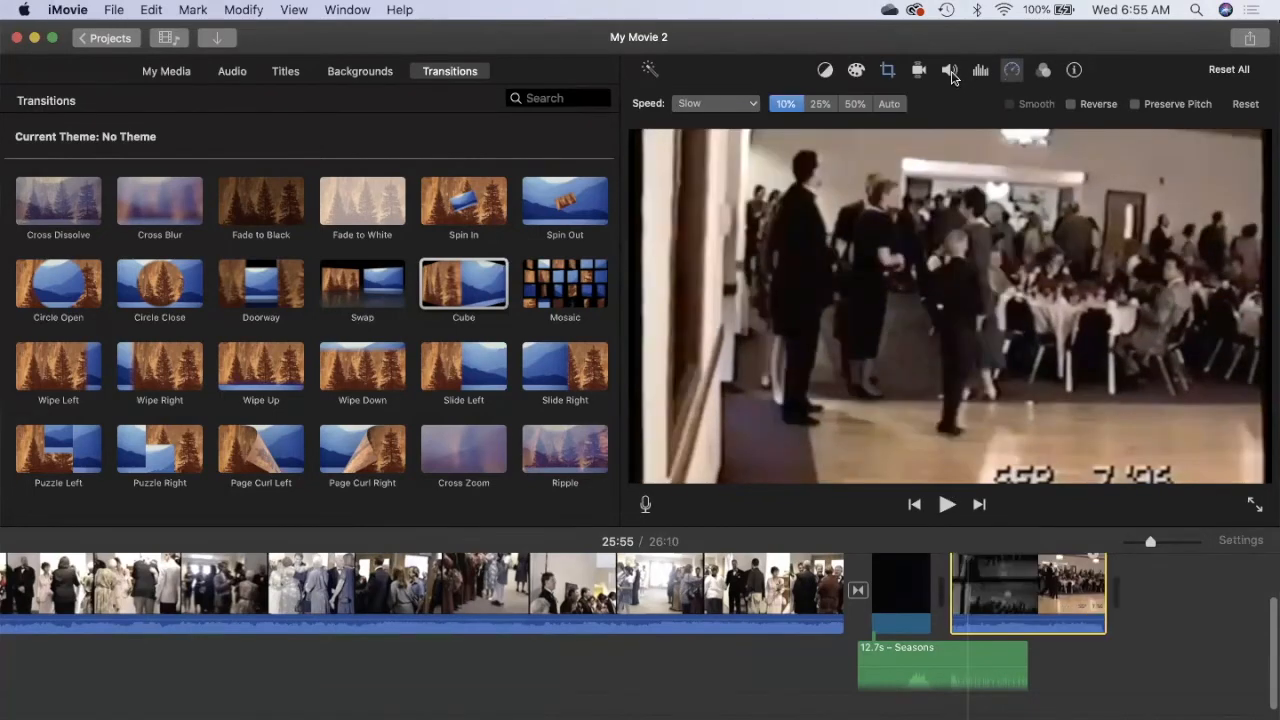
left_click(949, 70)
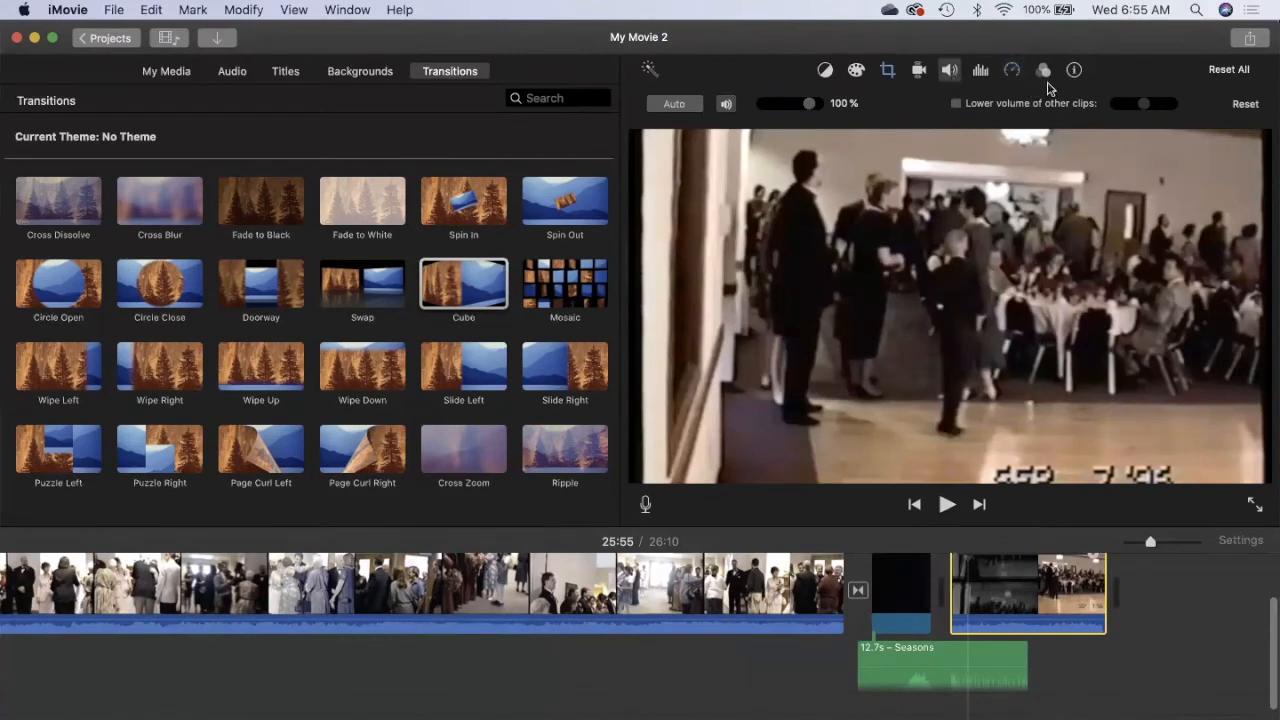
mouse_move(1043, 70)
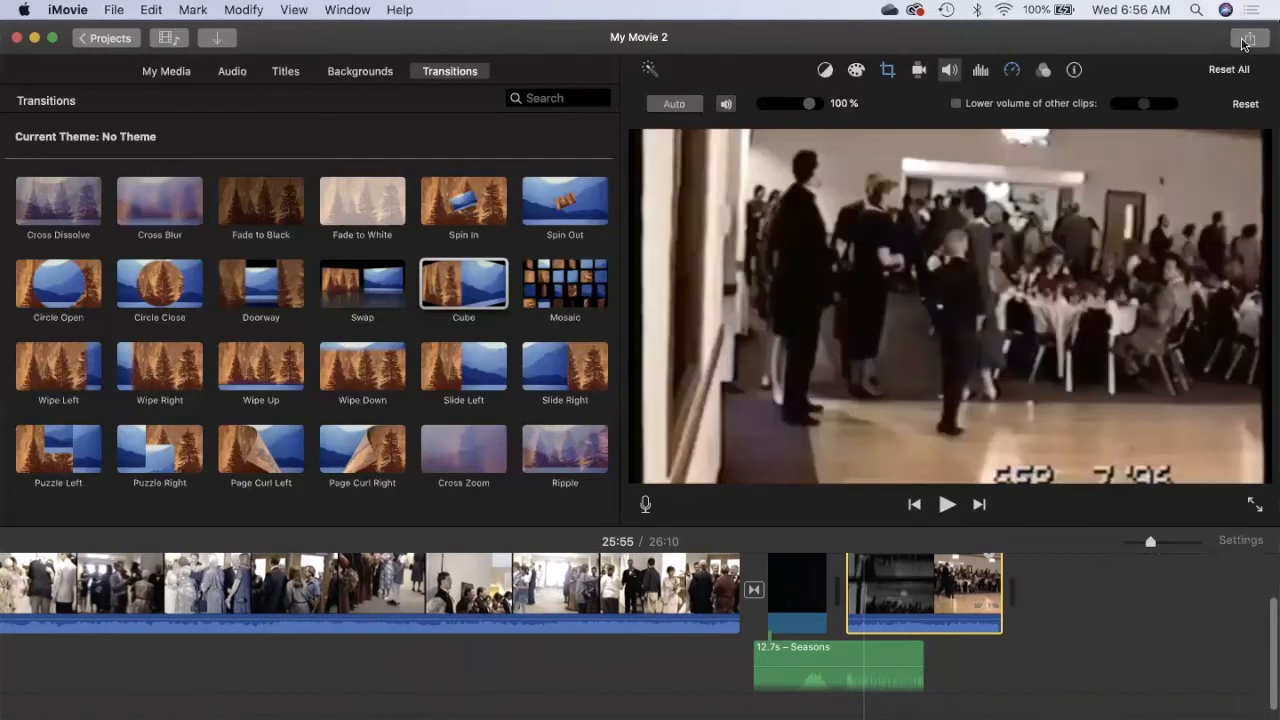
Step: Share the movie as a 720p file named 'Mollie's Wedding' saved to the Desktop
left_click(1249, 38)
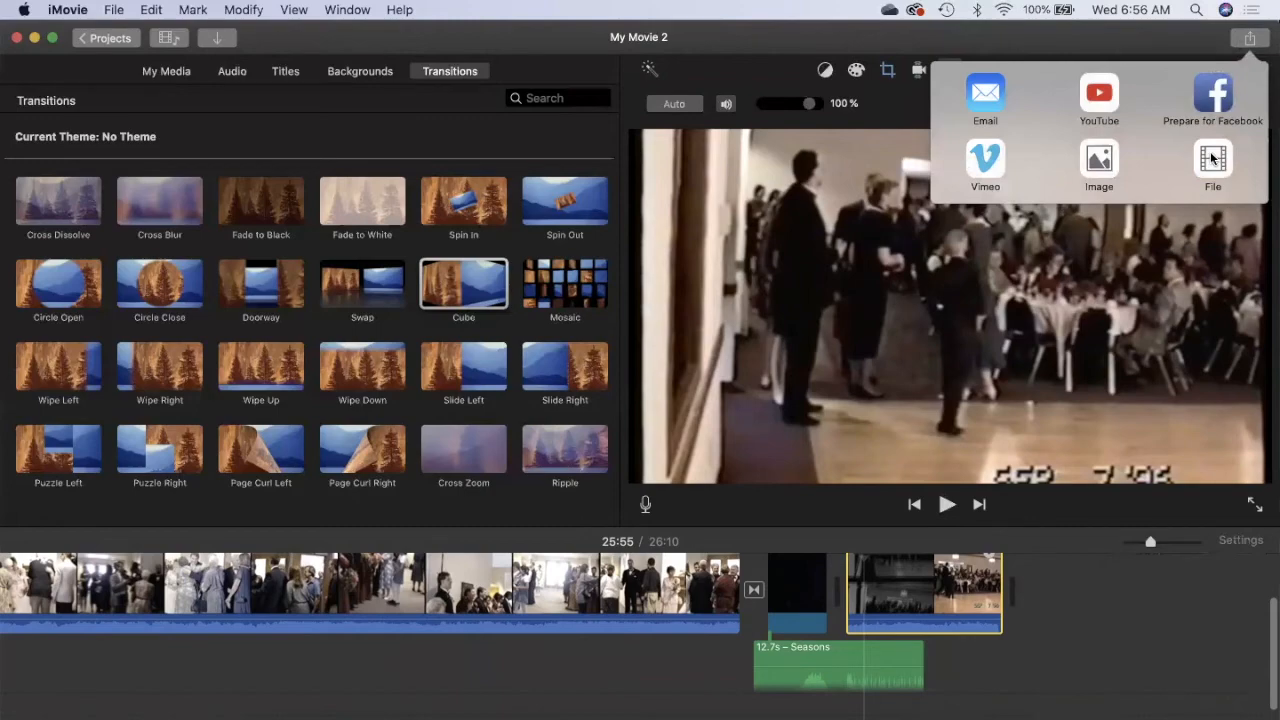
left_click(1212, 165)
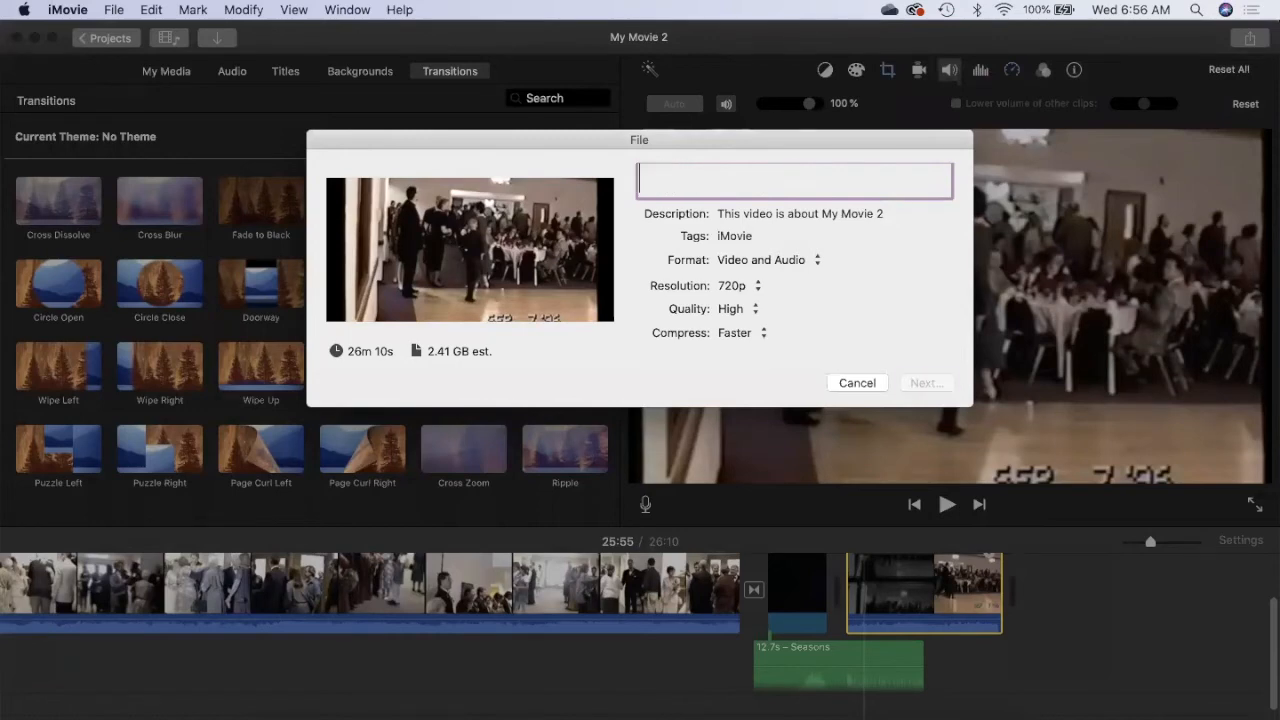
type("Mollie's W")
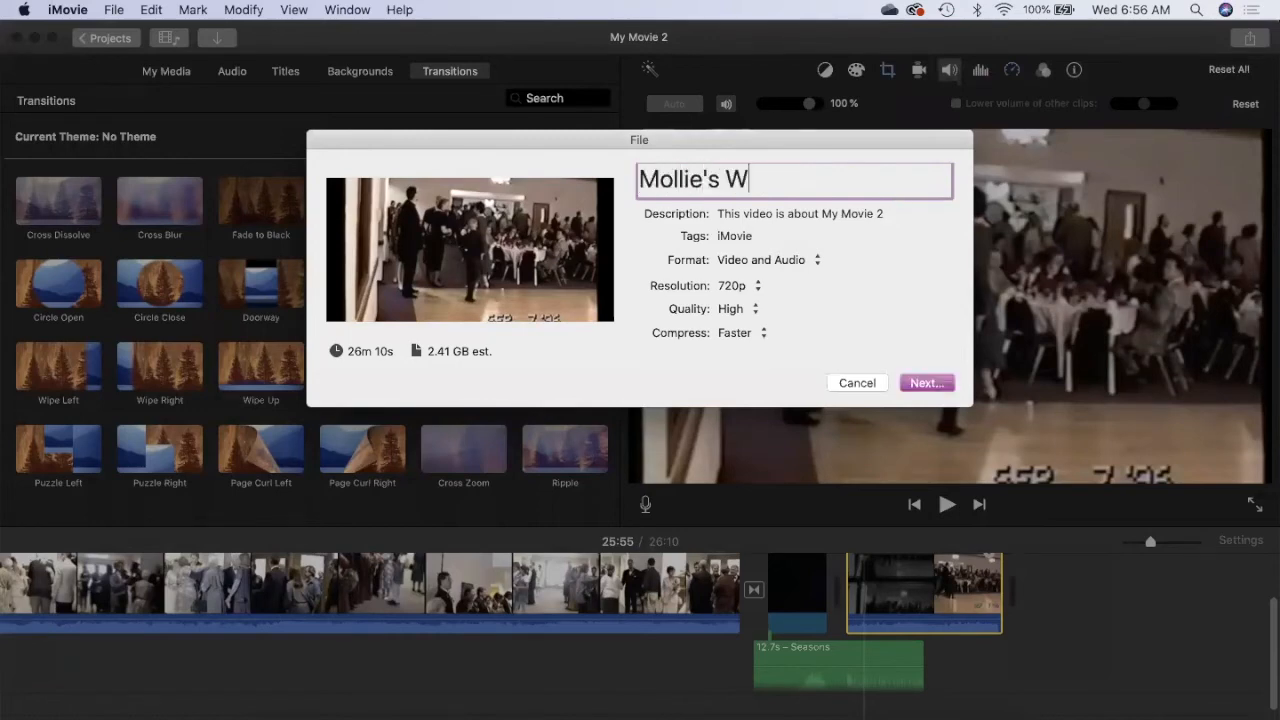
type("eddin")
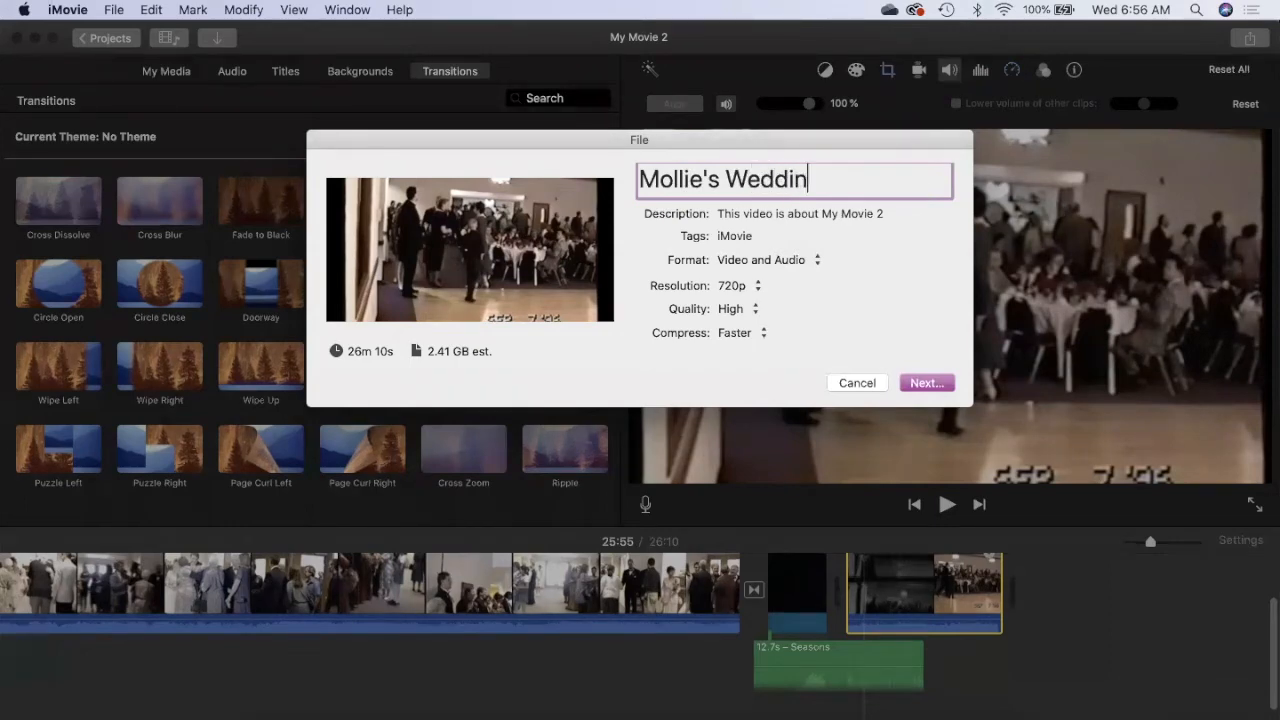
type("g")
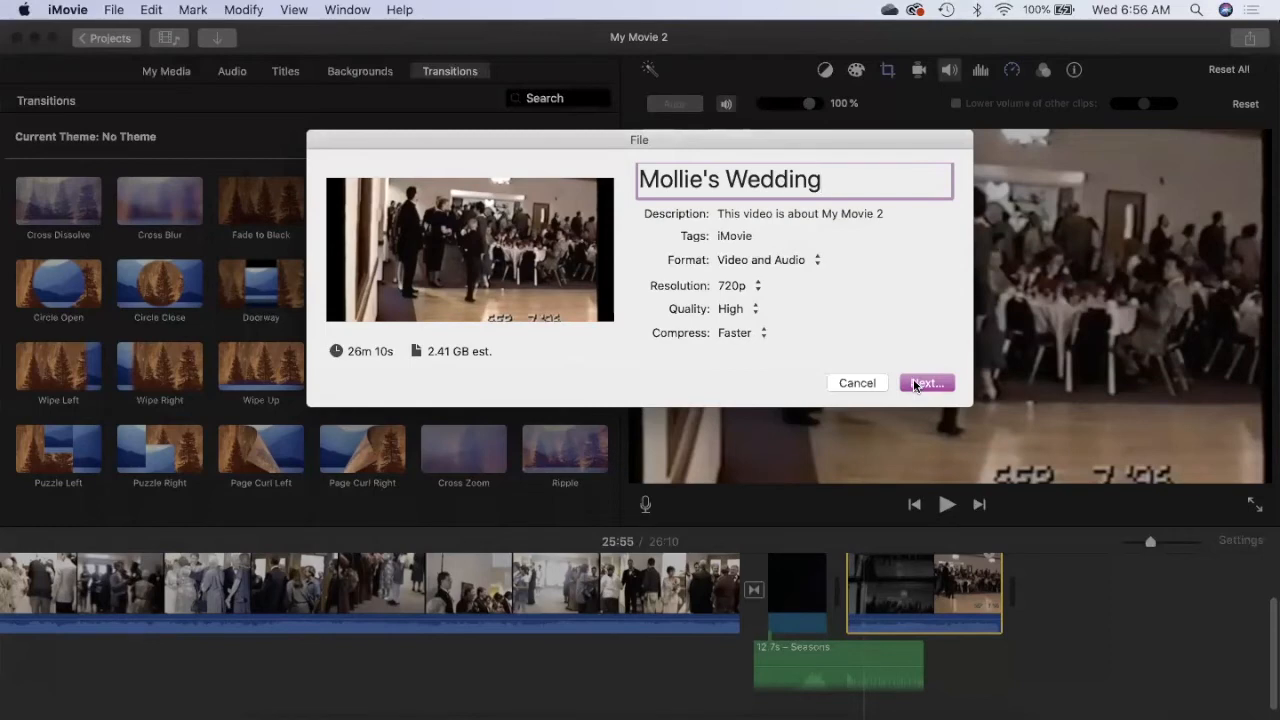
left_click(925, 383)
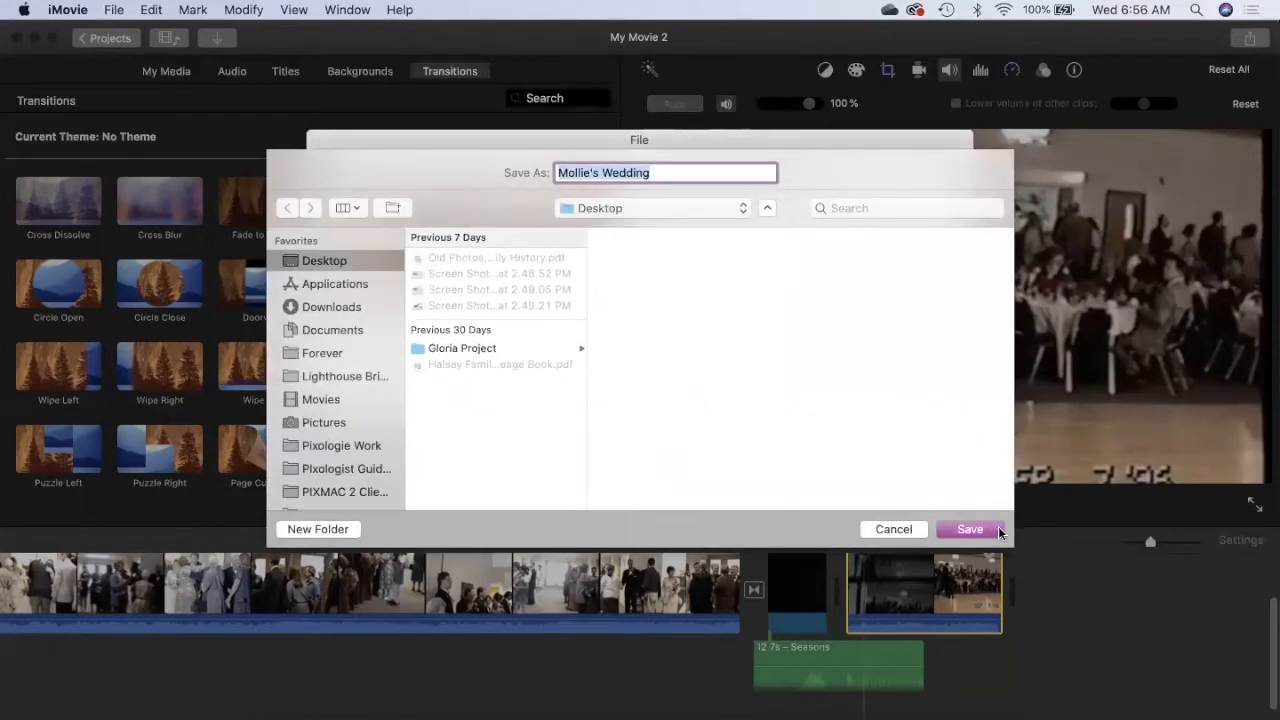
left_click(969, 529)
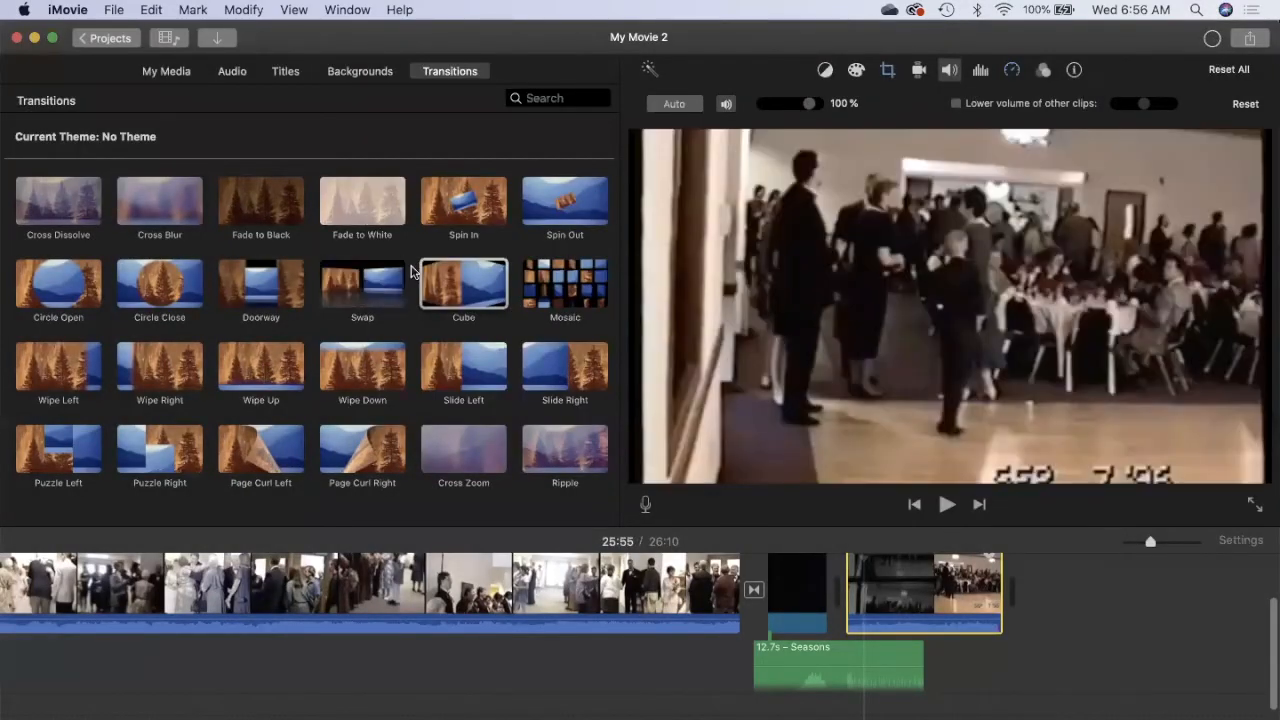
Step: Leave the project and name it 'Mollie & Paul's Wedding' in the projects browser
left_click(114, 9)
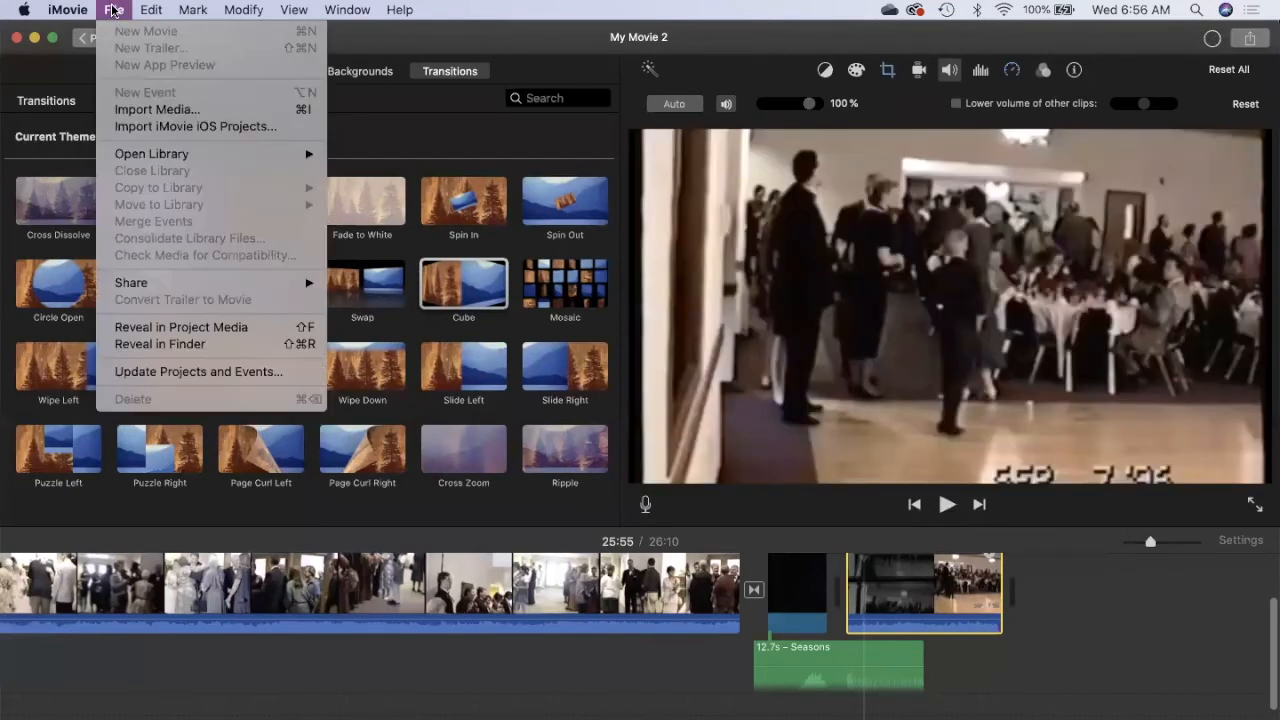
mouse_move(157, 273)
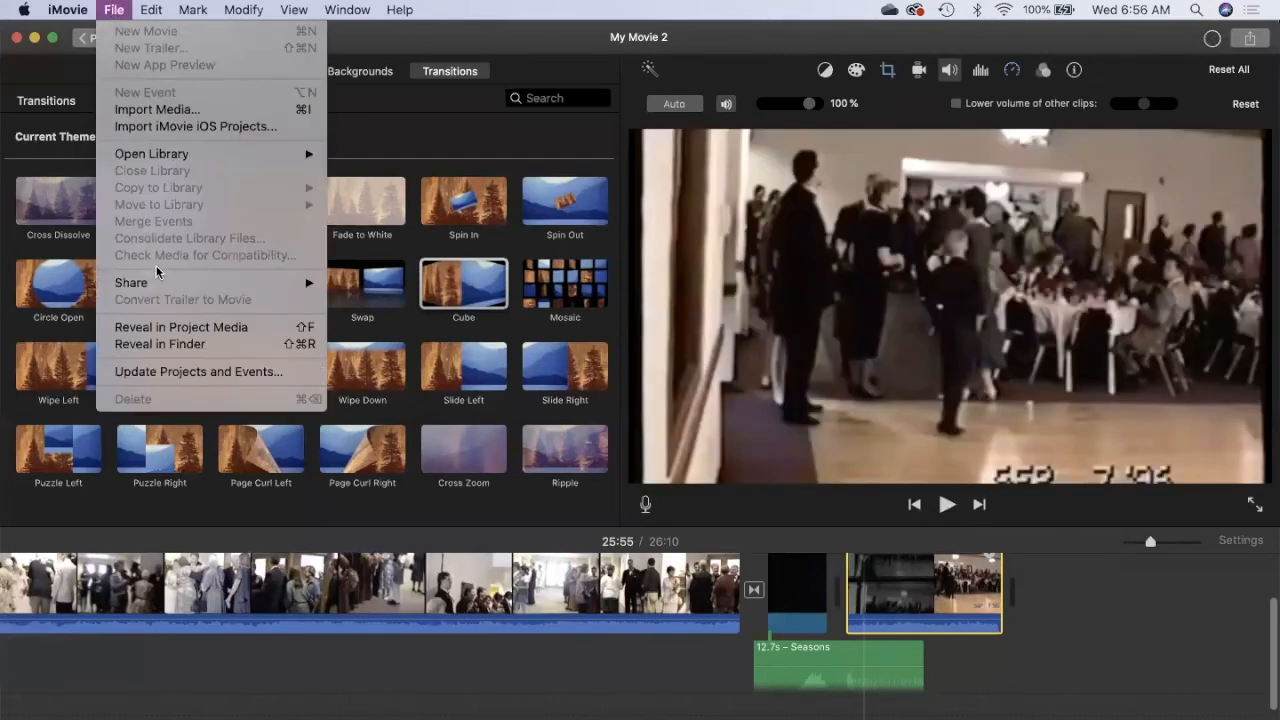
left_click(131, 282)
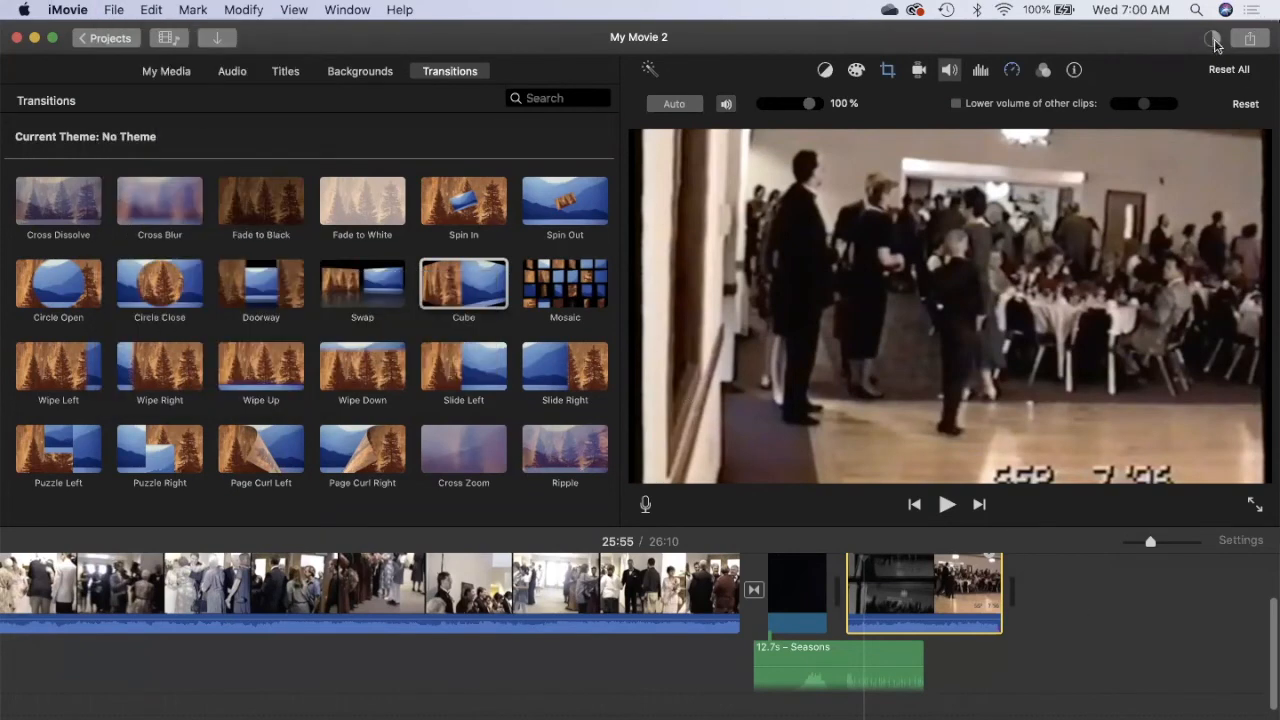
mouse_move(1210, 52)
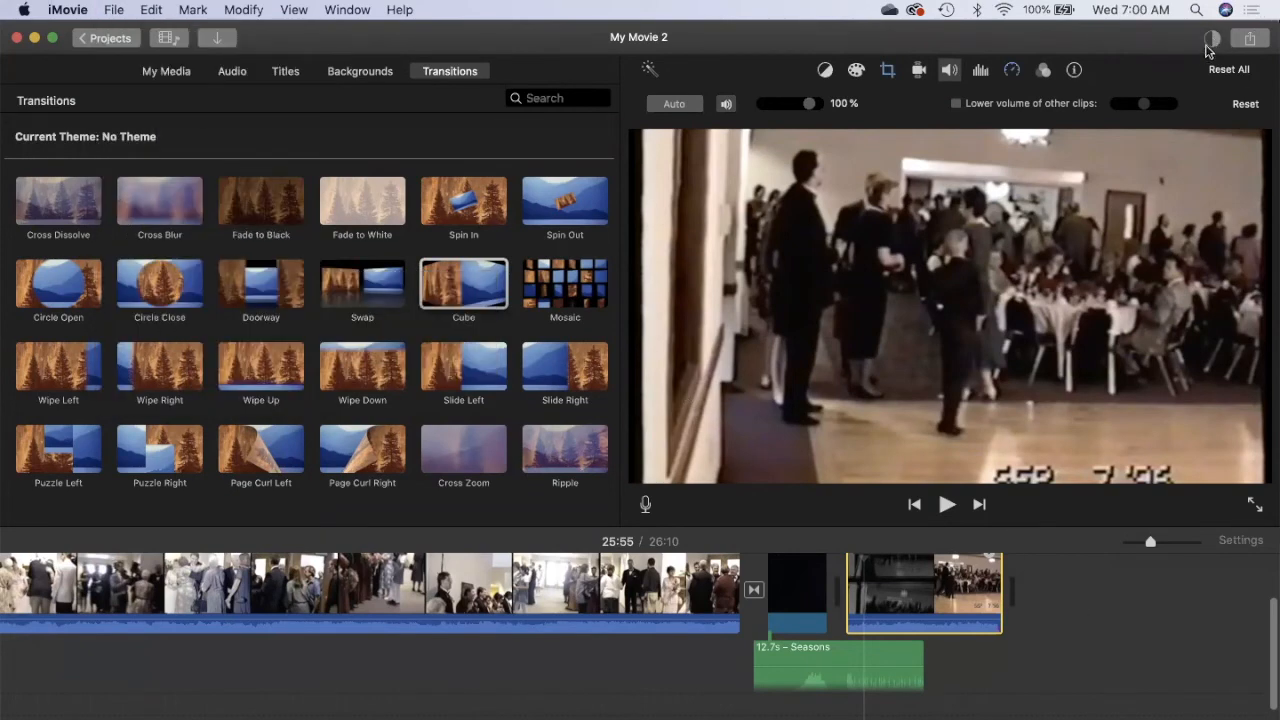
mouse_move(105, 38)
type("M")
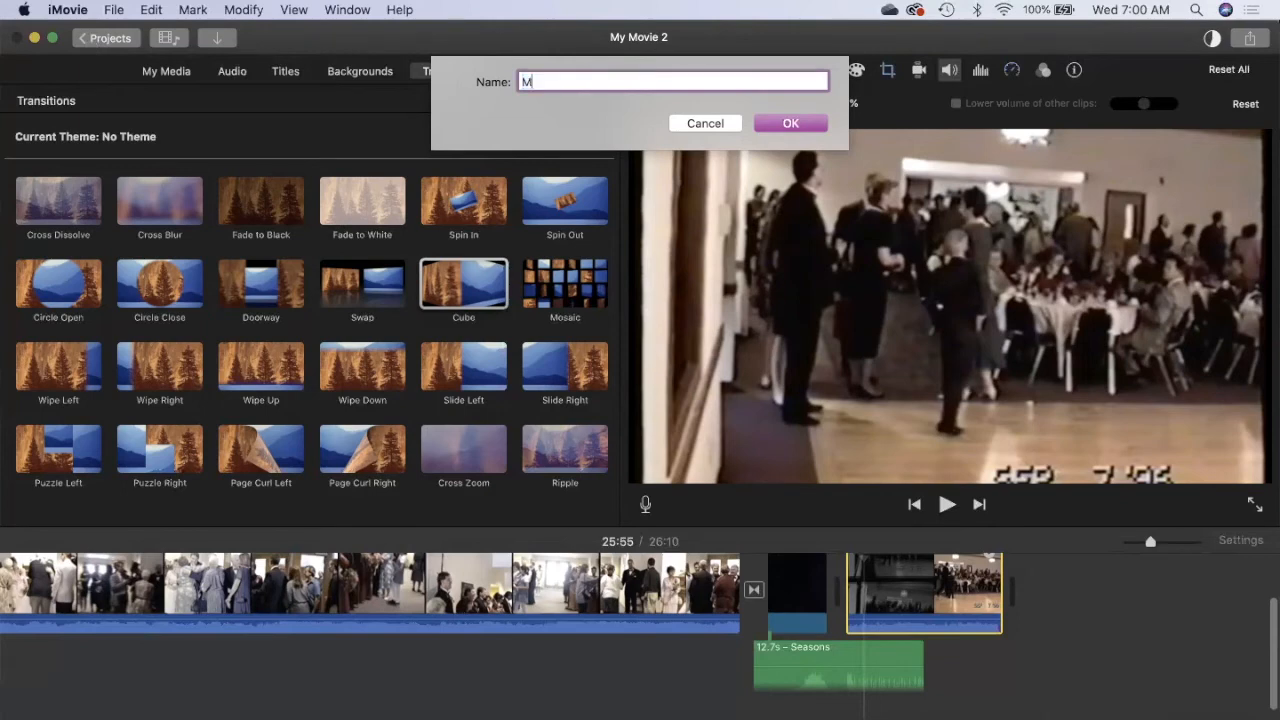
type("ollie")
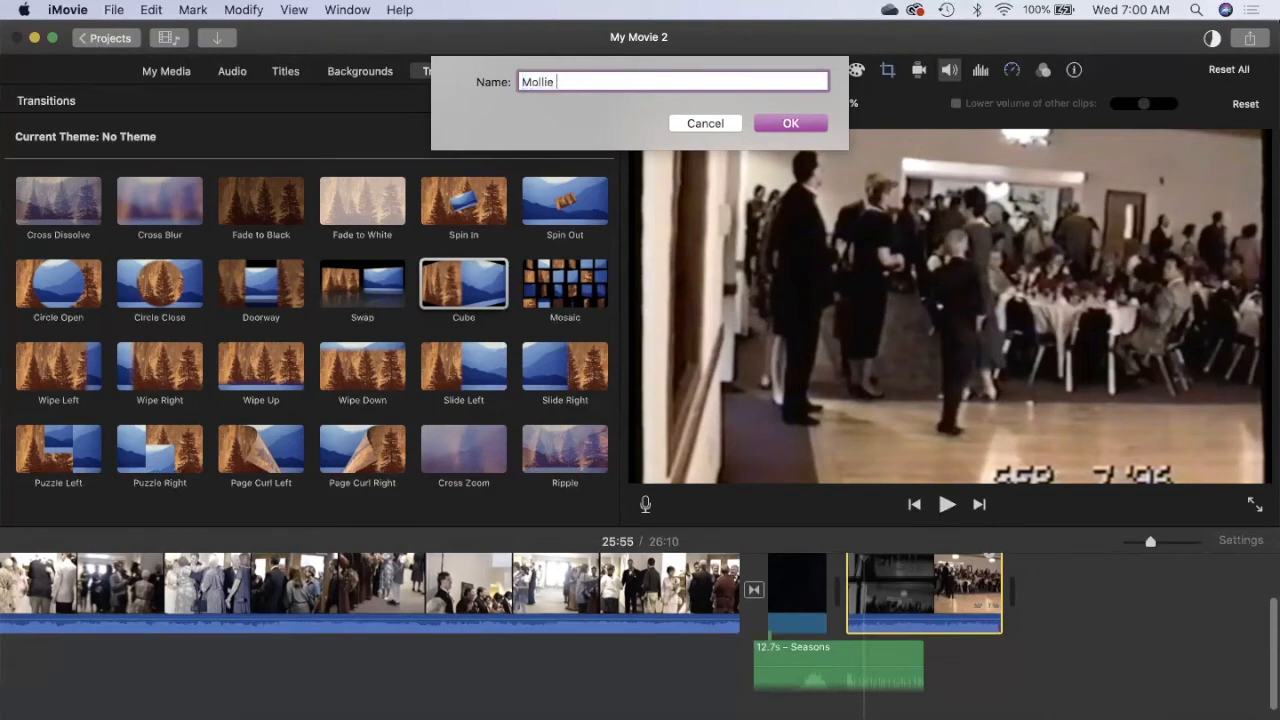
type("& P")
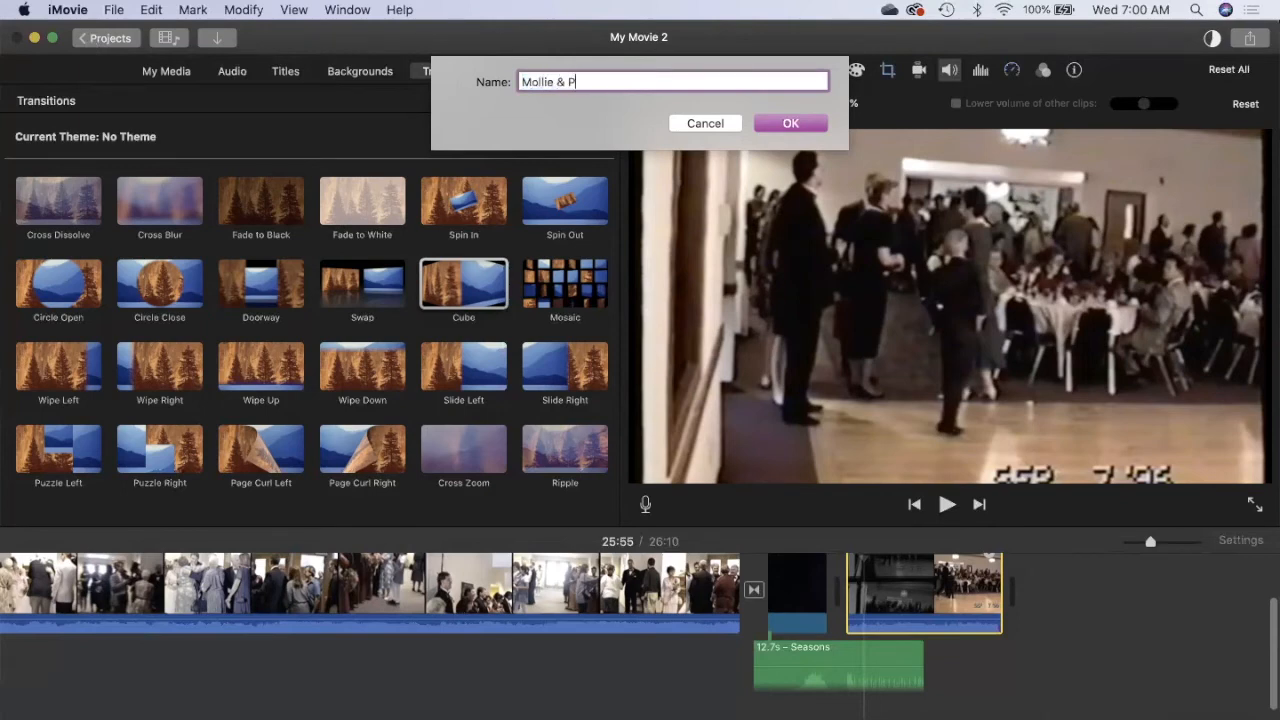
type("aul'")
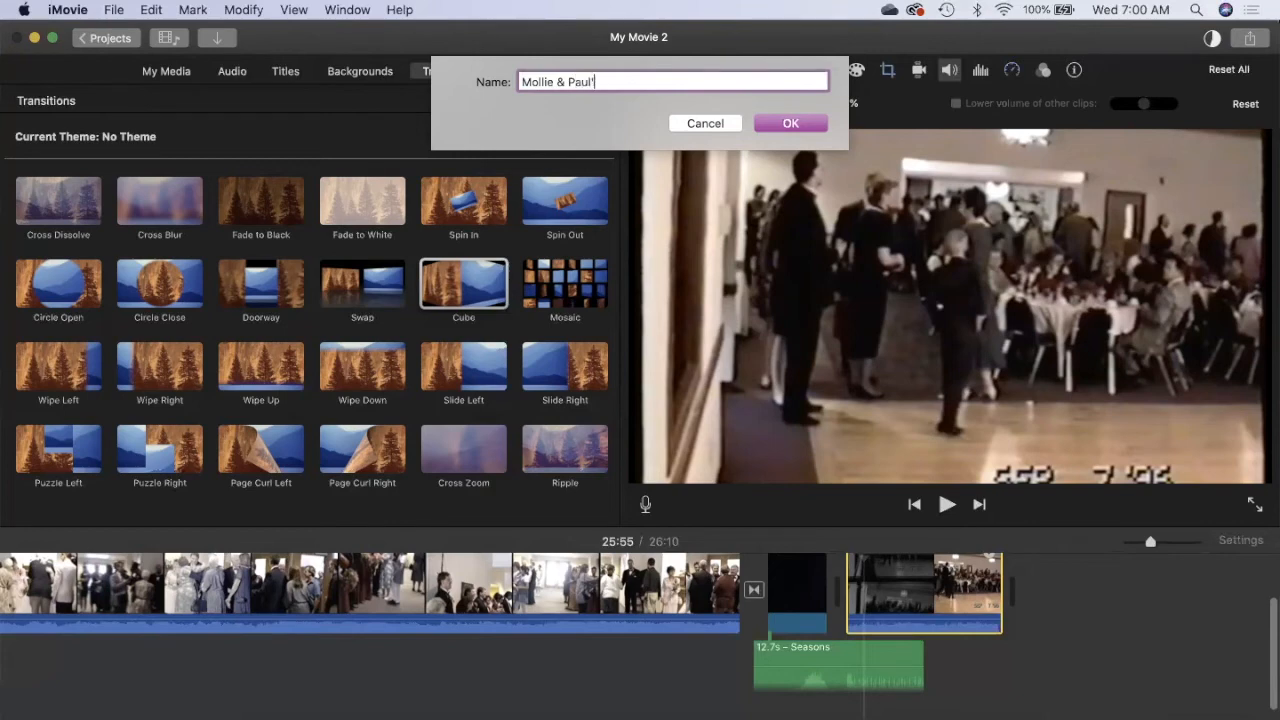
type("s Wedding")
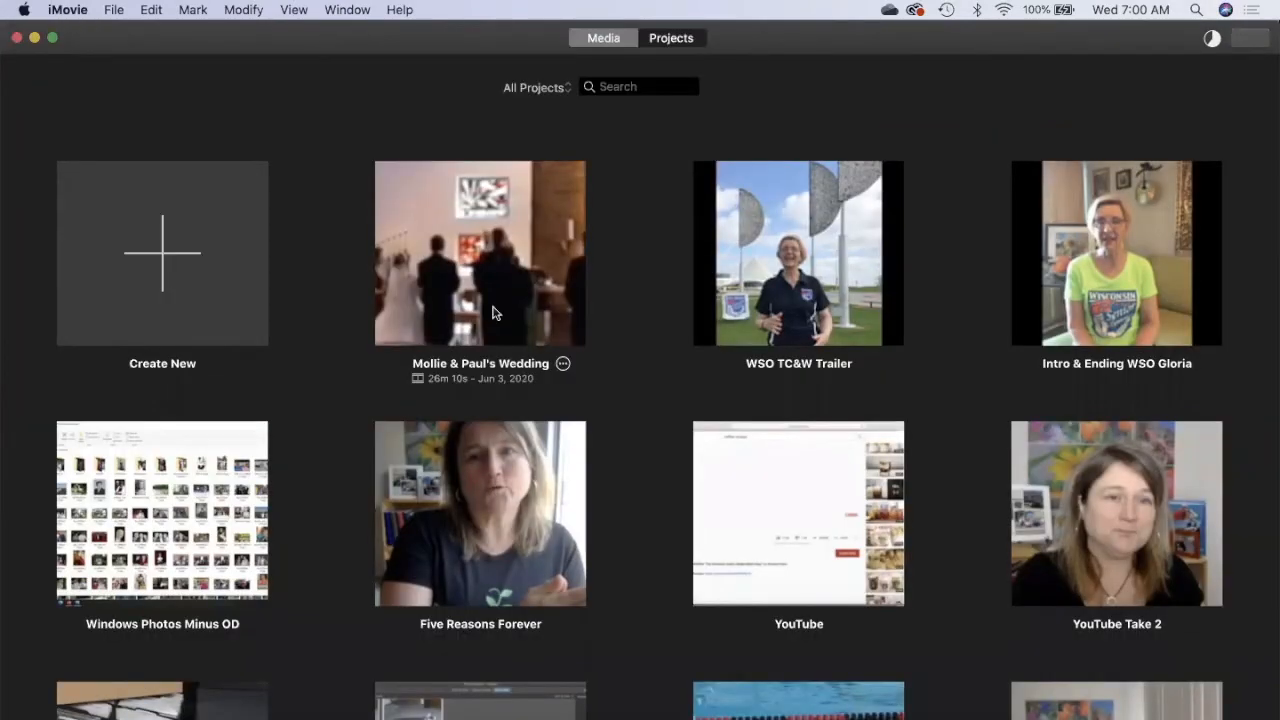
Step: Reopen the Mollie & Paul's Wedding project, then launch Mollie's Wedding.mp4 from the Desktop via Finder
left_click(480, 252)
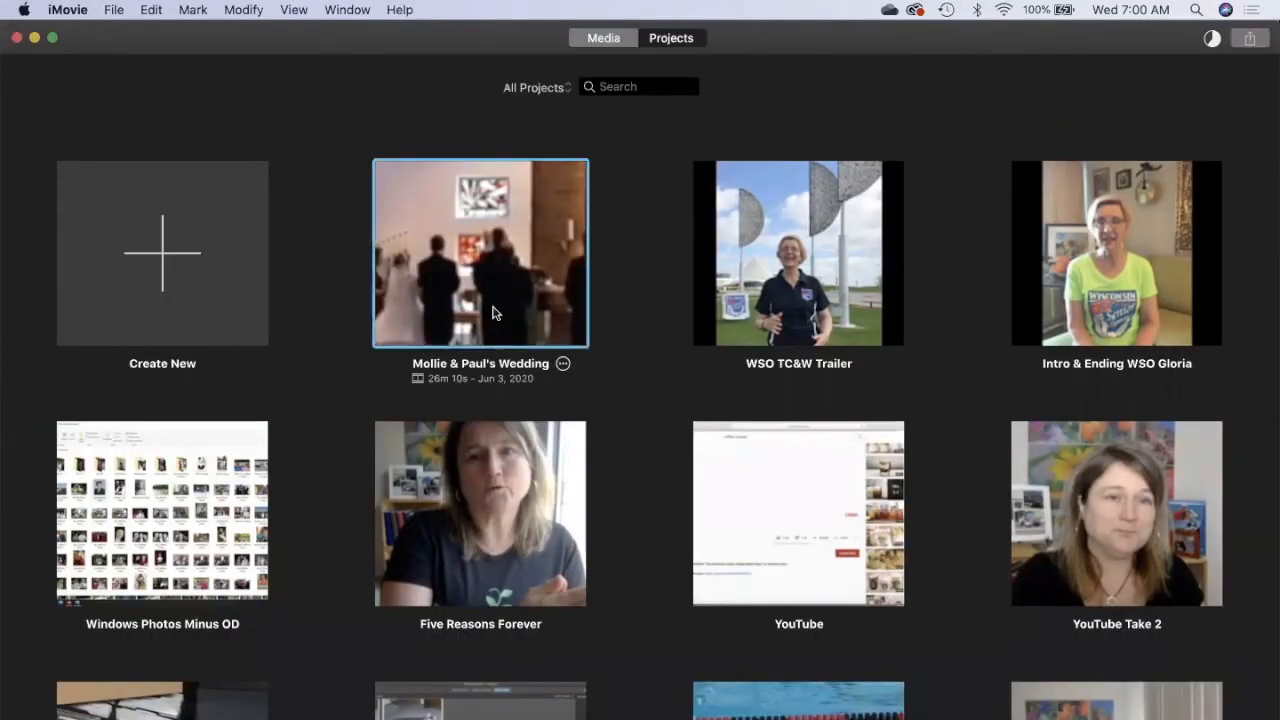
double_click(480, 252)
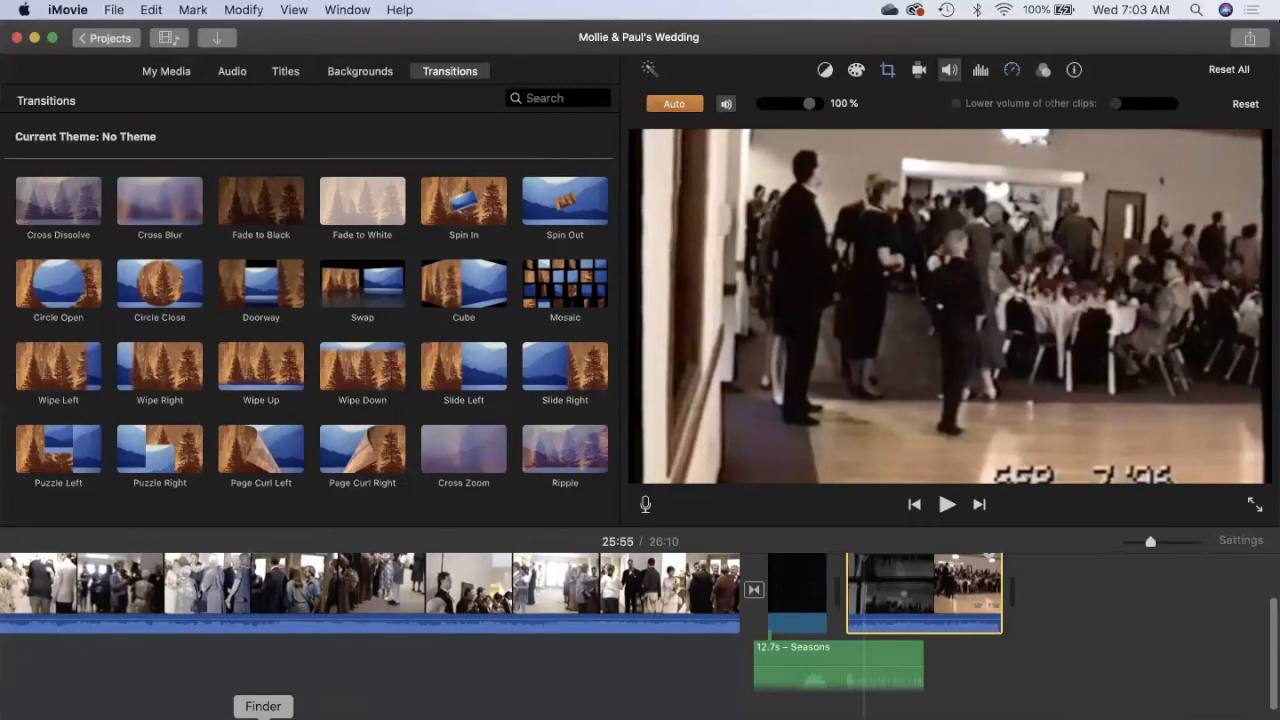
left_click(263, 706)
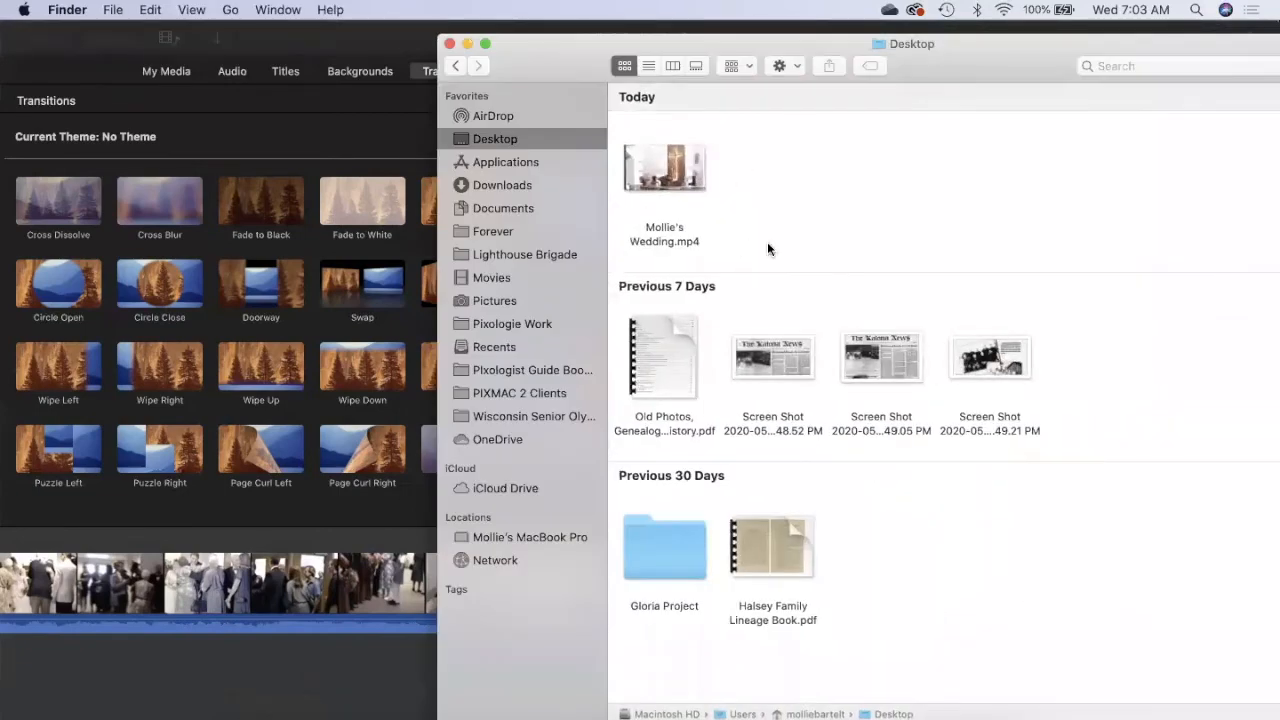
mouse_move(489, 137)
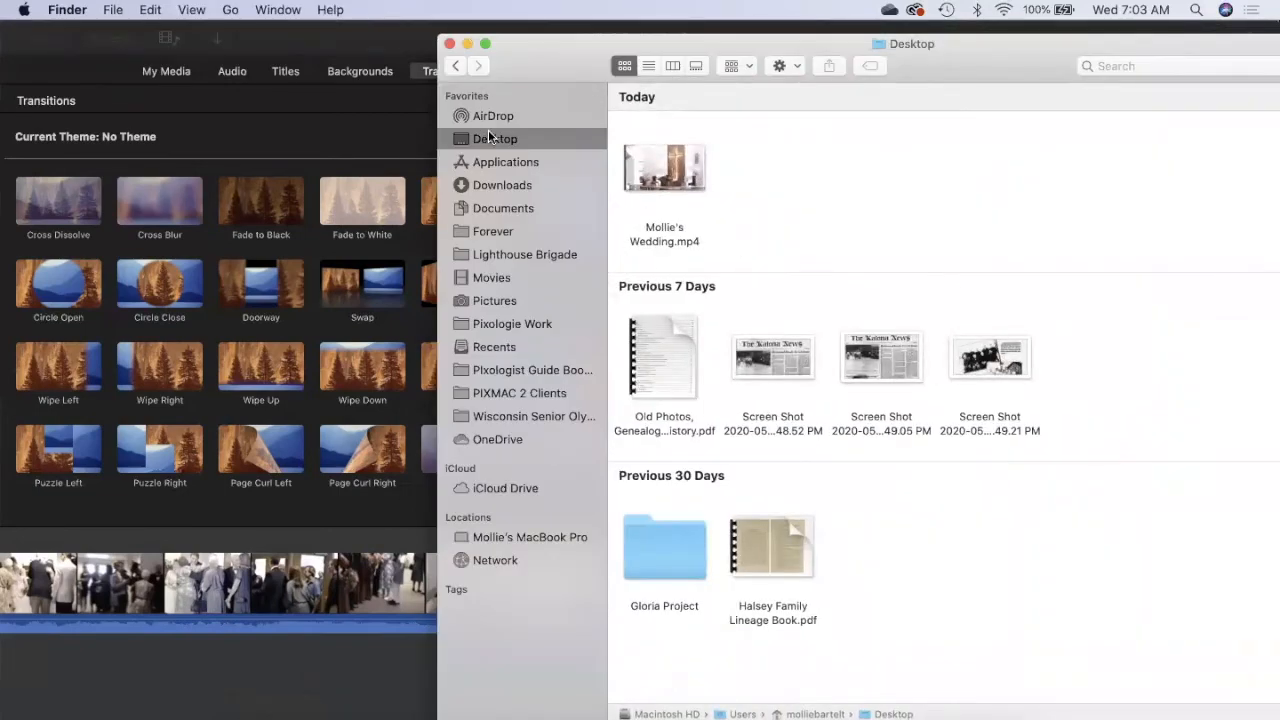
left_click(664, 167)
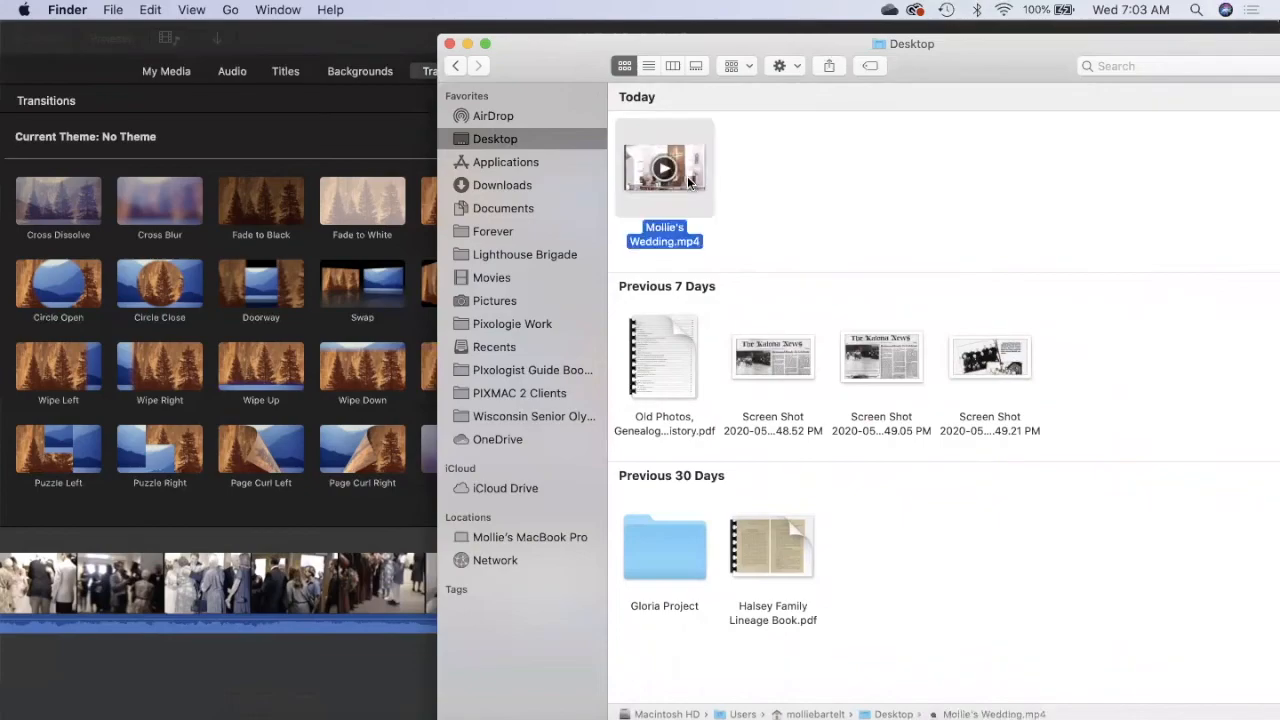
double_click(664, 168)
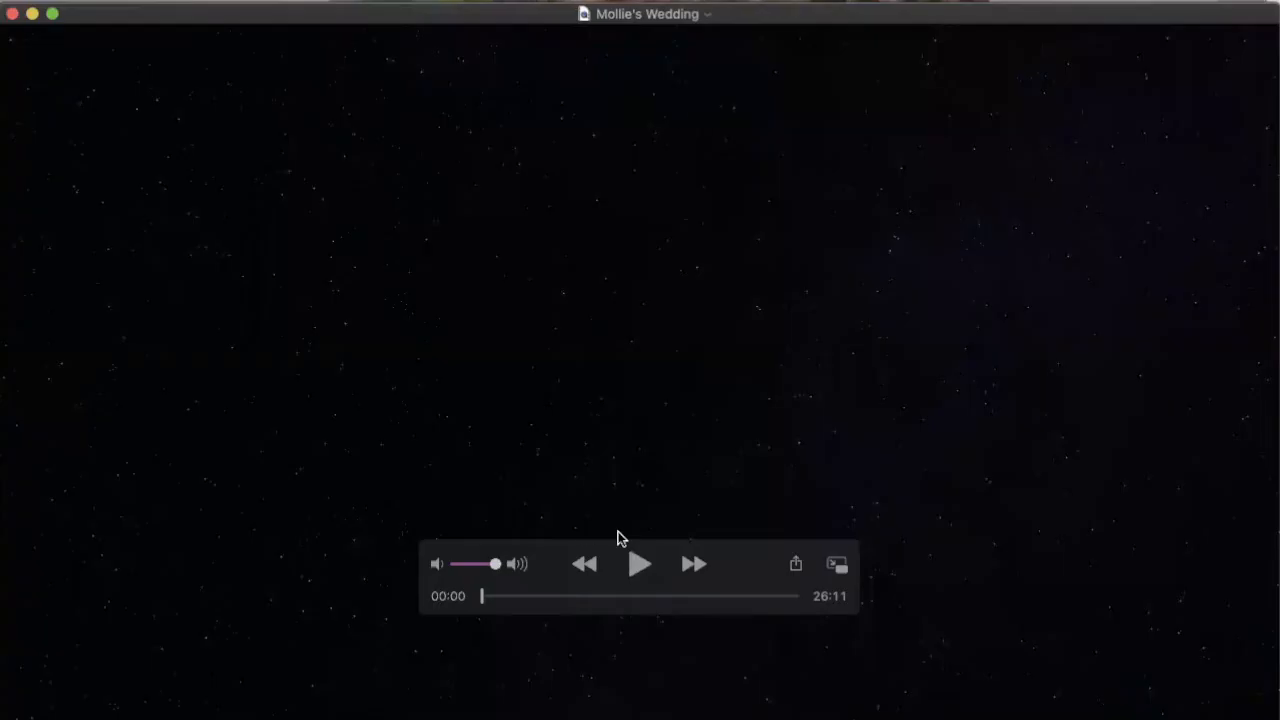
Step: Play the first five seconds of Mollie's Wedding.mp4 in QuickTime, then pause
left_click(640, 563)
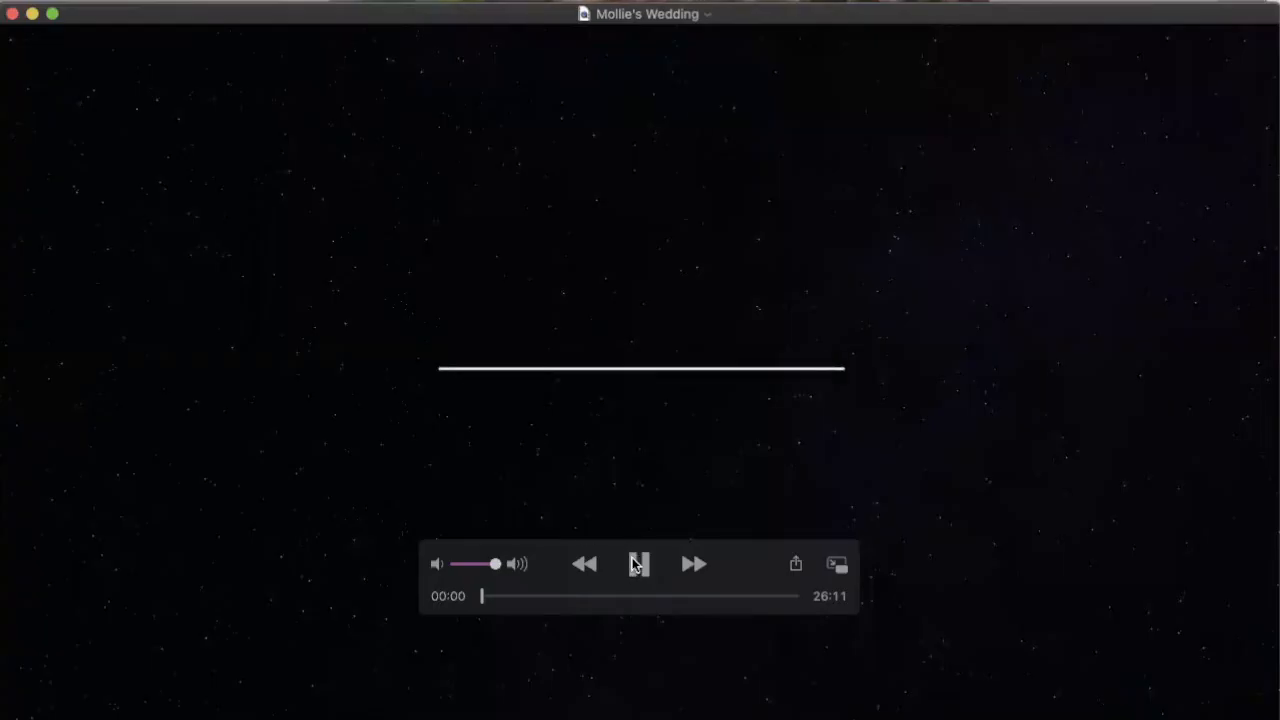
left_click(639, 563)
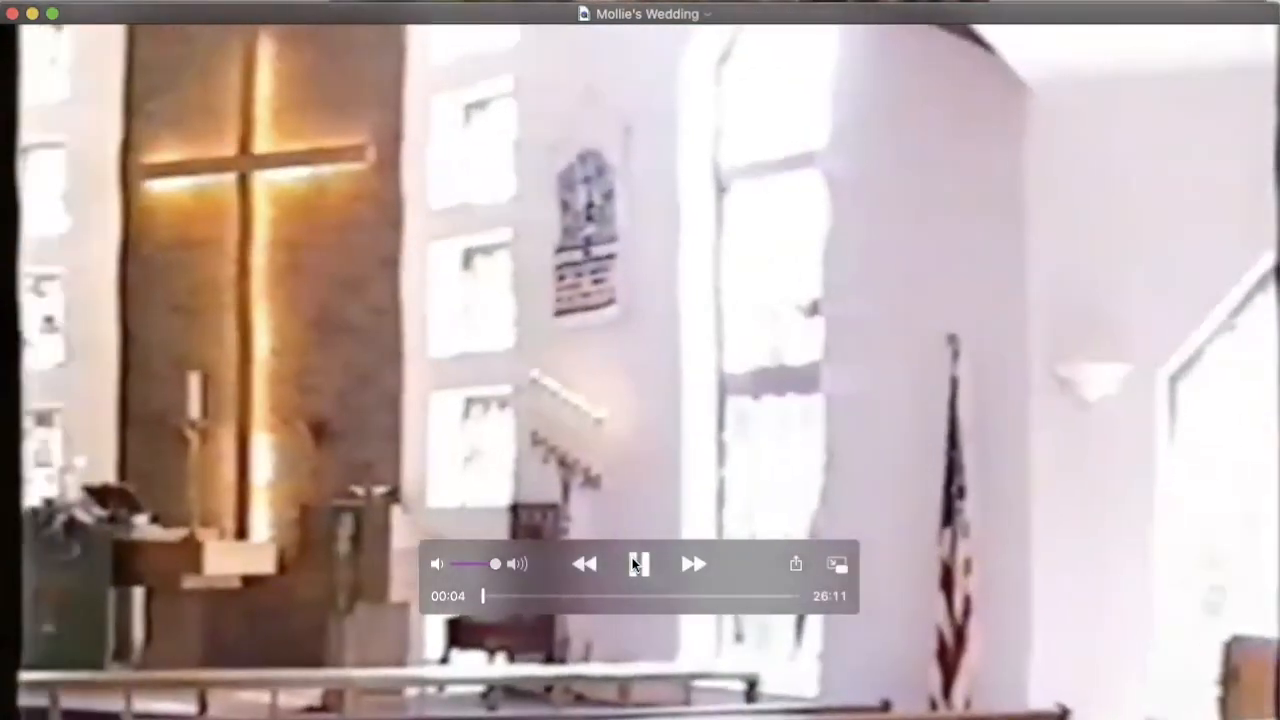
left_click(639, 563)
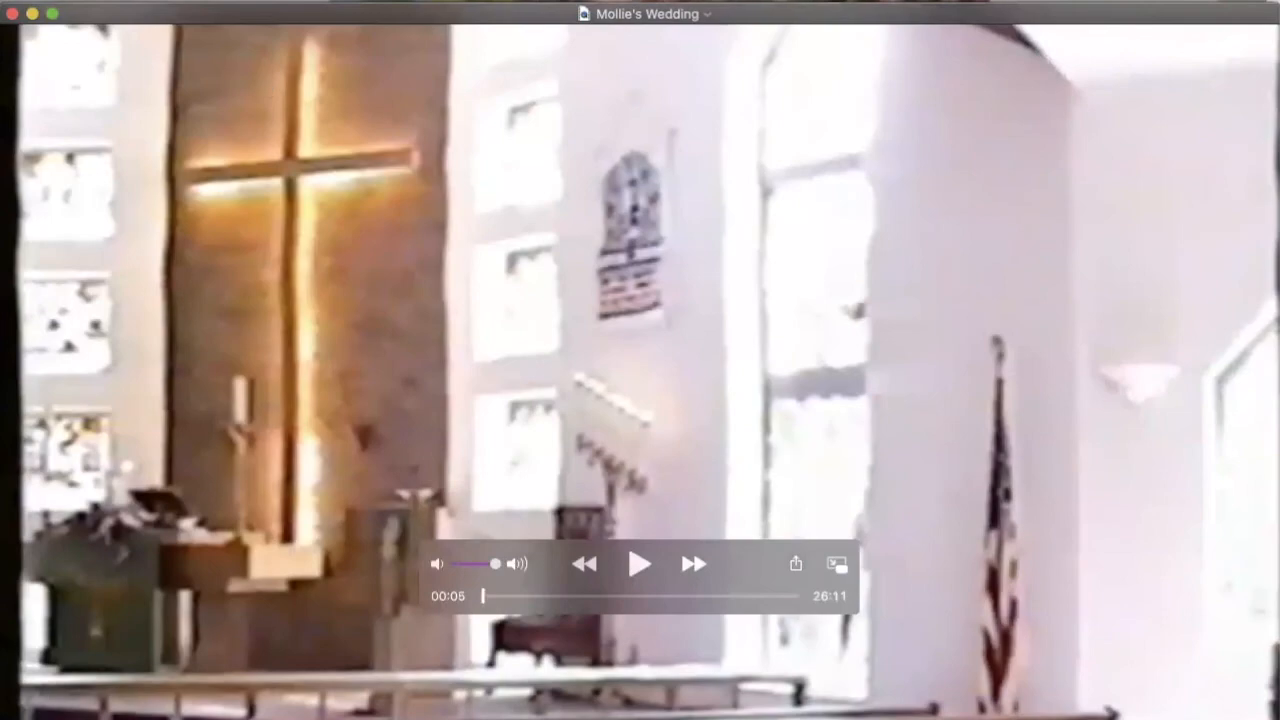